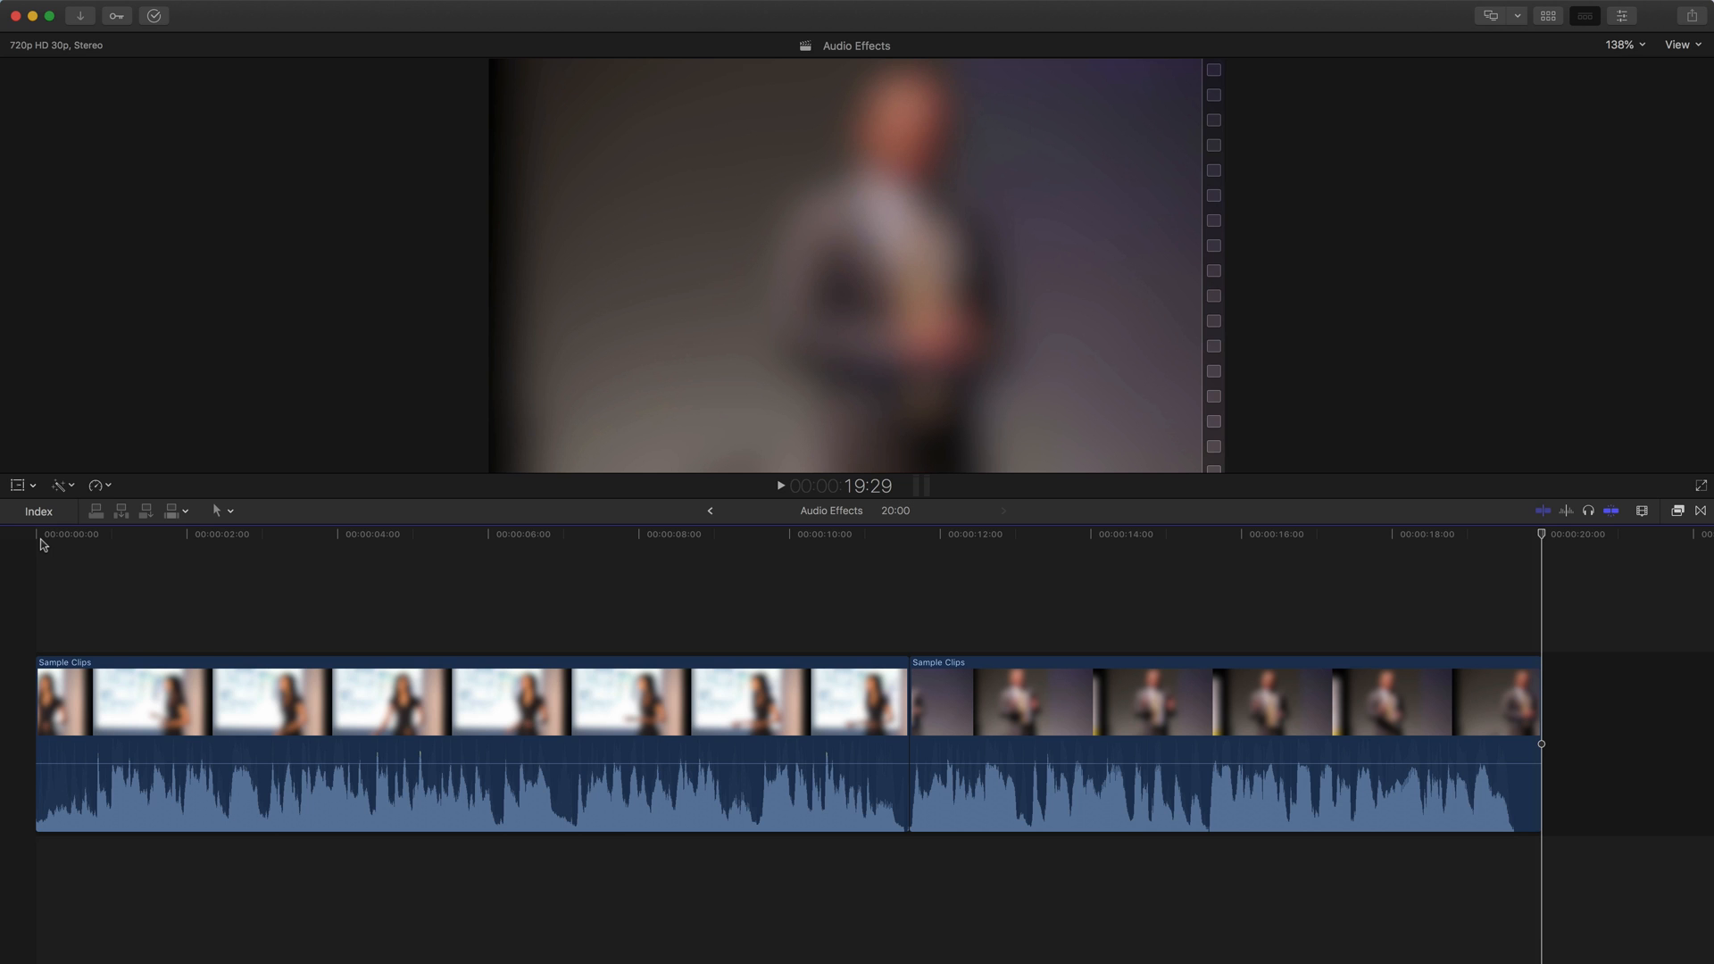
Preview both sample clips, then select the first talking-head clip.
{"action": "left_click", "coordinate": [413, 534]}
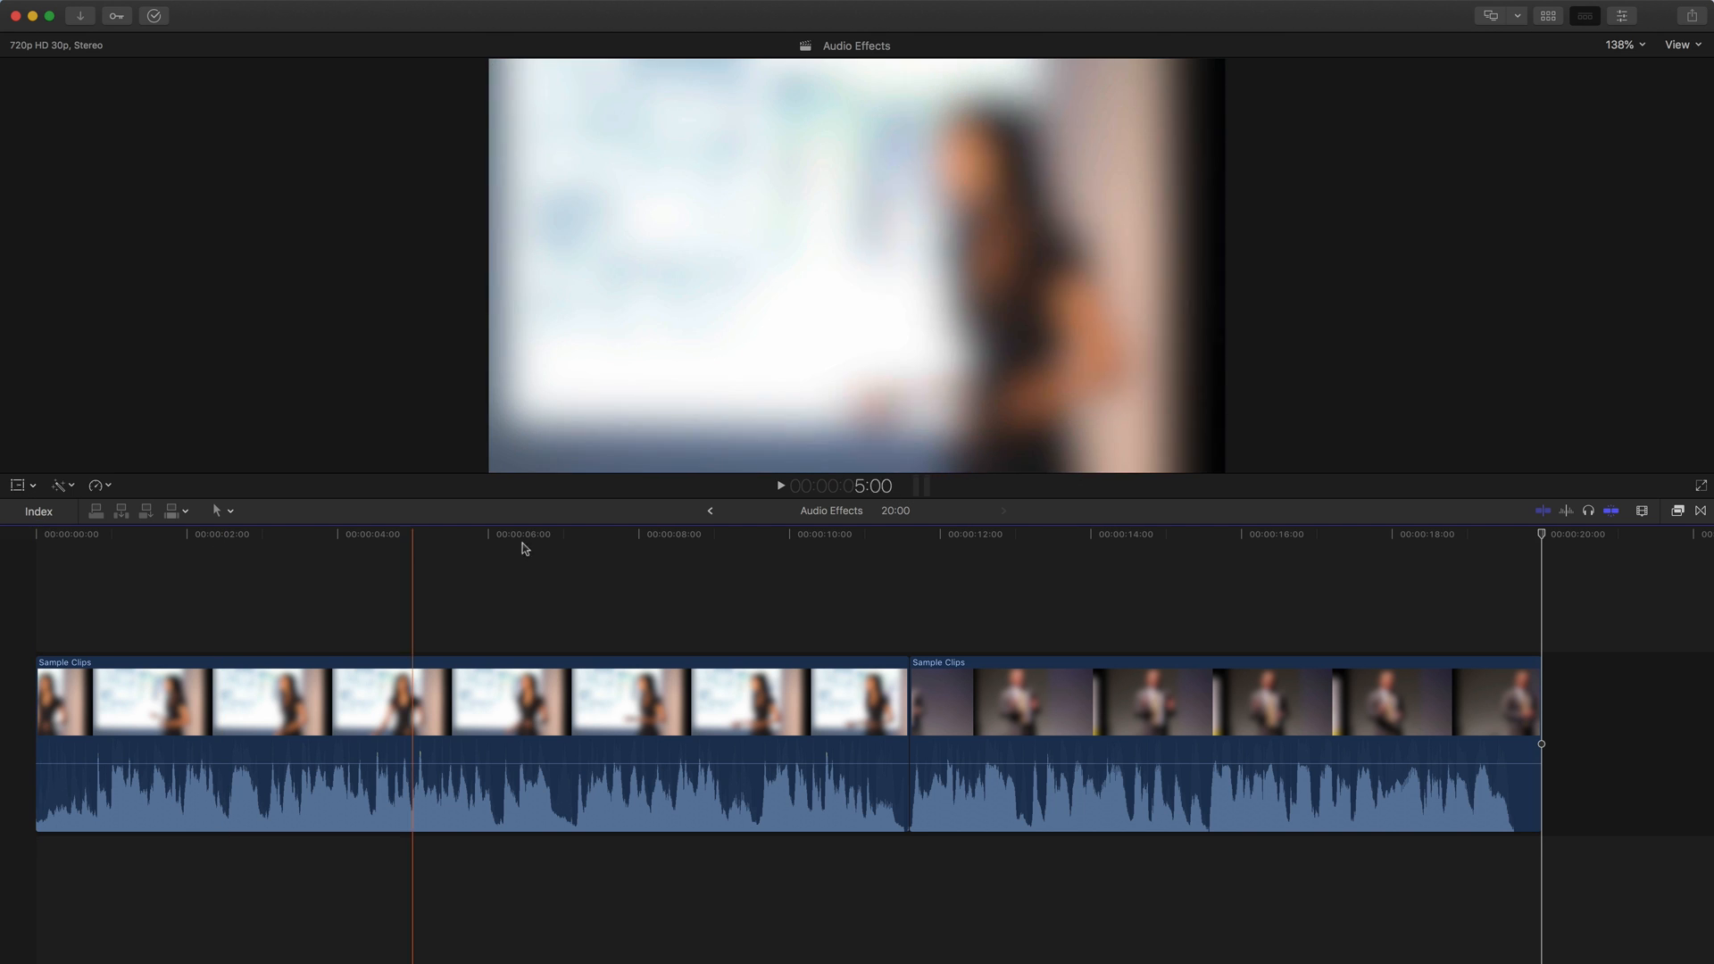
{"action": "left_click", "coordinate": [656, 551]}
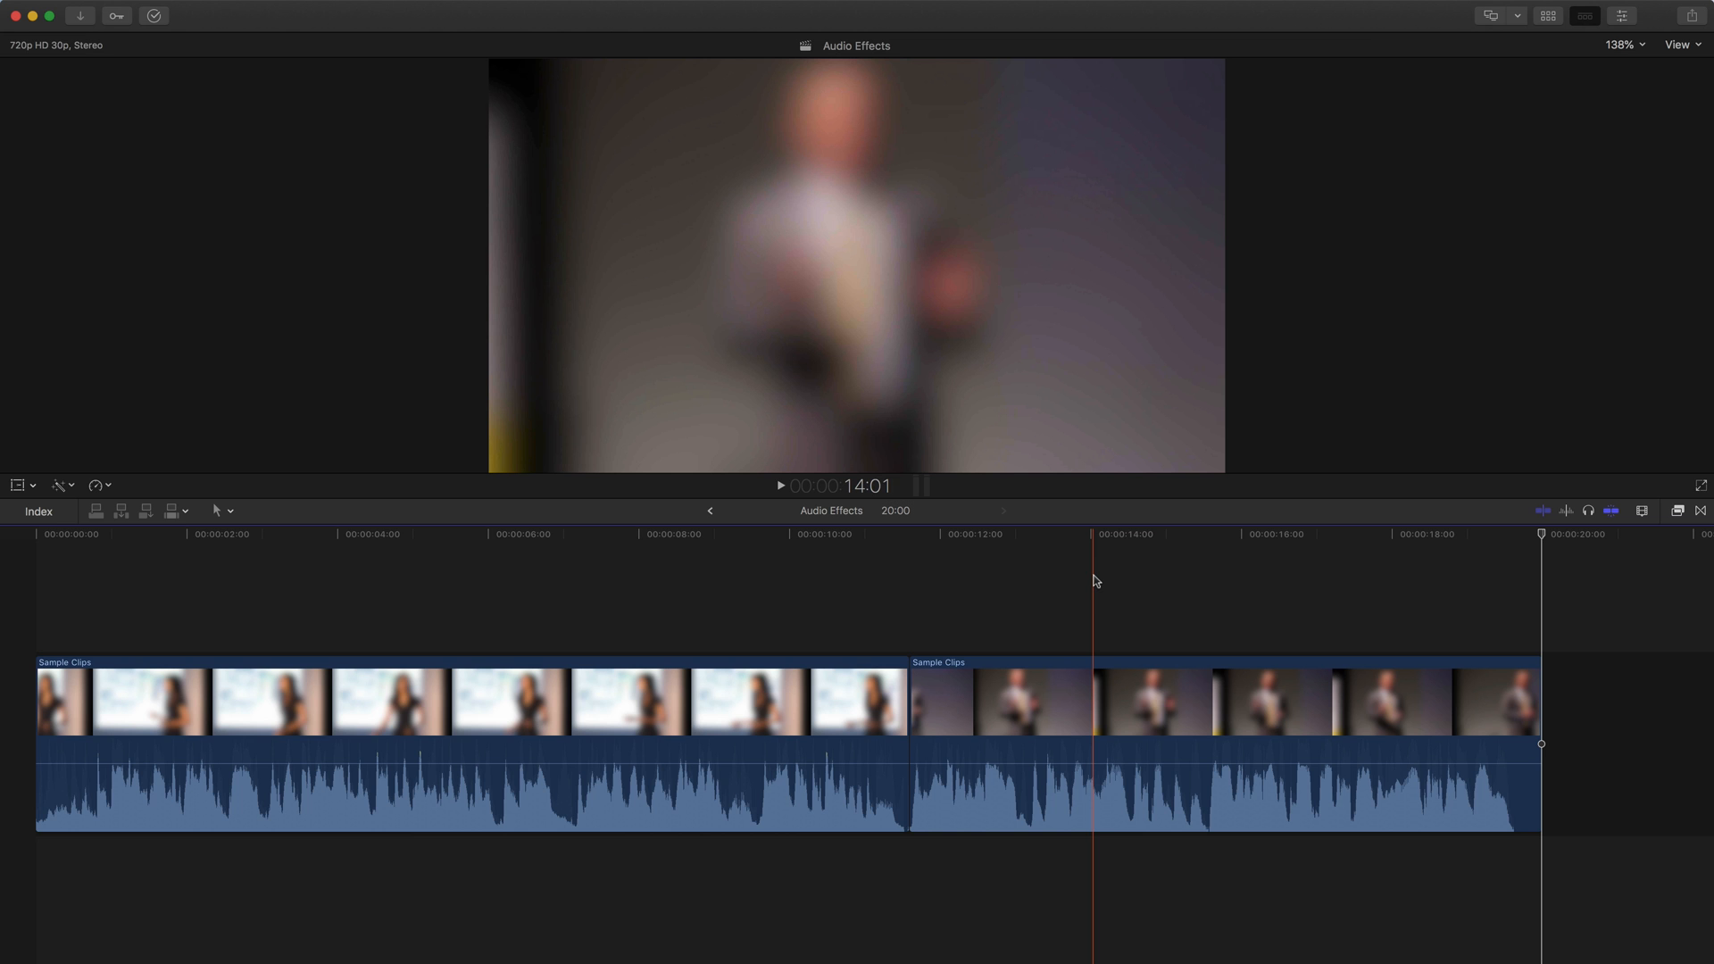
{"action": "left_click", "coordinate": [765, 708]}
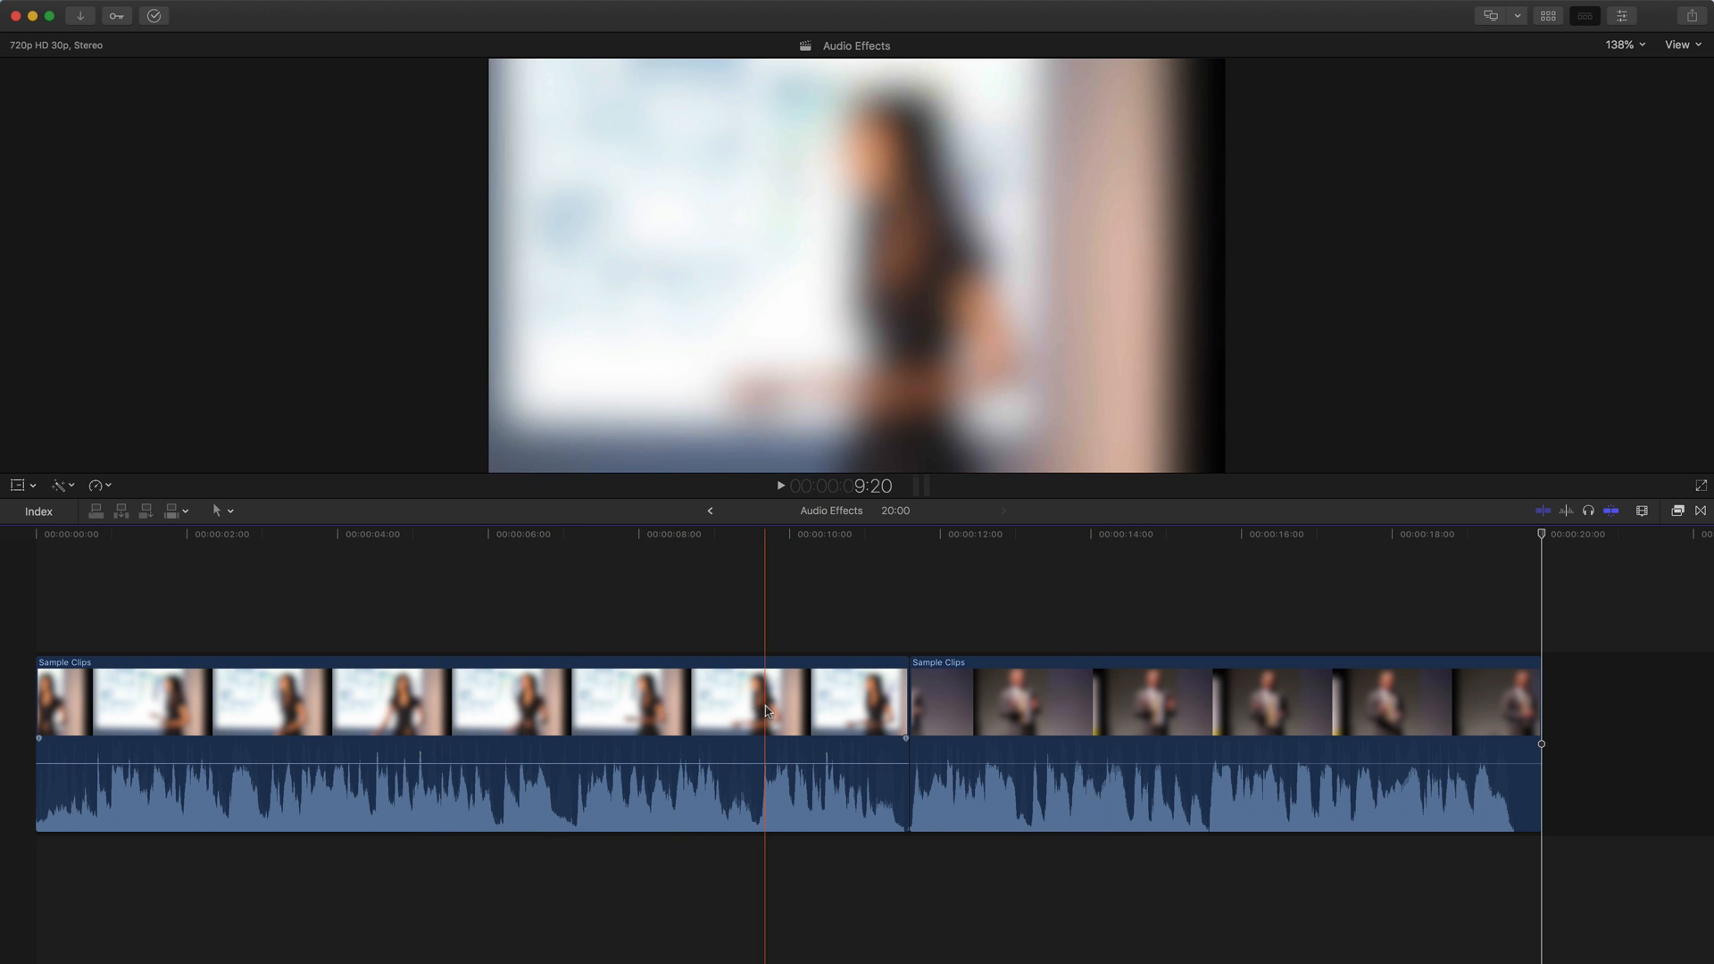
{"action": "left_click", "coordinate": [420, 700]}
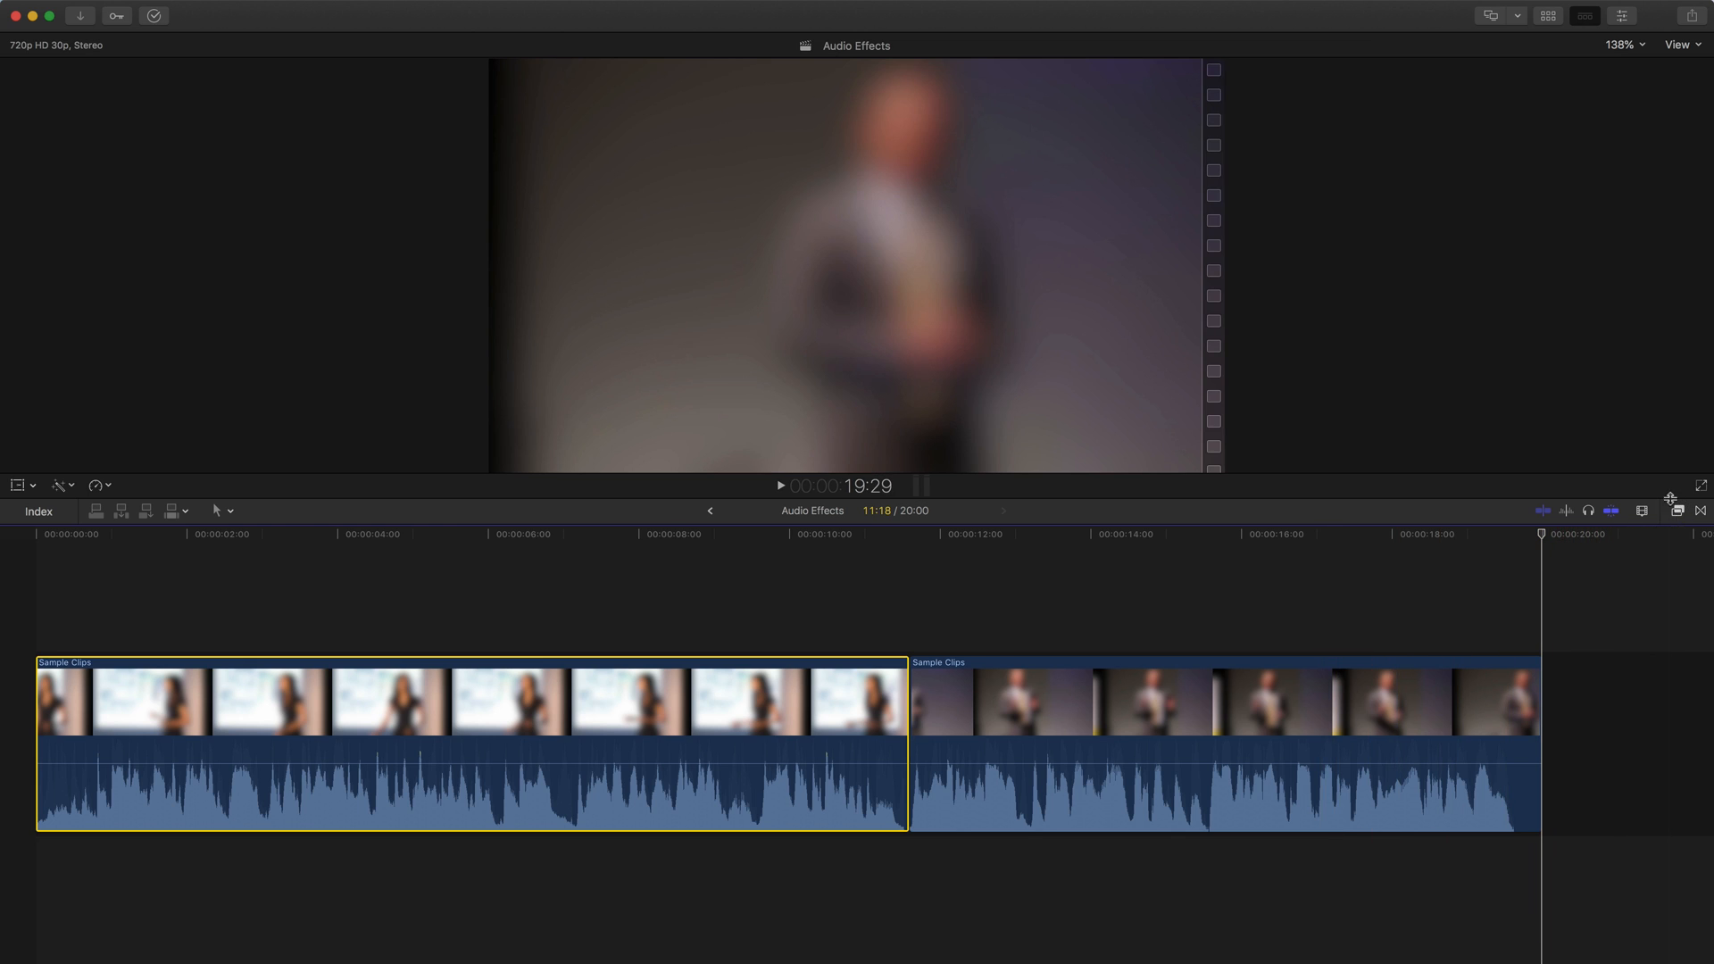
Show the Effects browser filtered to the Voice audio effects category.
{"action": "left_click", "coordinate": [1676, 511]}
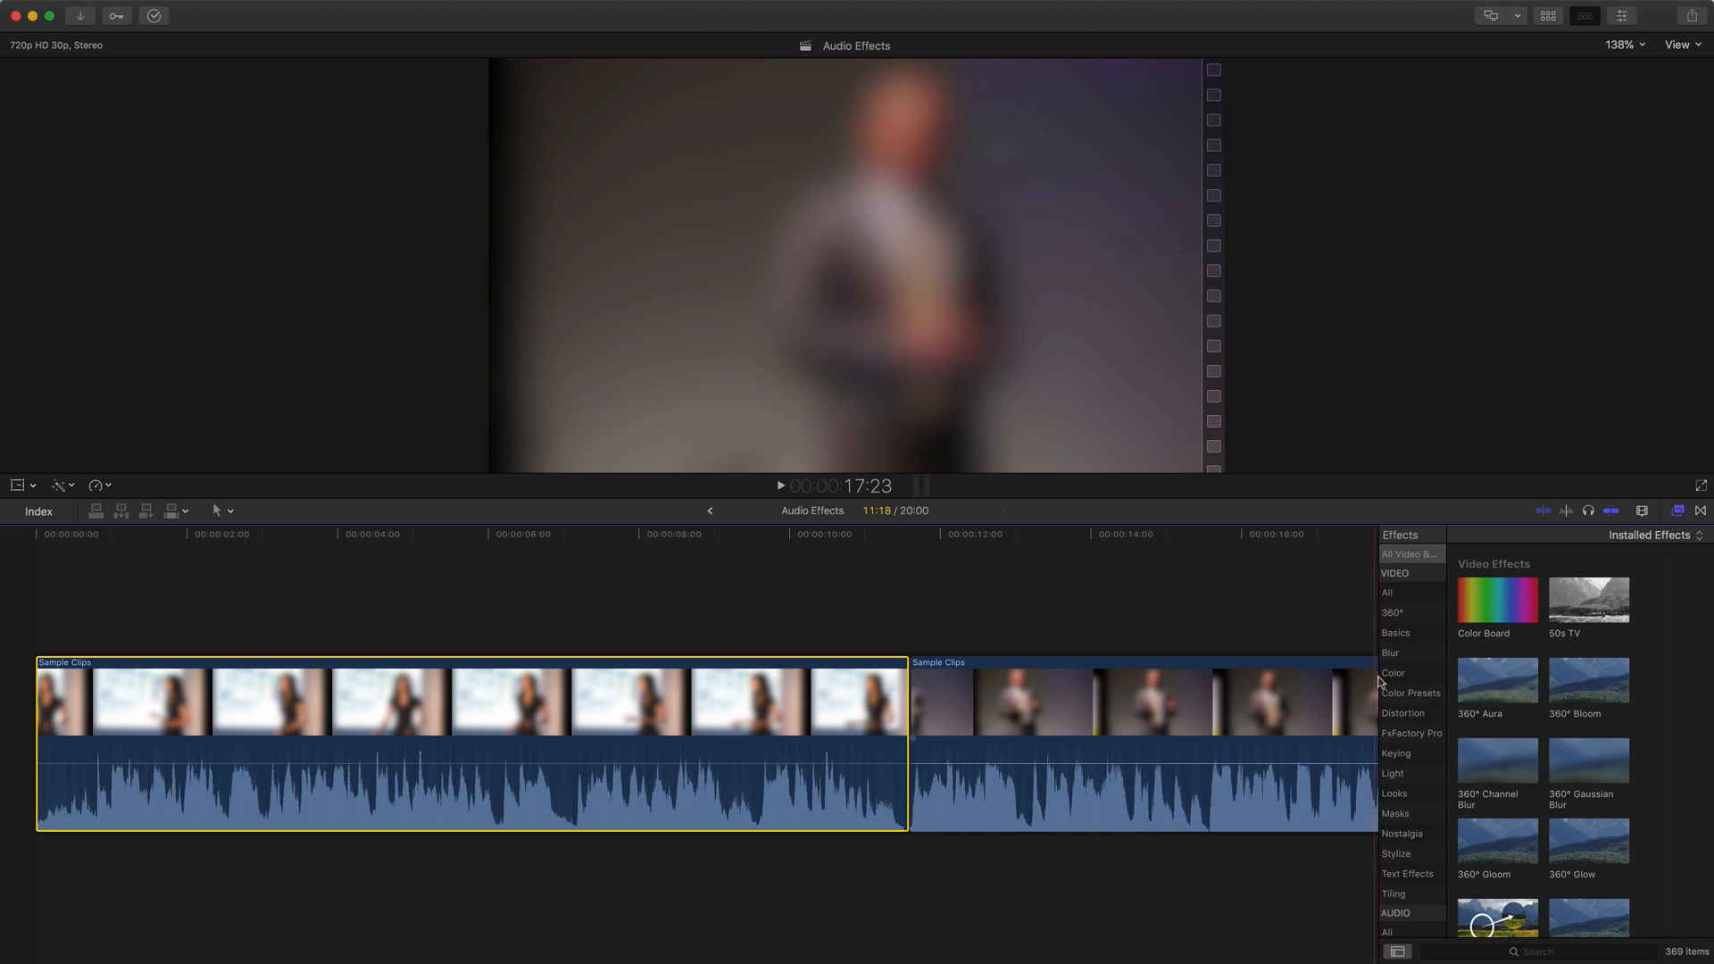
{"action": "scroll", "scroll_direction": "down", "scroll_amount": 3}
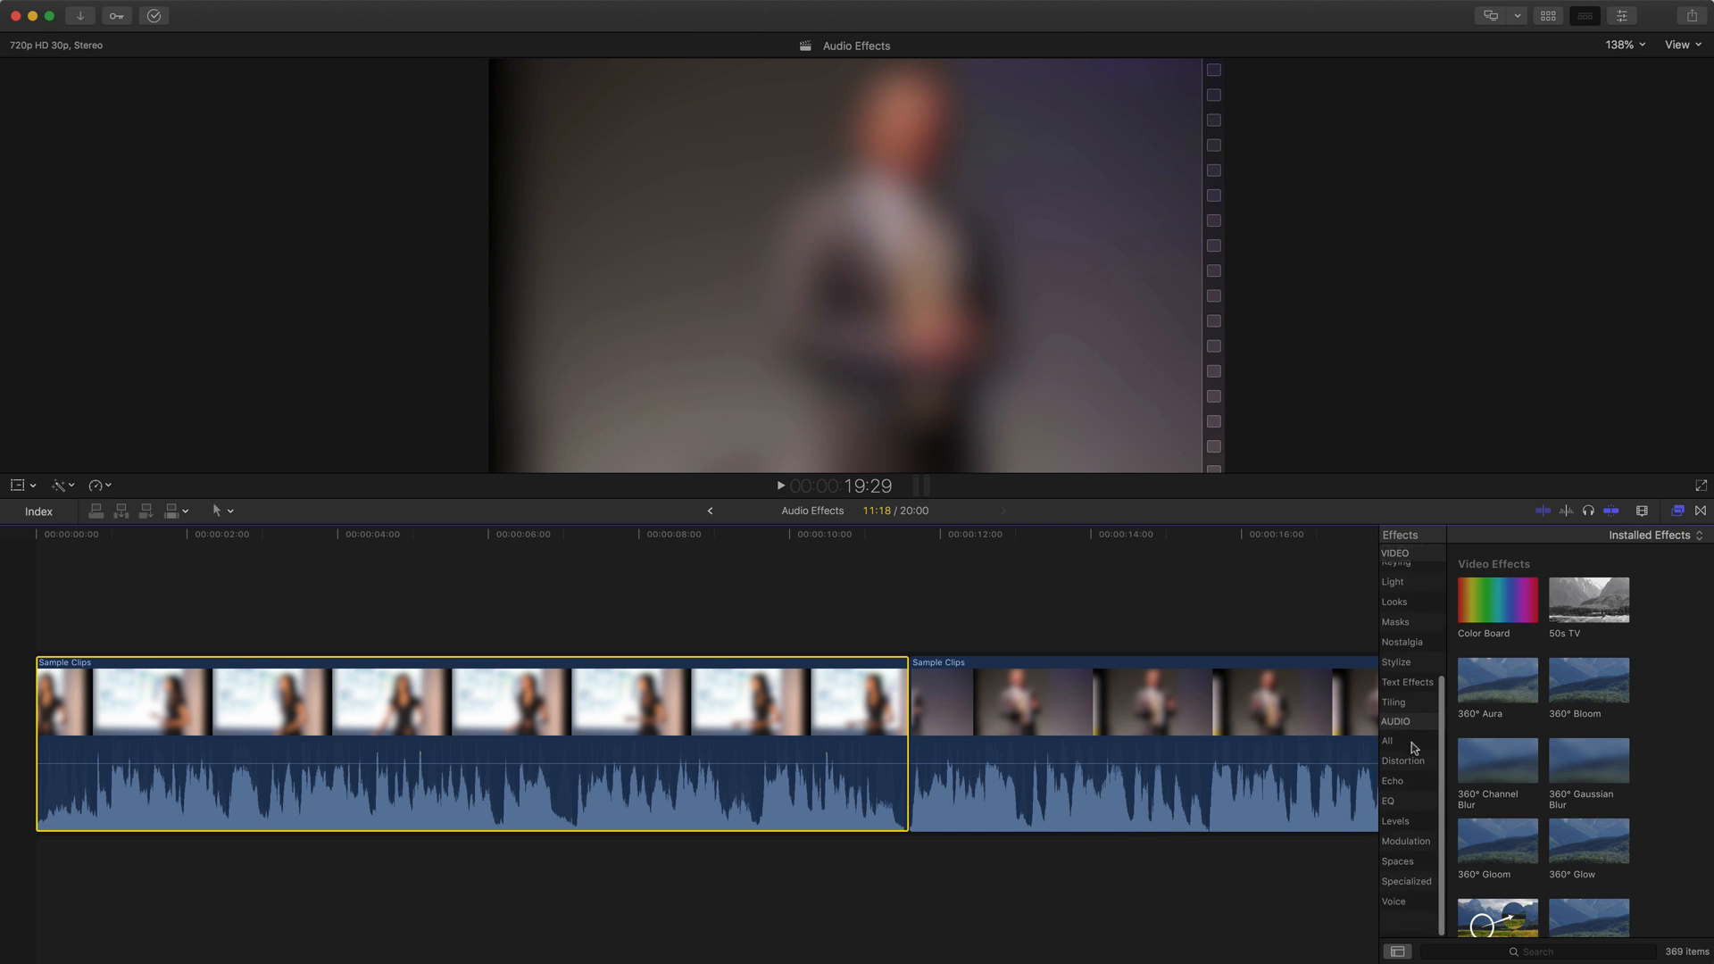
{"action": "scroll", "scroll_direction": "up", "scroll_amount": 3}
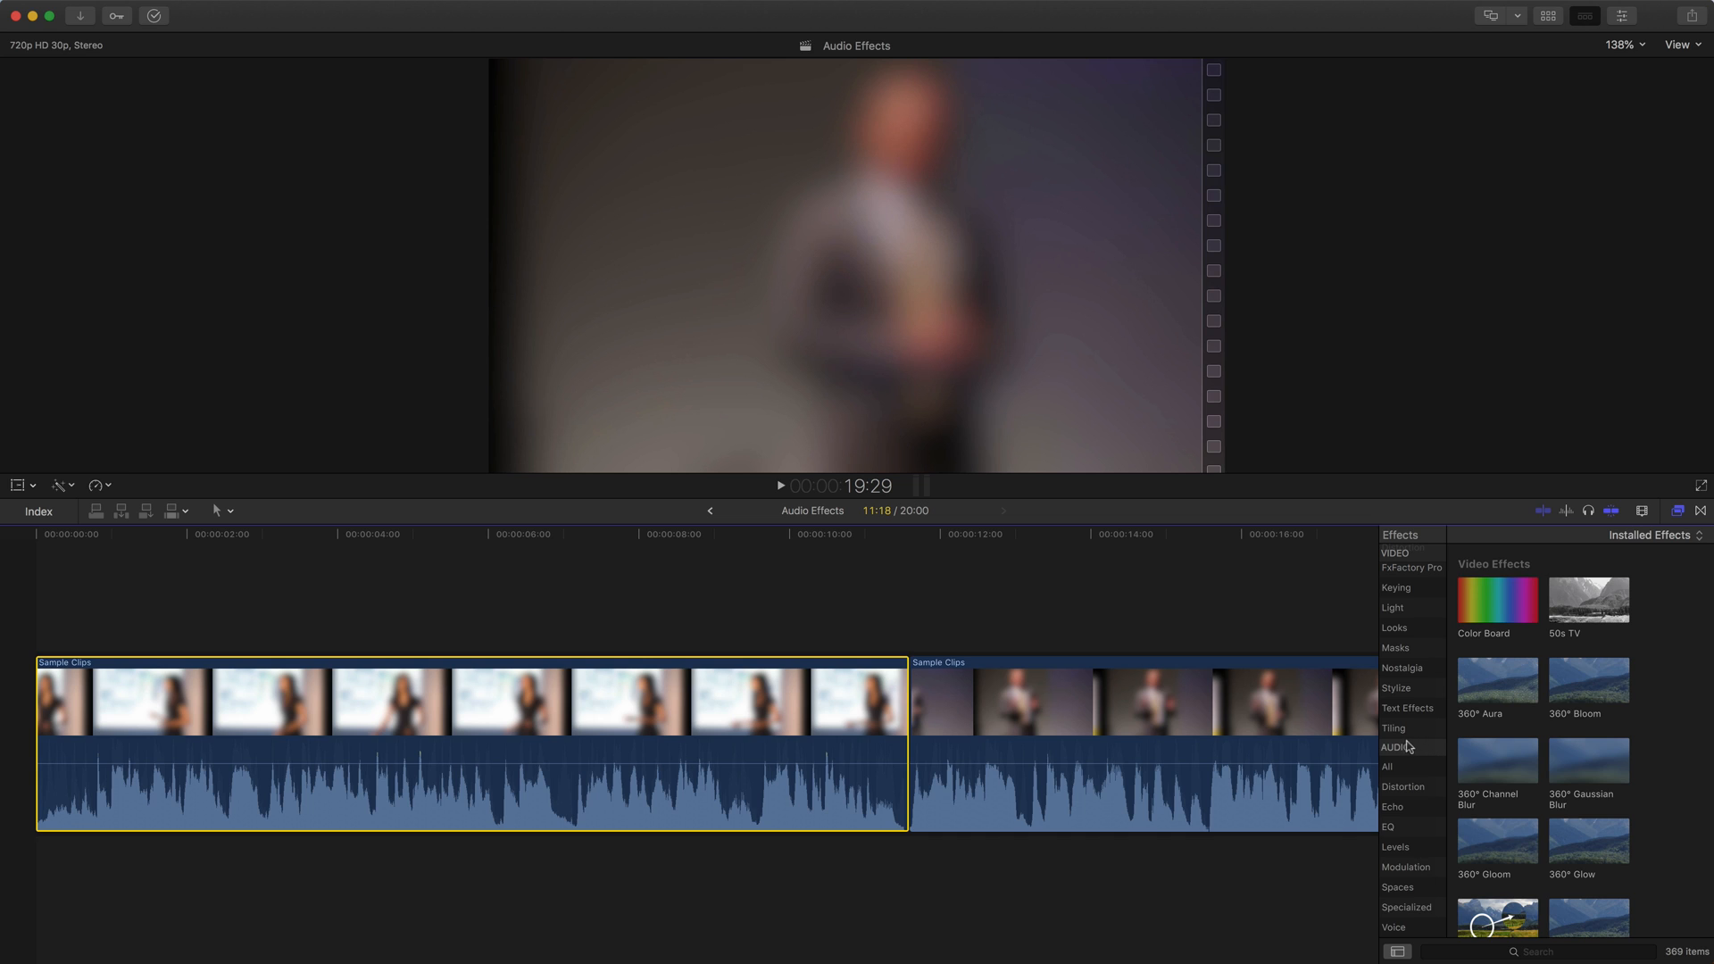
{"action": "mouse_move", "coordinate": [1405, 749]}
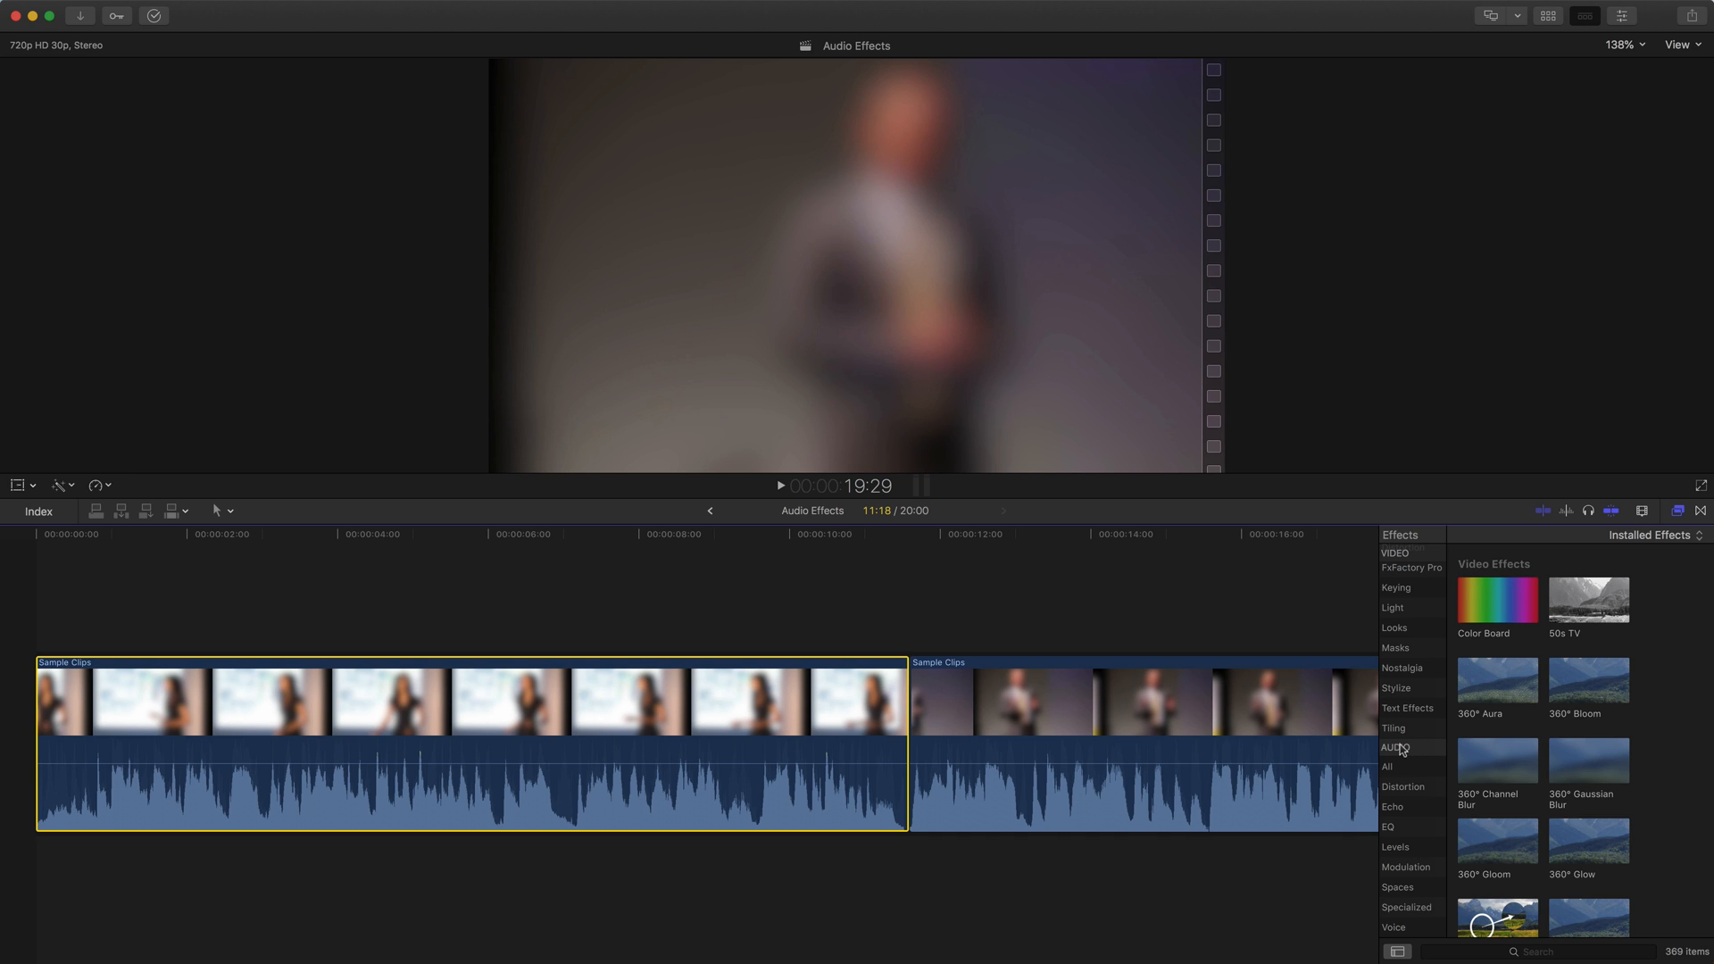
{"action": "mouse_move", "coordinate": [1408, 928]}
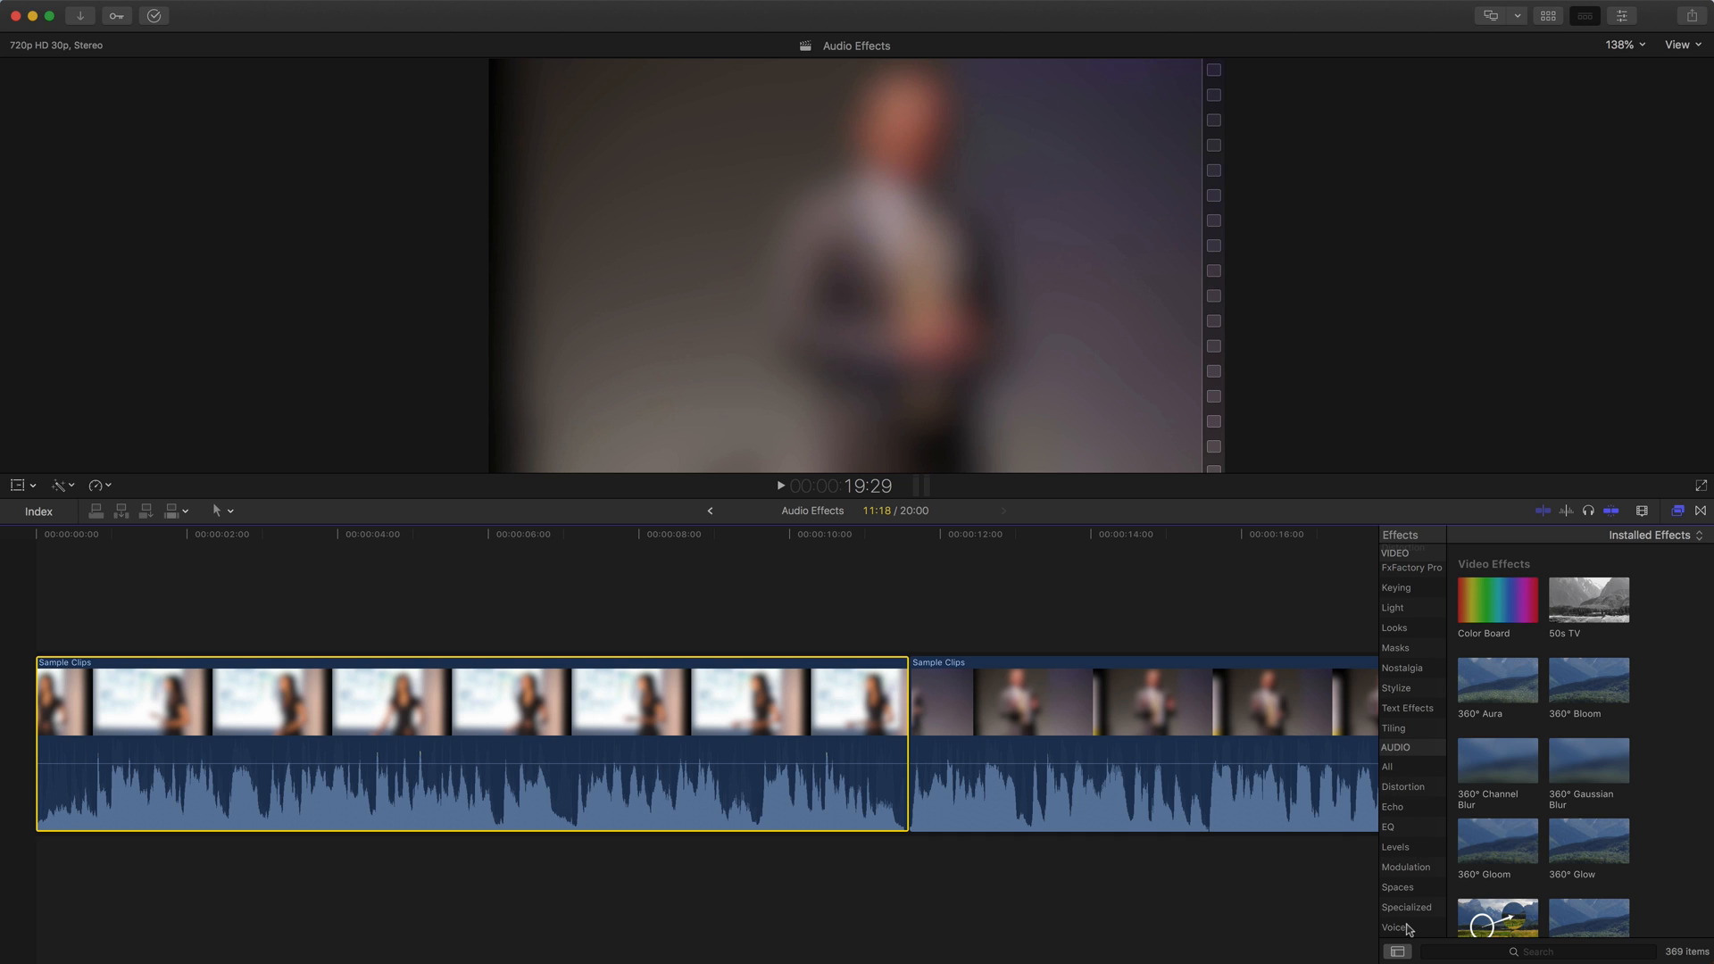
{"action": "mouse_move", "coordinate": [1419, 932]}
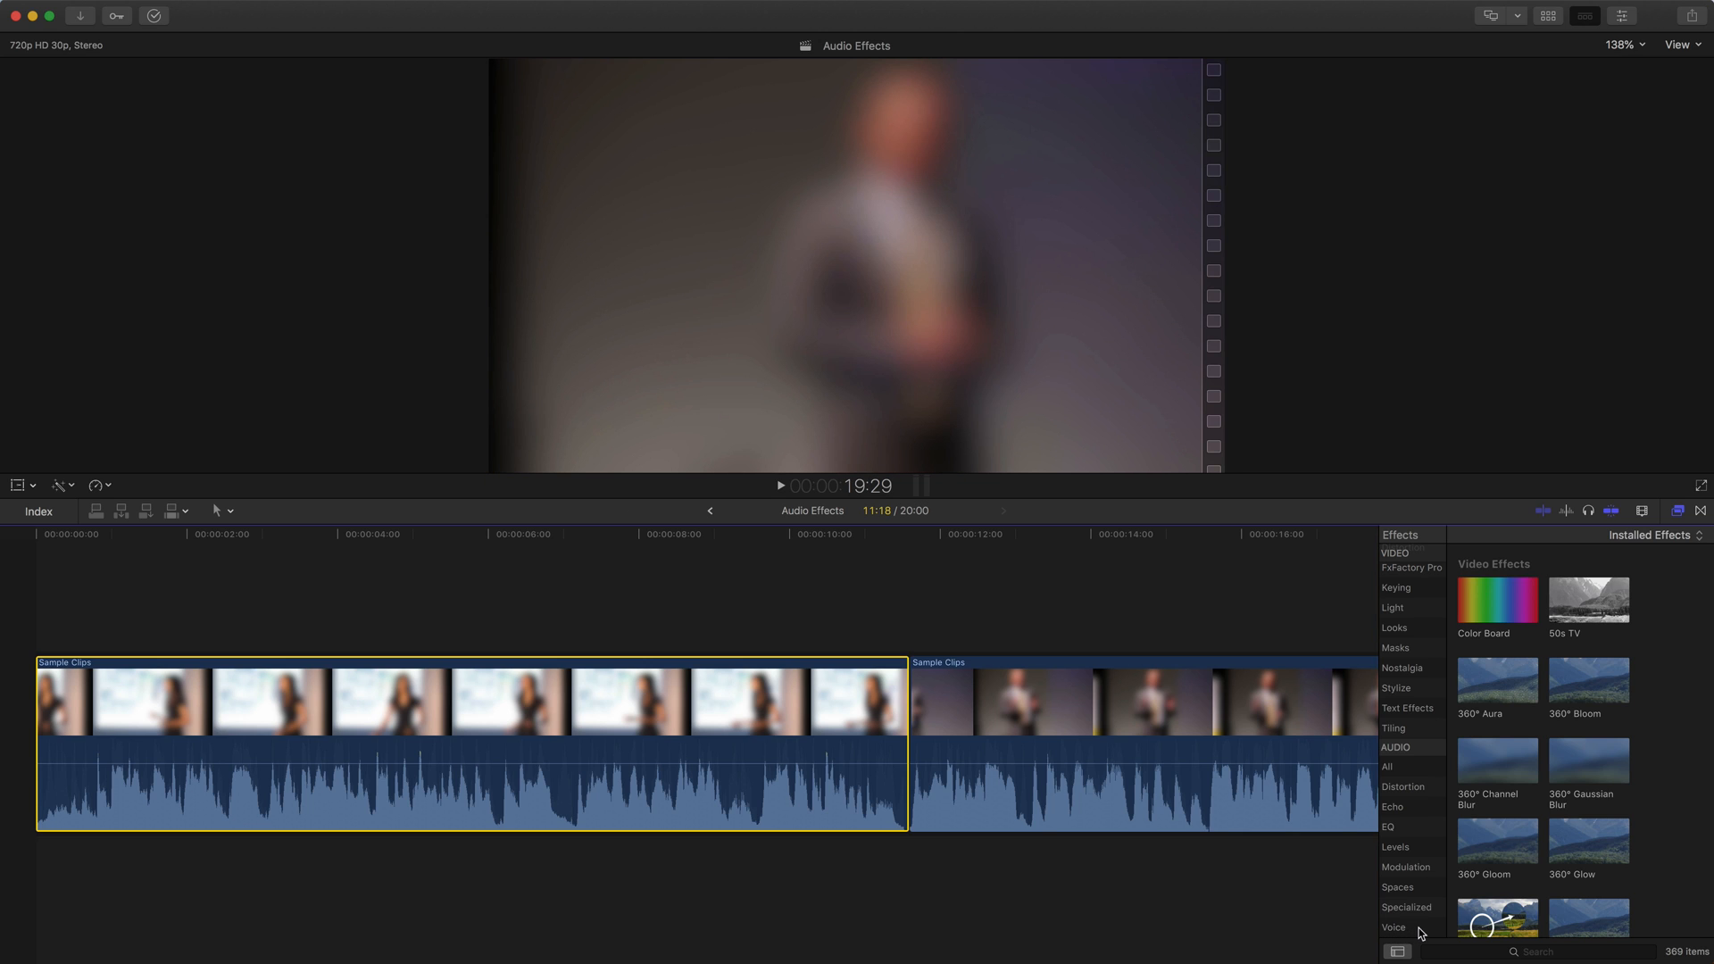
{"action": "left_click", "coordinate": [1393, 926]}
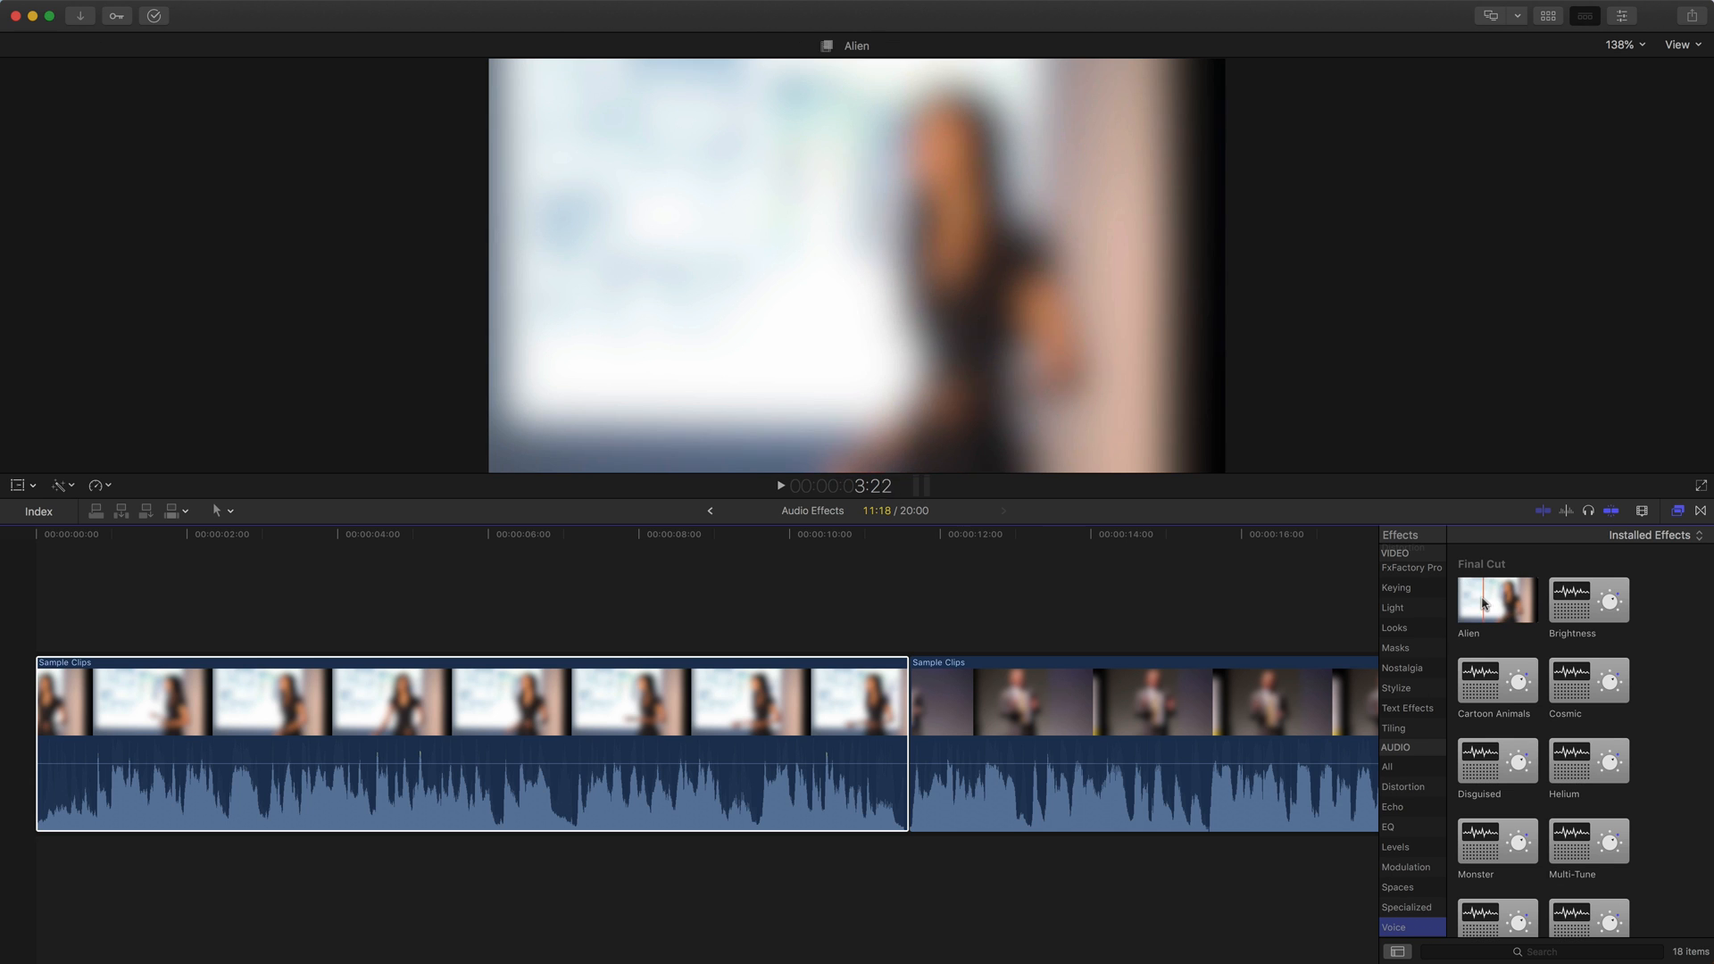
Apply the Alien voice effect to the selected first clip.
{"action": "left_click", "coordinate": [1495, 600]}
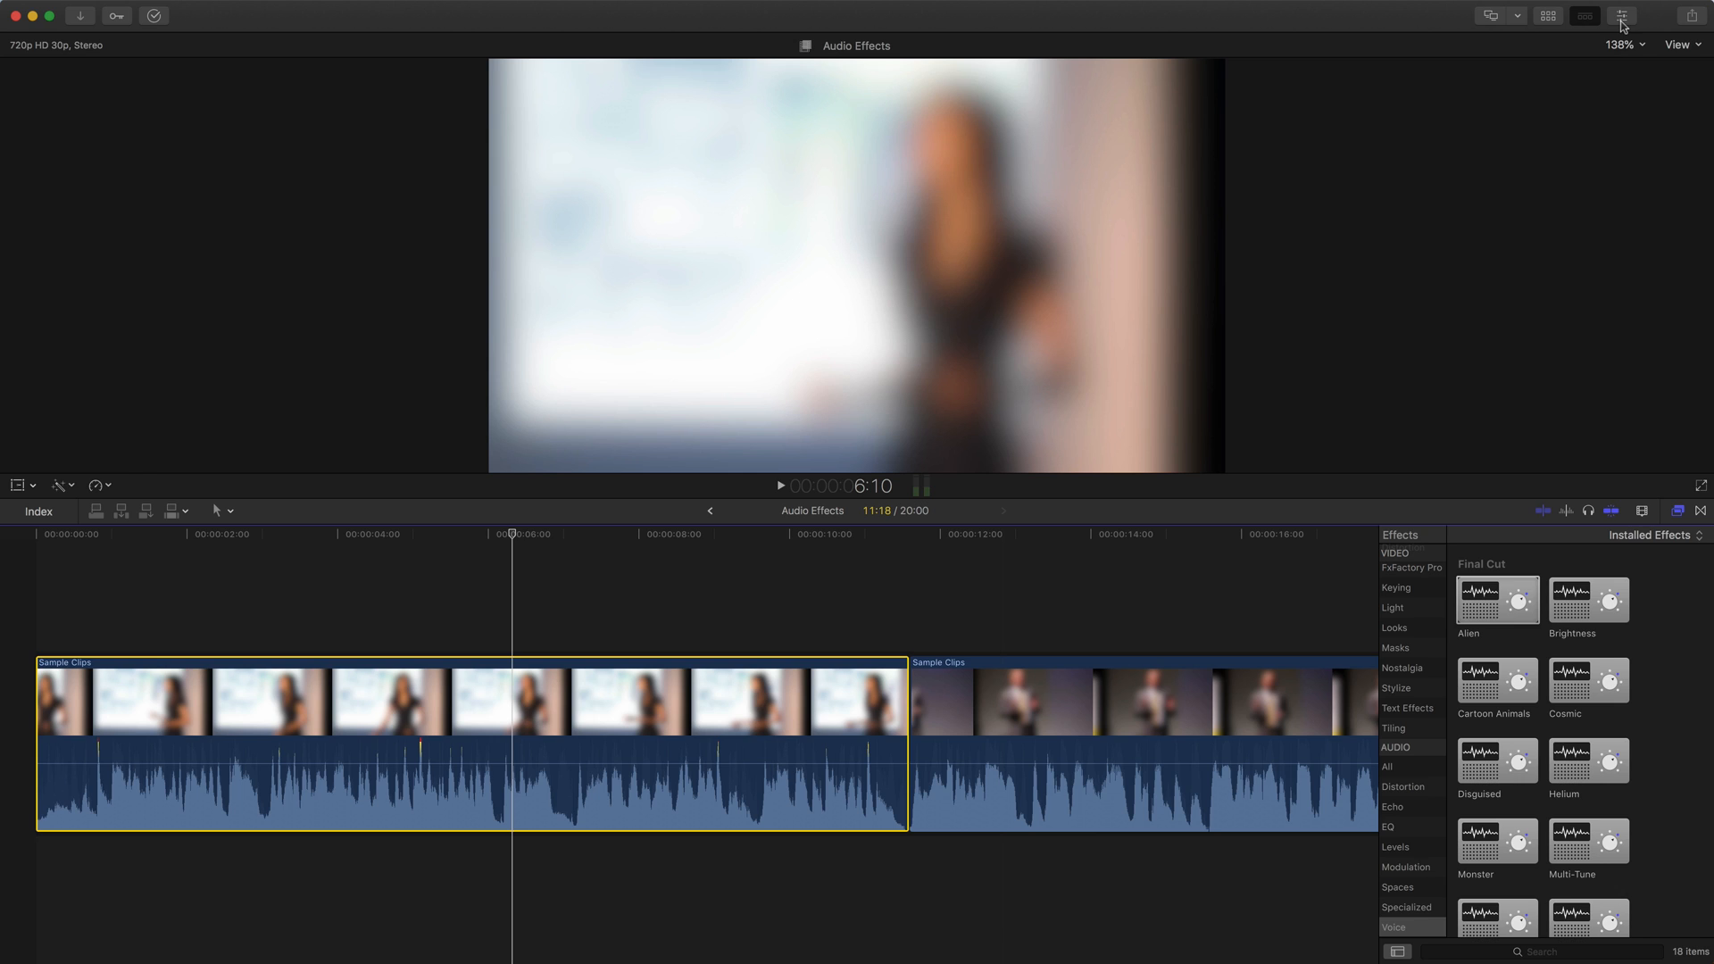
Show the first clip's audio settings and toggle Alien off and on during playback.
{"action": "left_click", "coordinate": [1618, 15]}
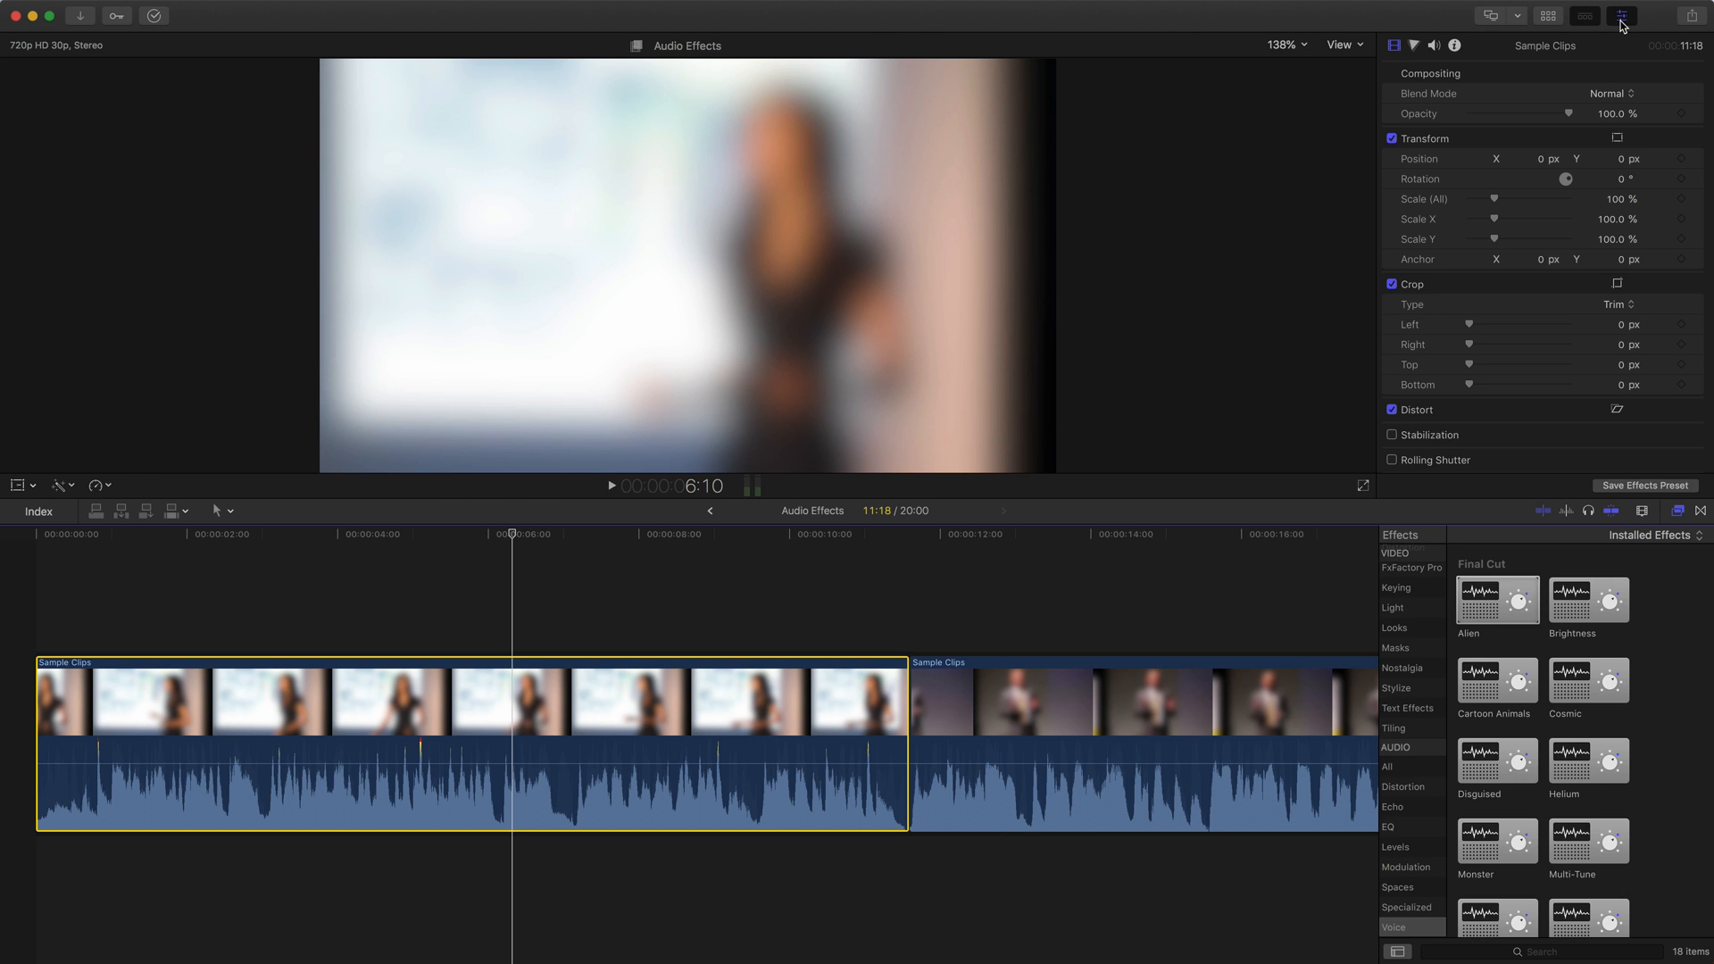
{"action": "mouse_move", "coordinate": [1440, 55]}
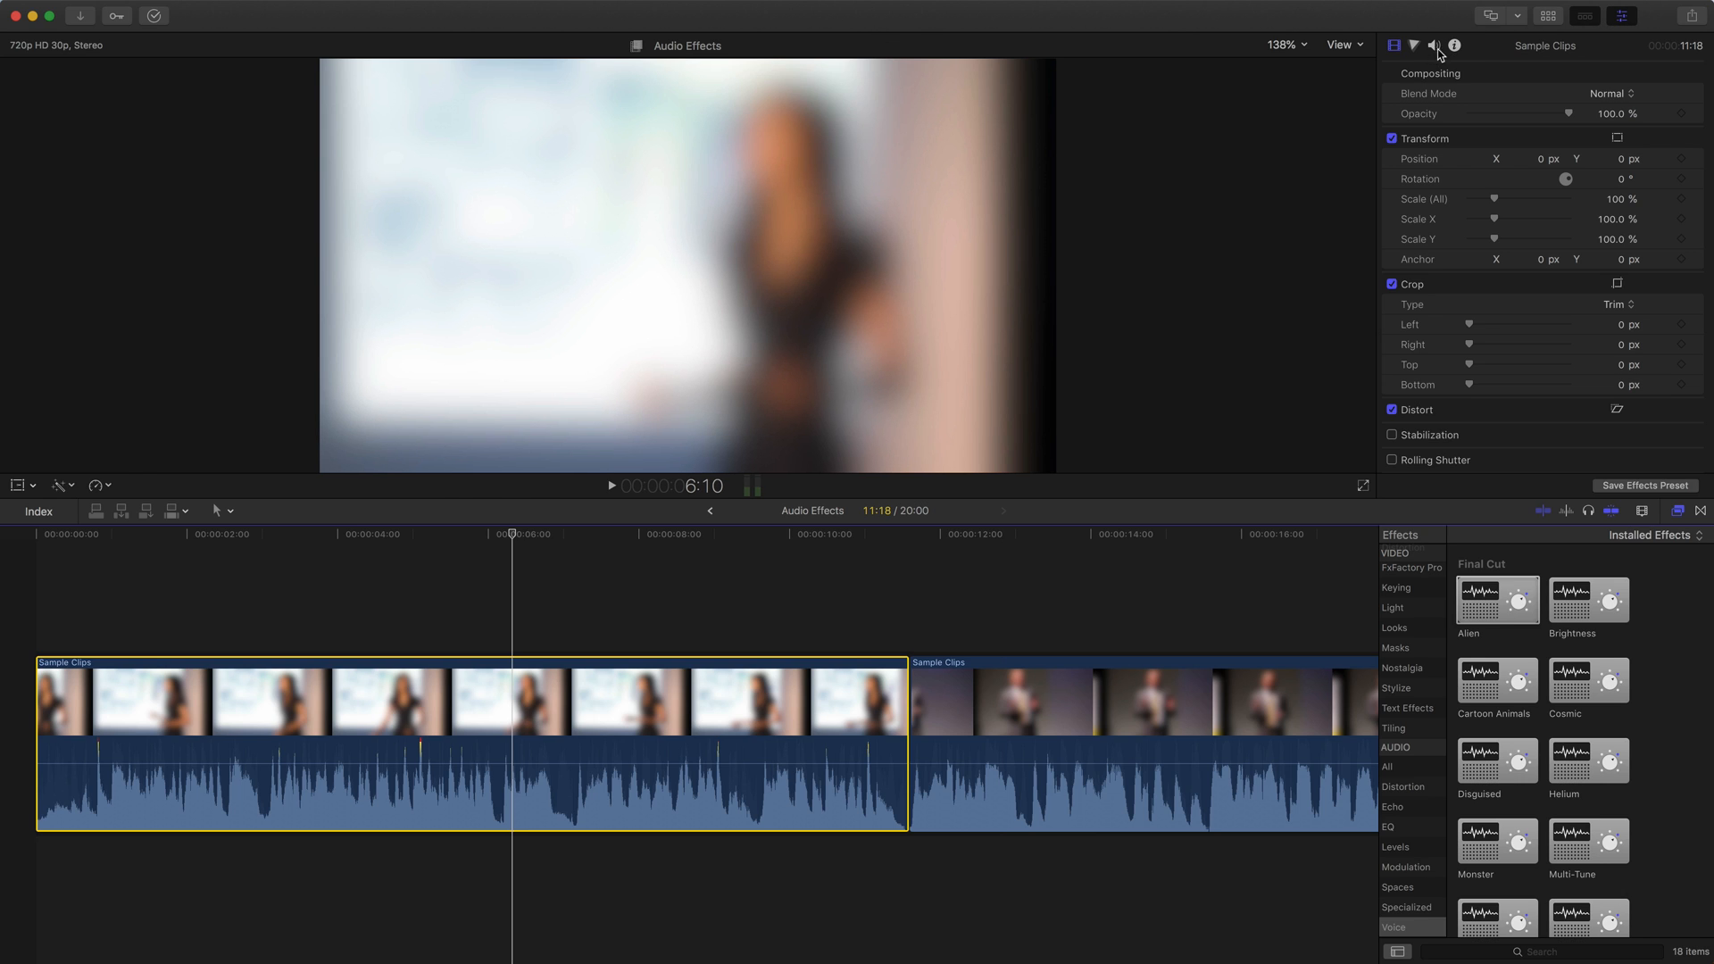
{"action": "left_click", "coordinate": [1433, 46]}
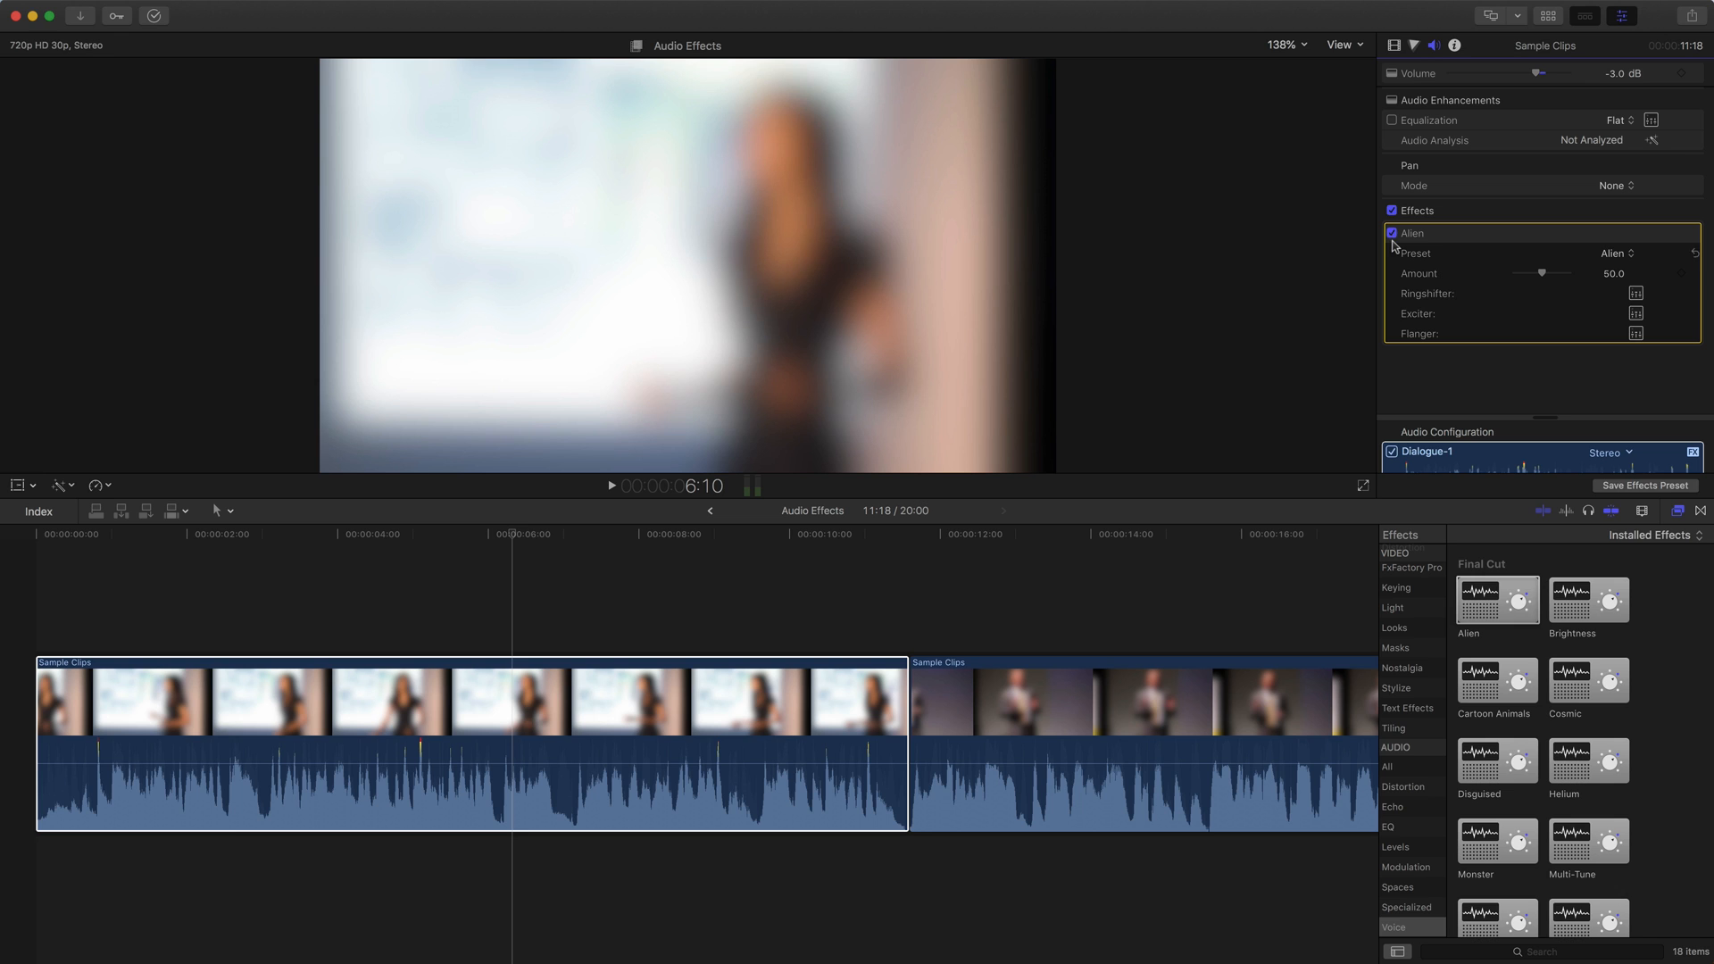
{"action": "left_click", "coordinate": [1392, 233]}
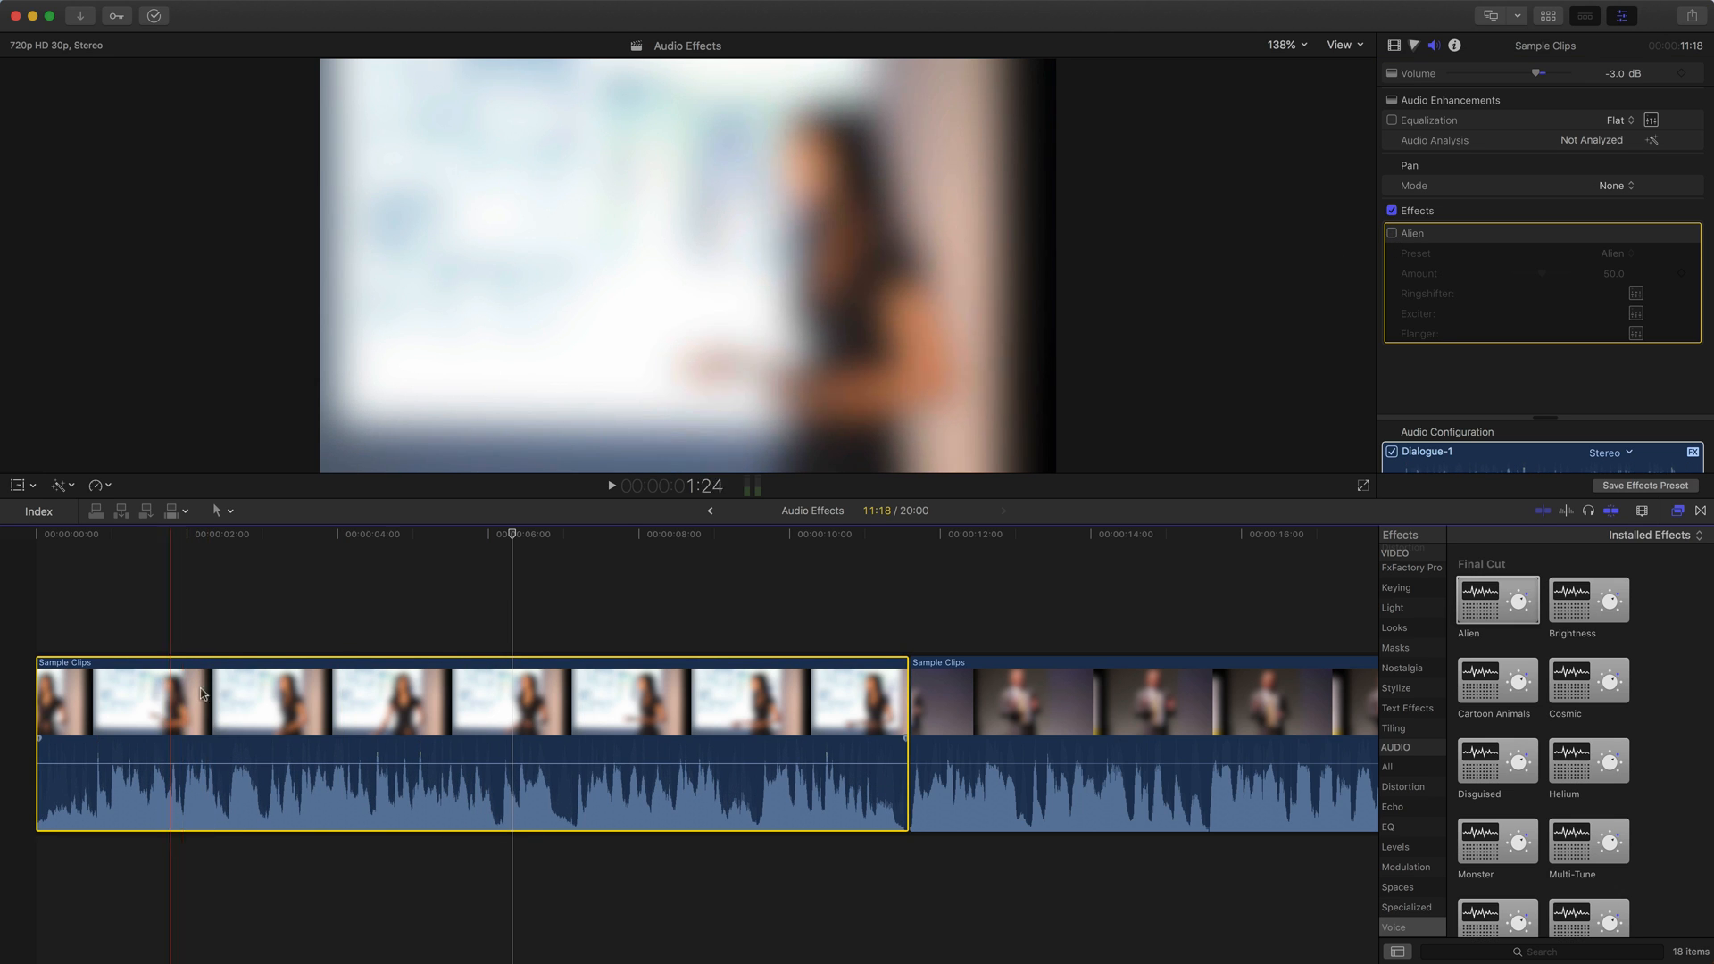
{"action": "left_click", "coordinate": [610, 485]}
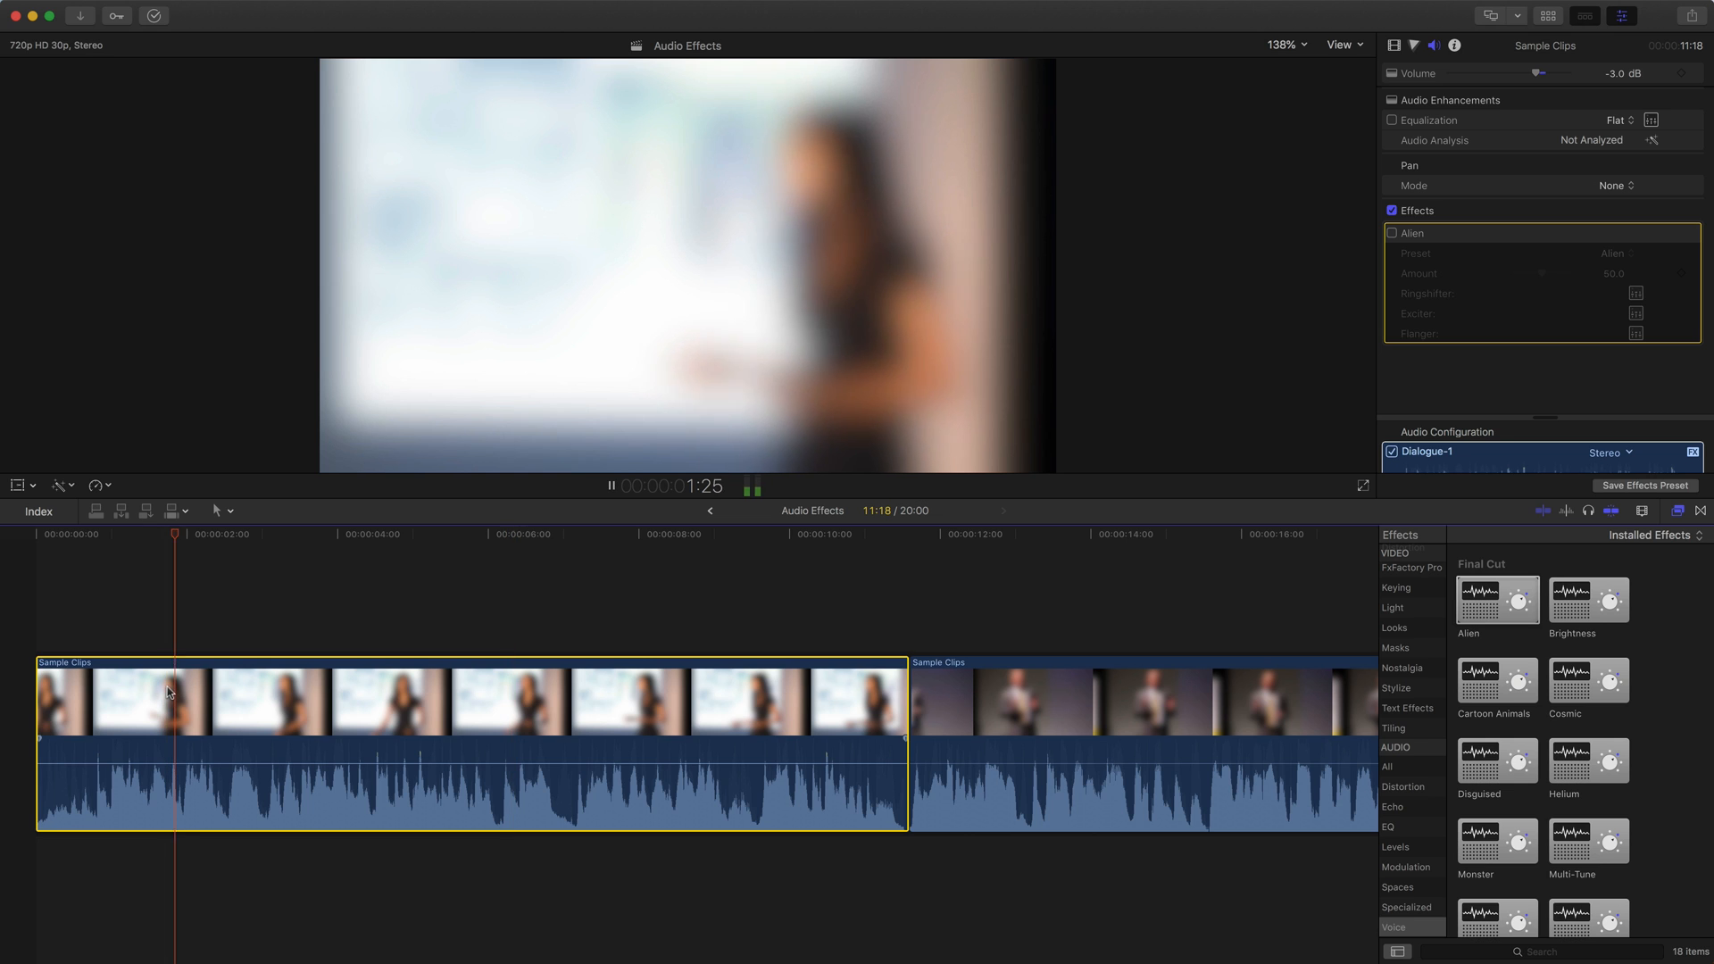
{"action": "left_click", "coordinate": [1392, 233]}
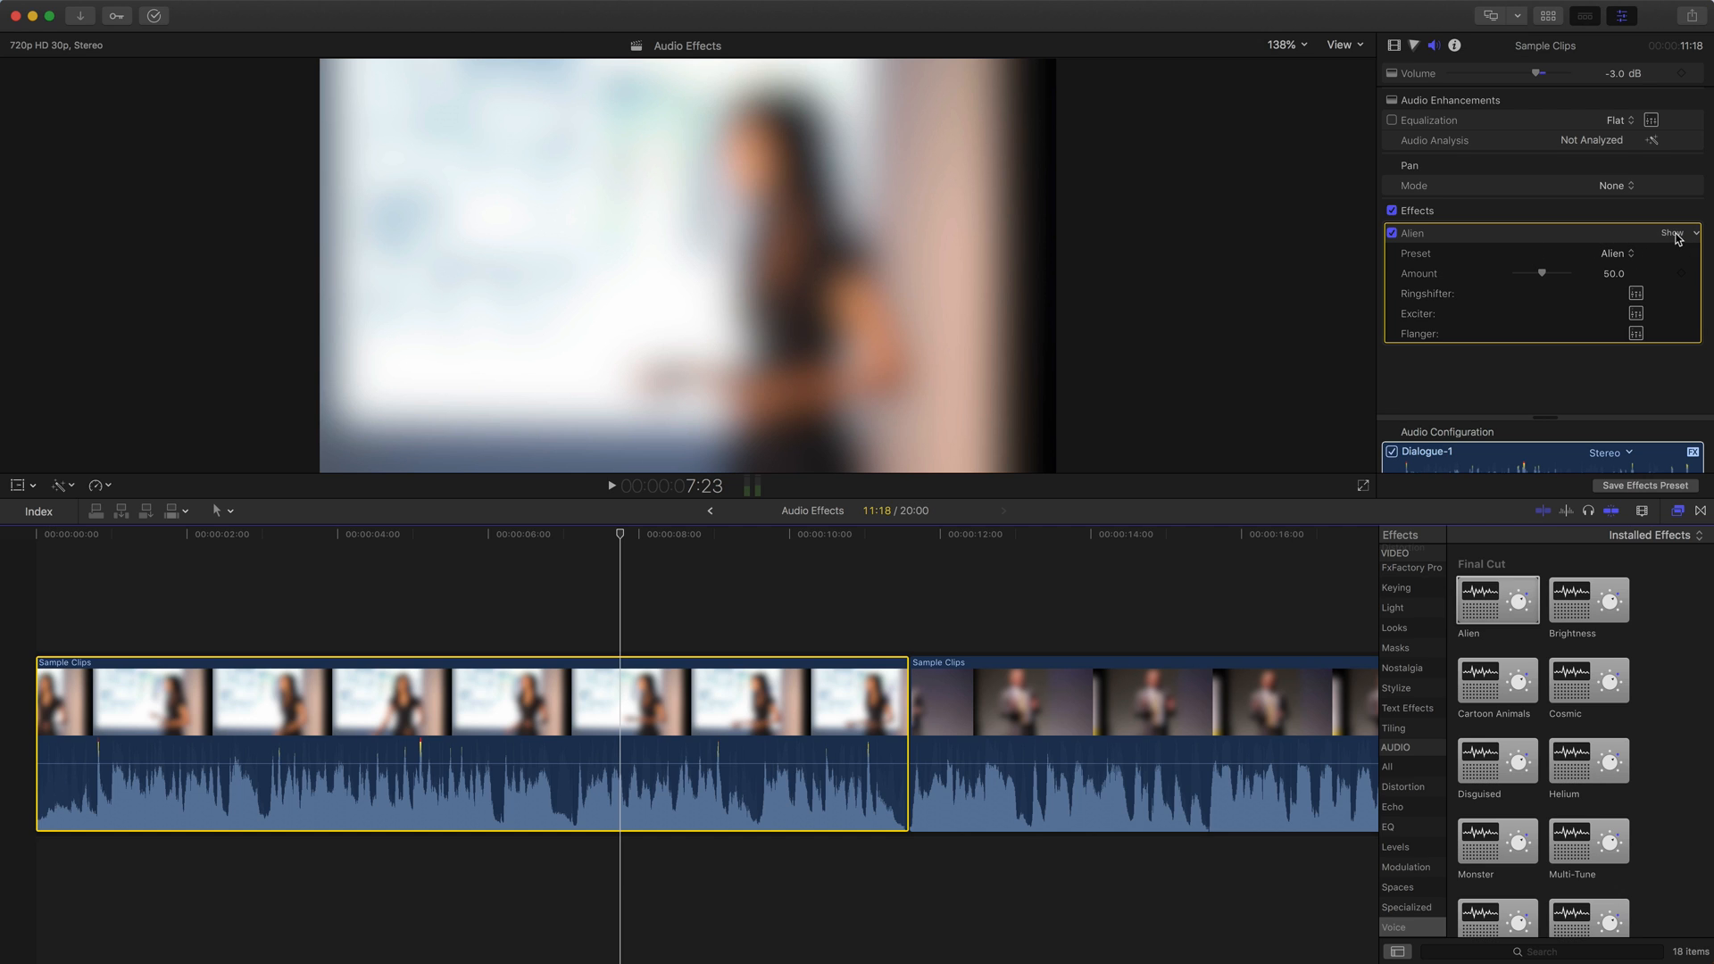
Audition the Martian and Moon Cat presets, then set the Alien effect to Alien.
{"action": "left_click", "coordinate": [1671, 233]}
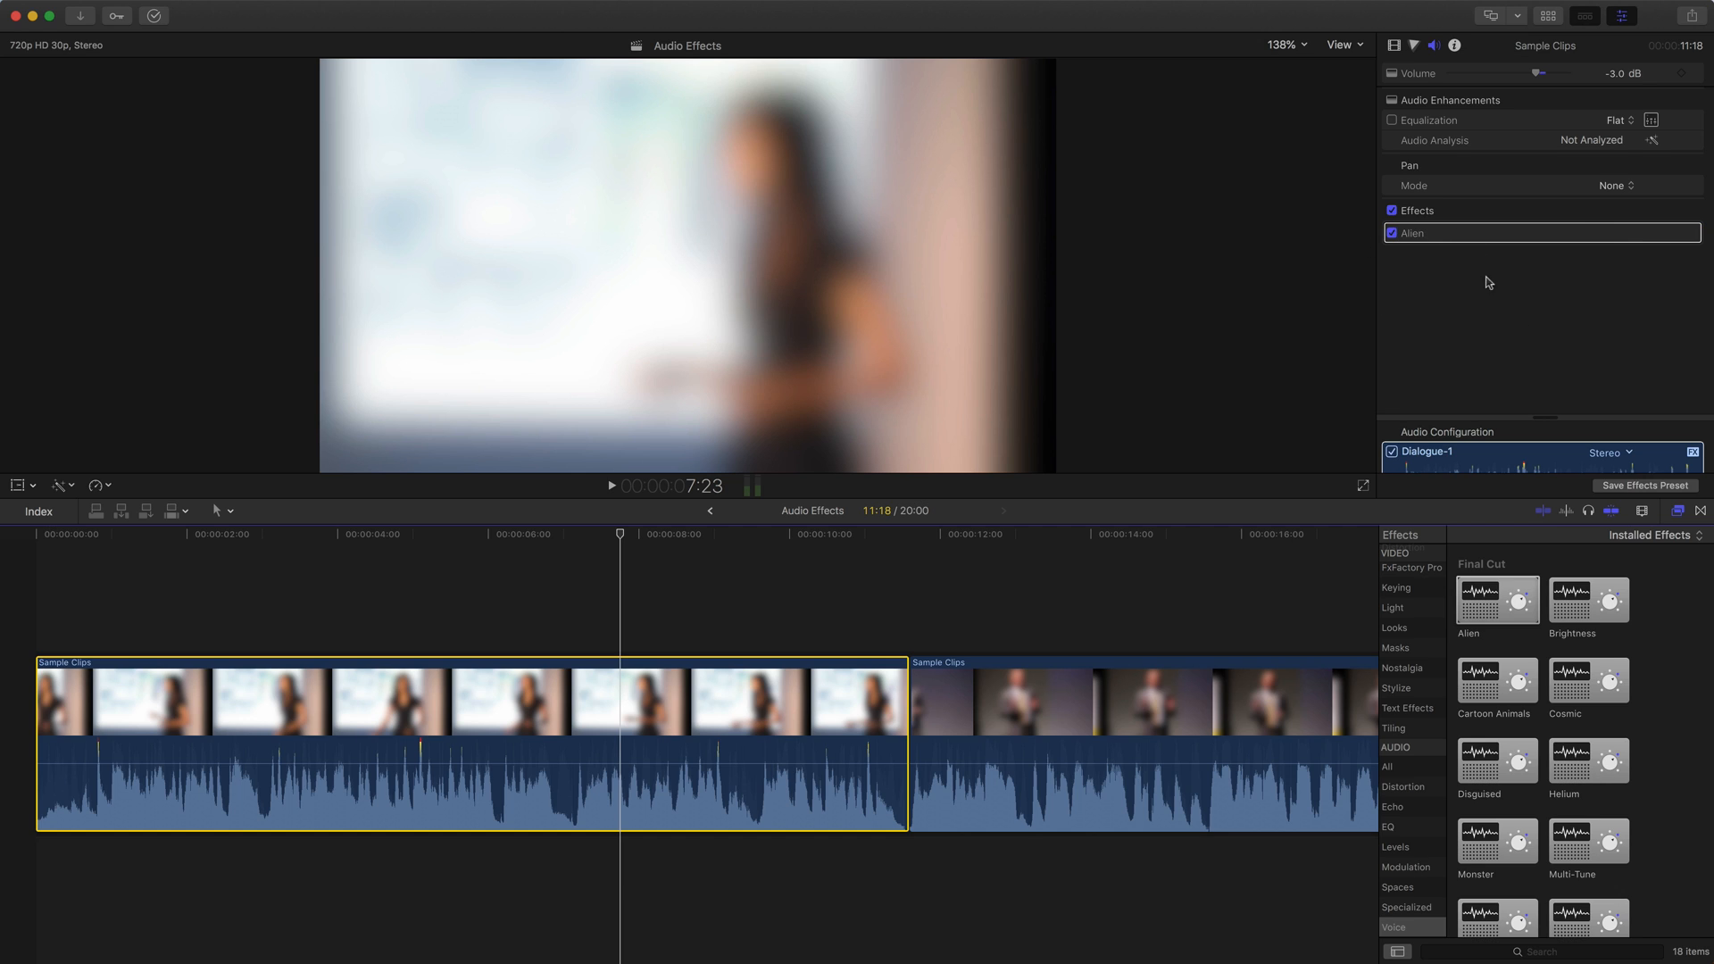
{"action": "left_click", "coordinate": [1412, 233]}
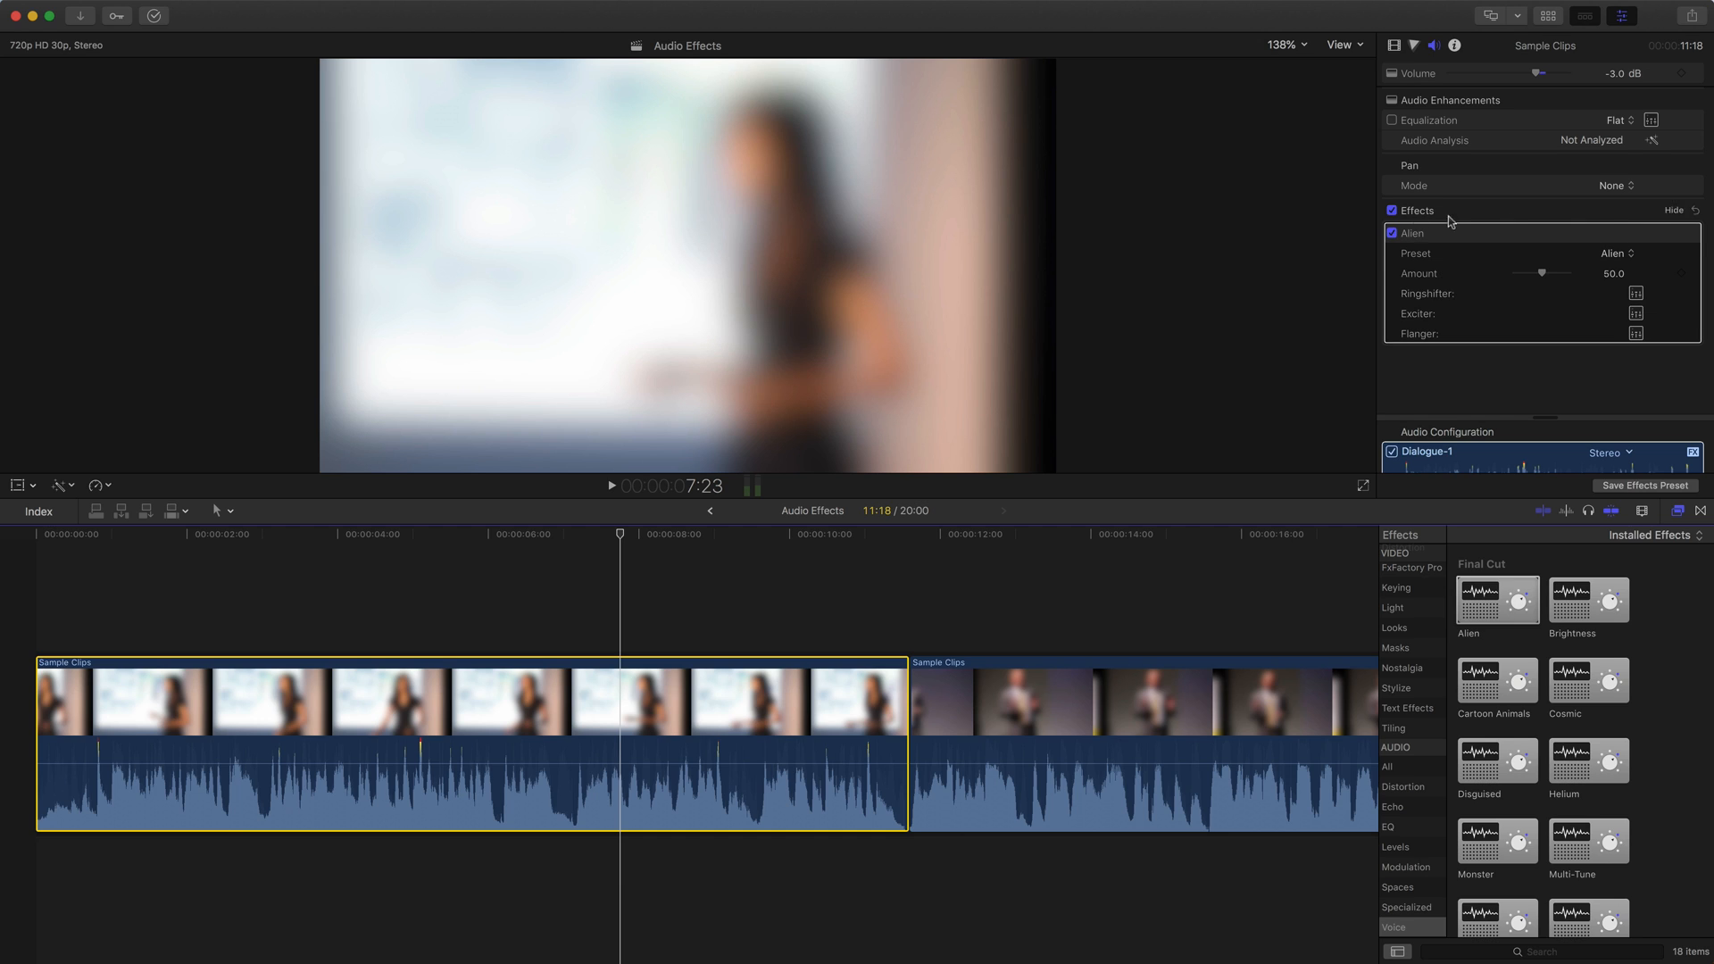
{"action": "mouse_move", "coordinate": [1532, 297]}
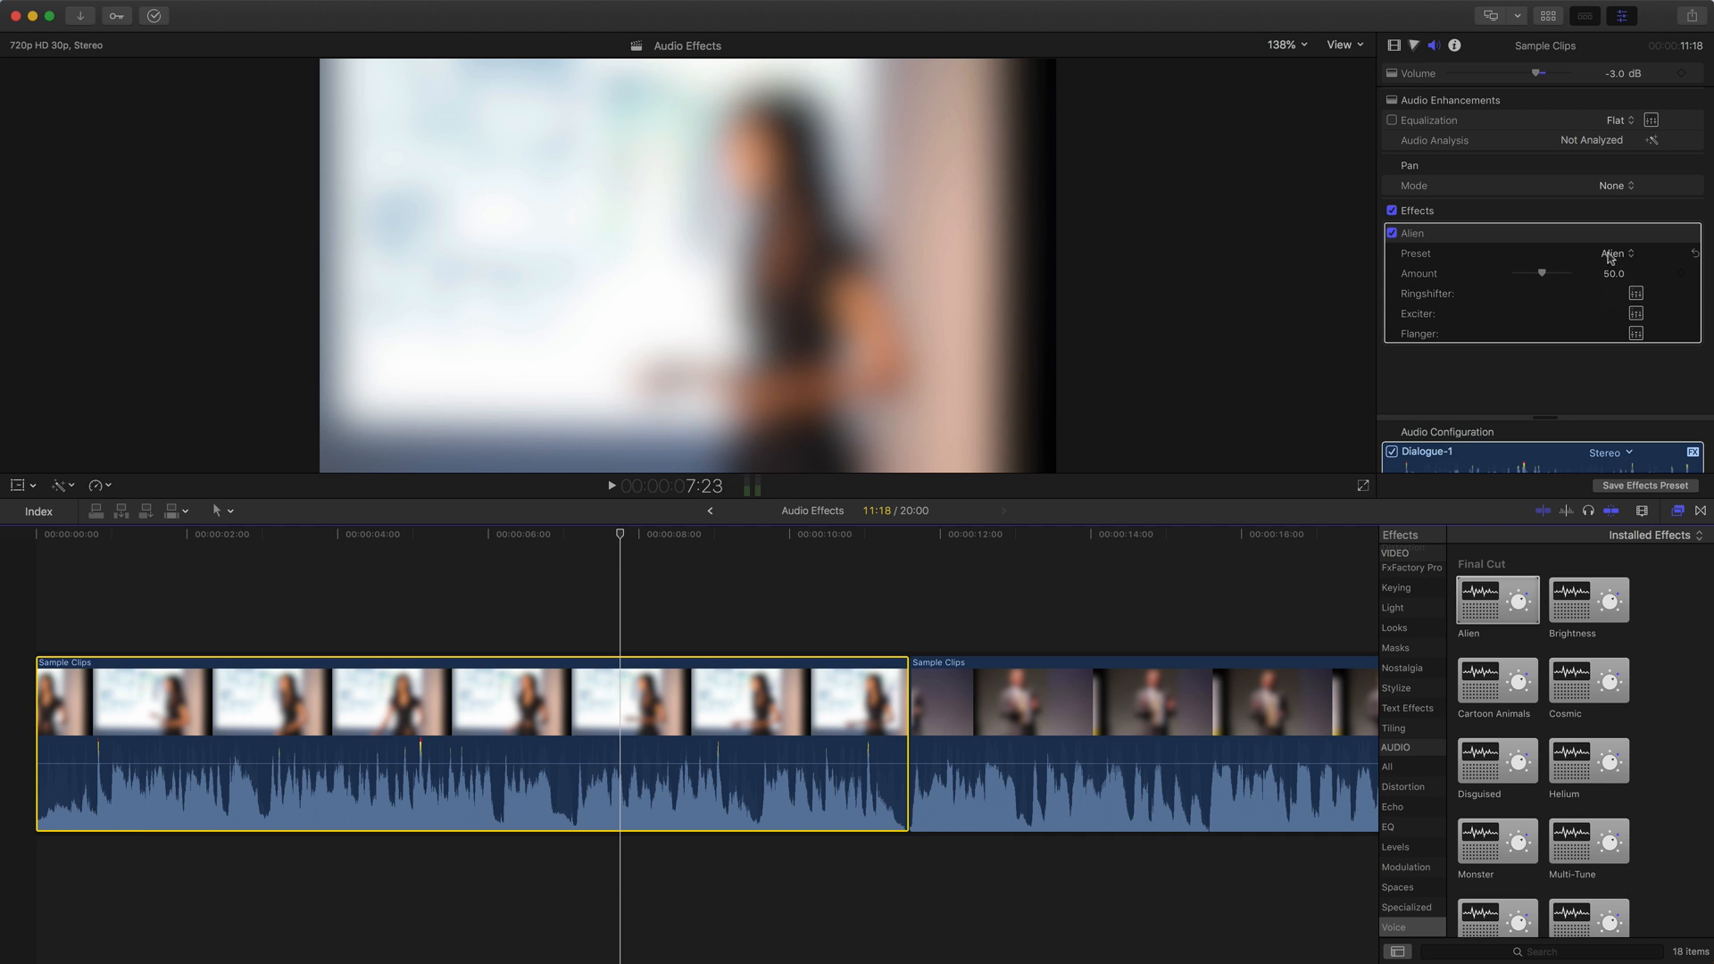
{"action": "mouse_move", "coordinate": [1480, 262]}
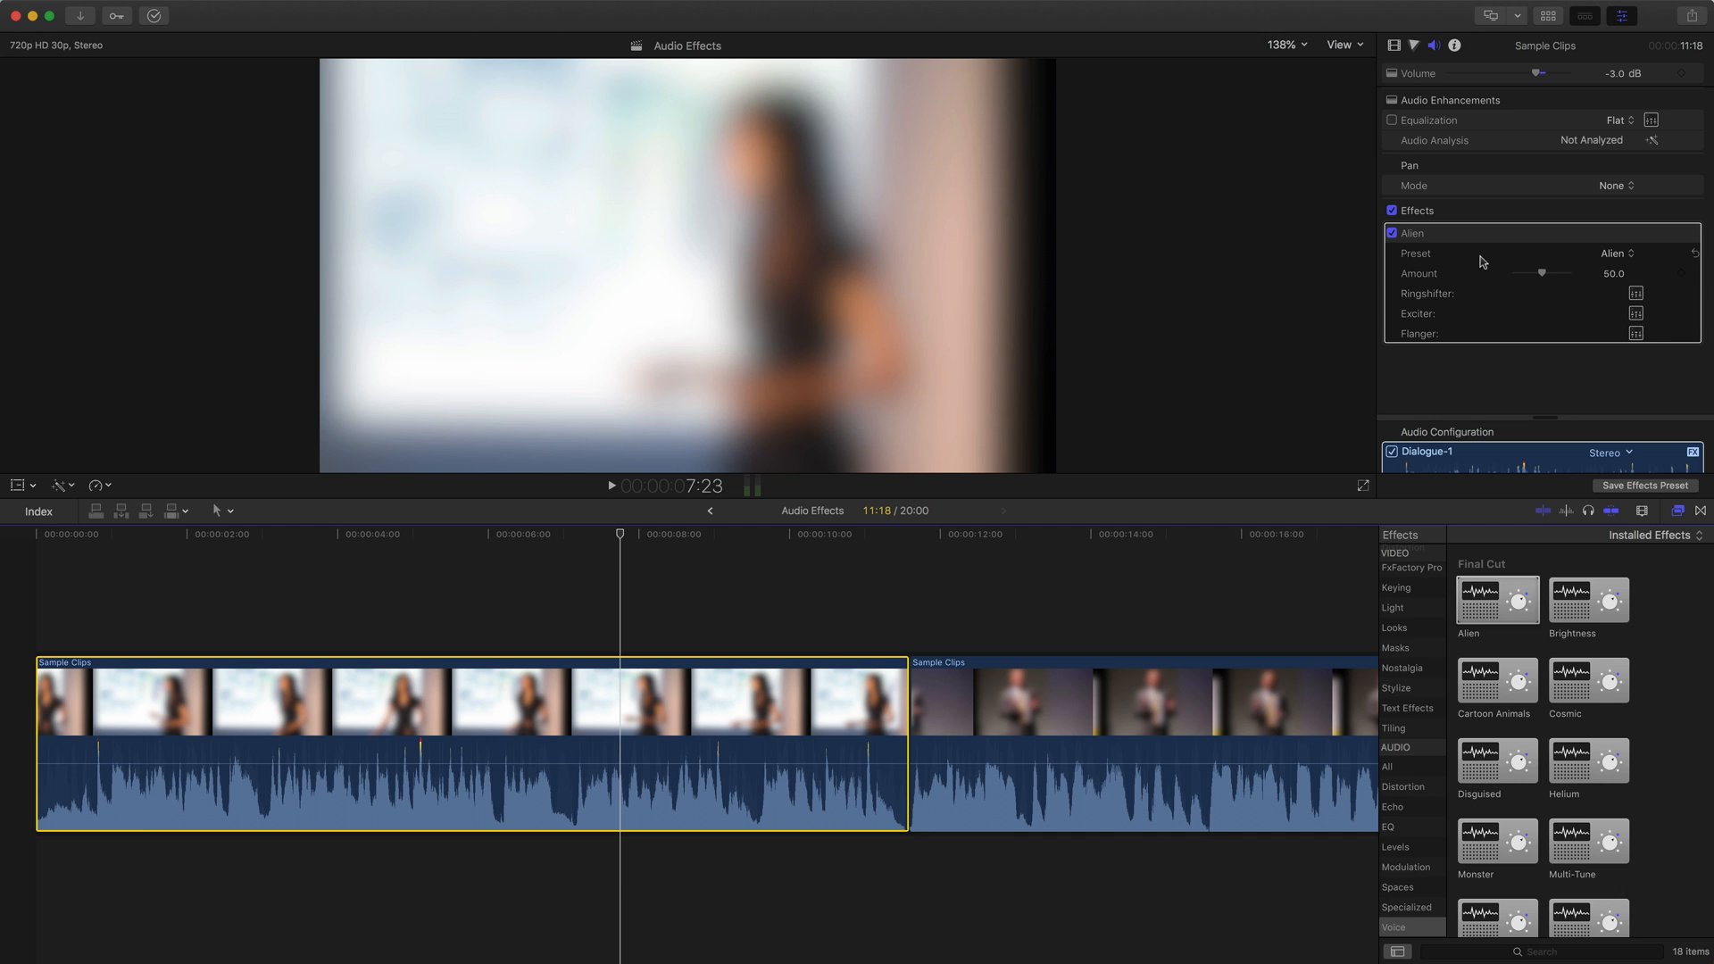
{"action": "left_click", "coordinate": [1618, 254]}
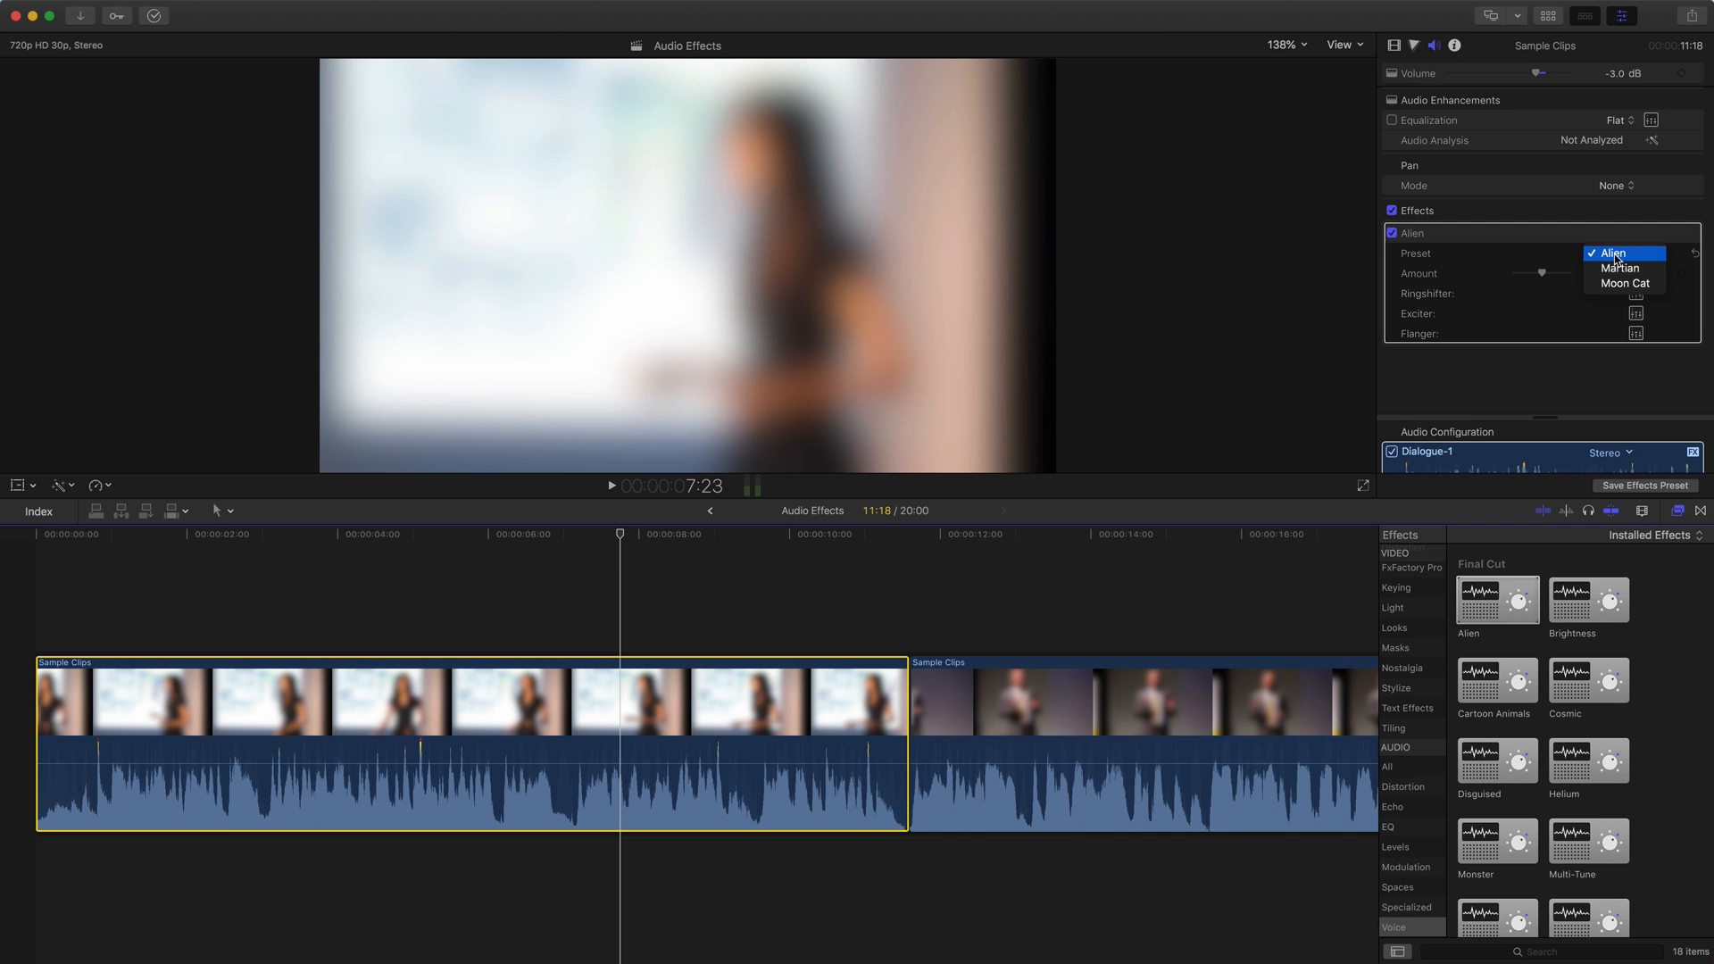
{"action": "left_click", "coordinate": [1617, 253]}
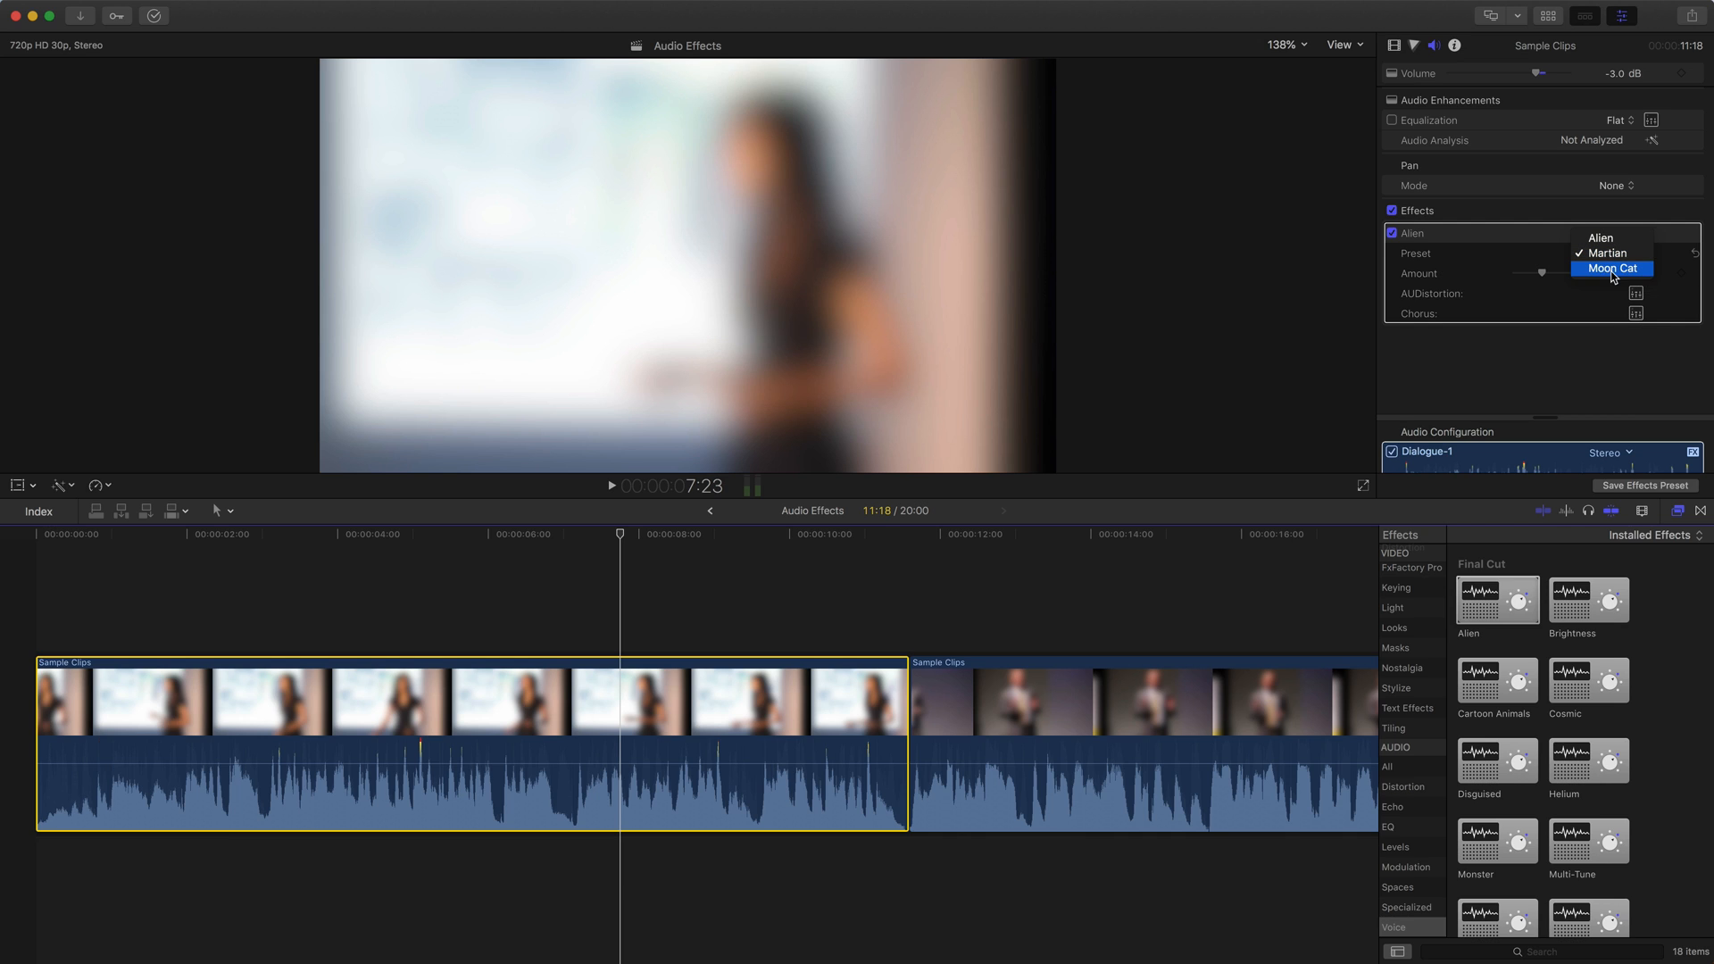
{"action": "left_click", "coordinate": [1611, 269]}
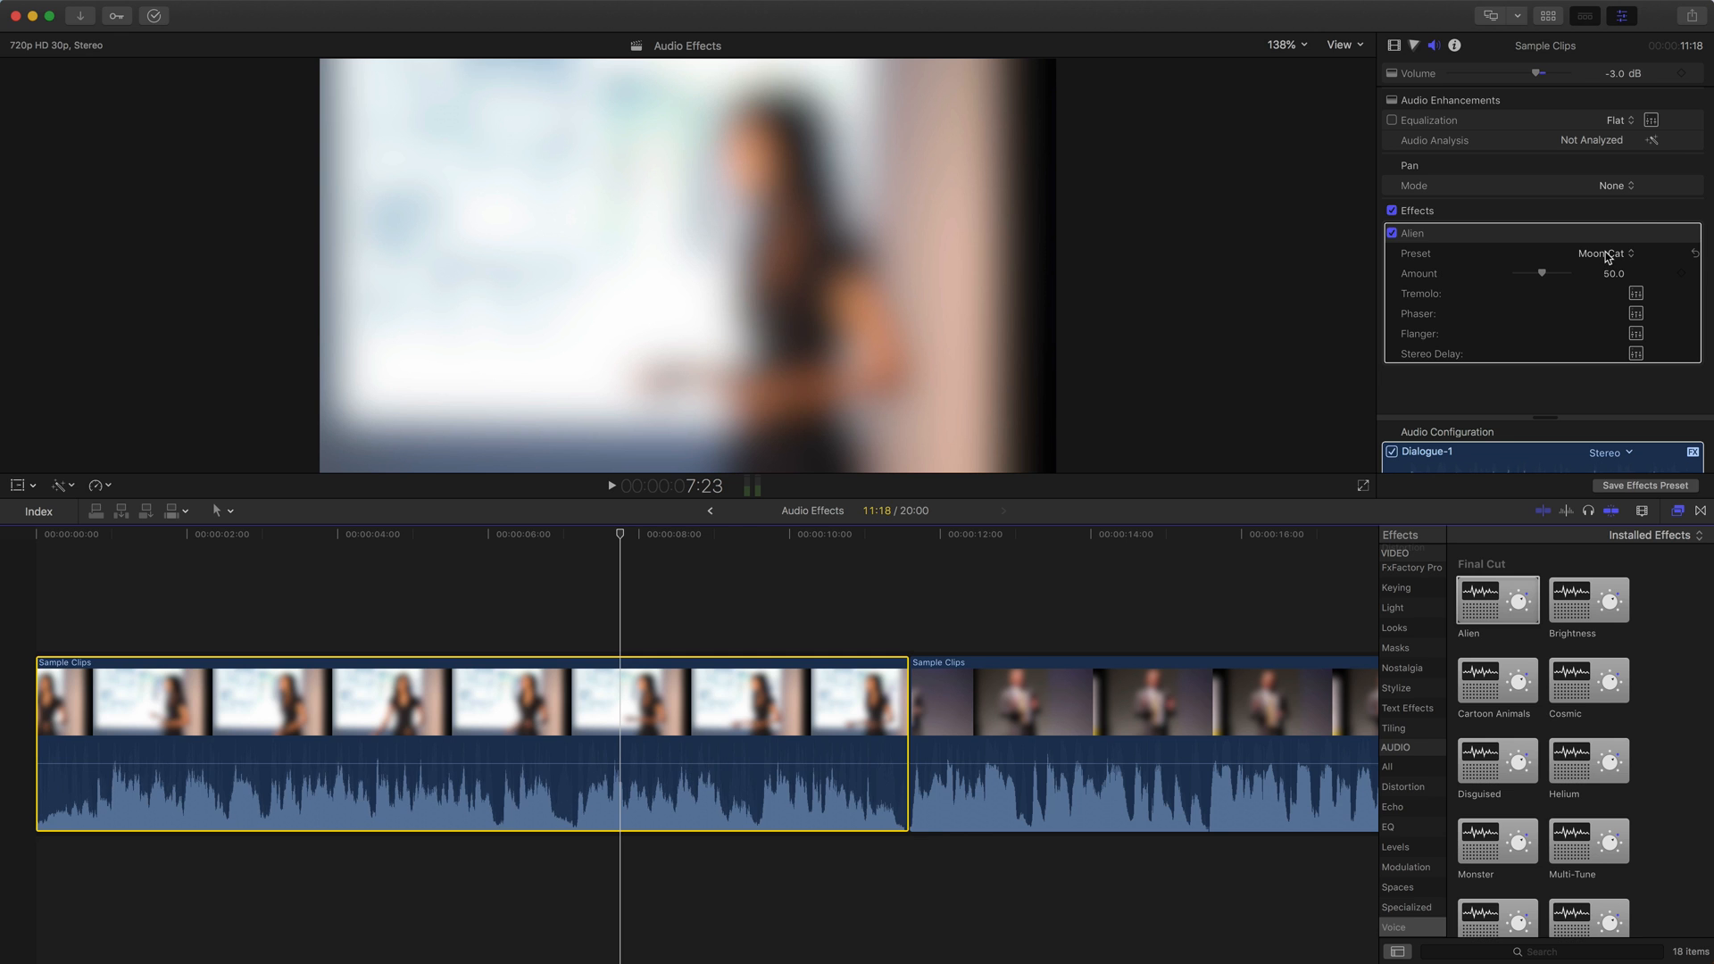
{"action": "left_click", "coordinate": [1603, 252]}
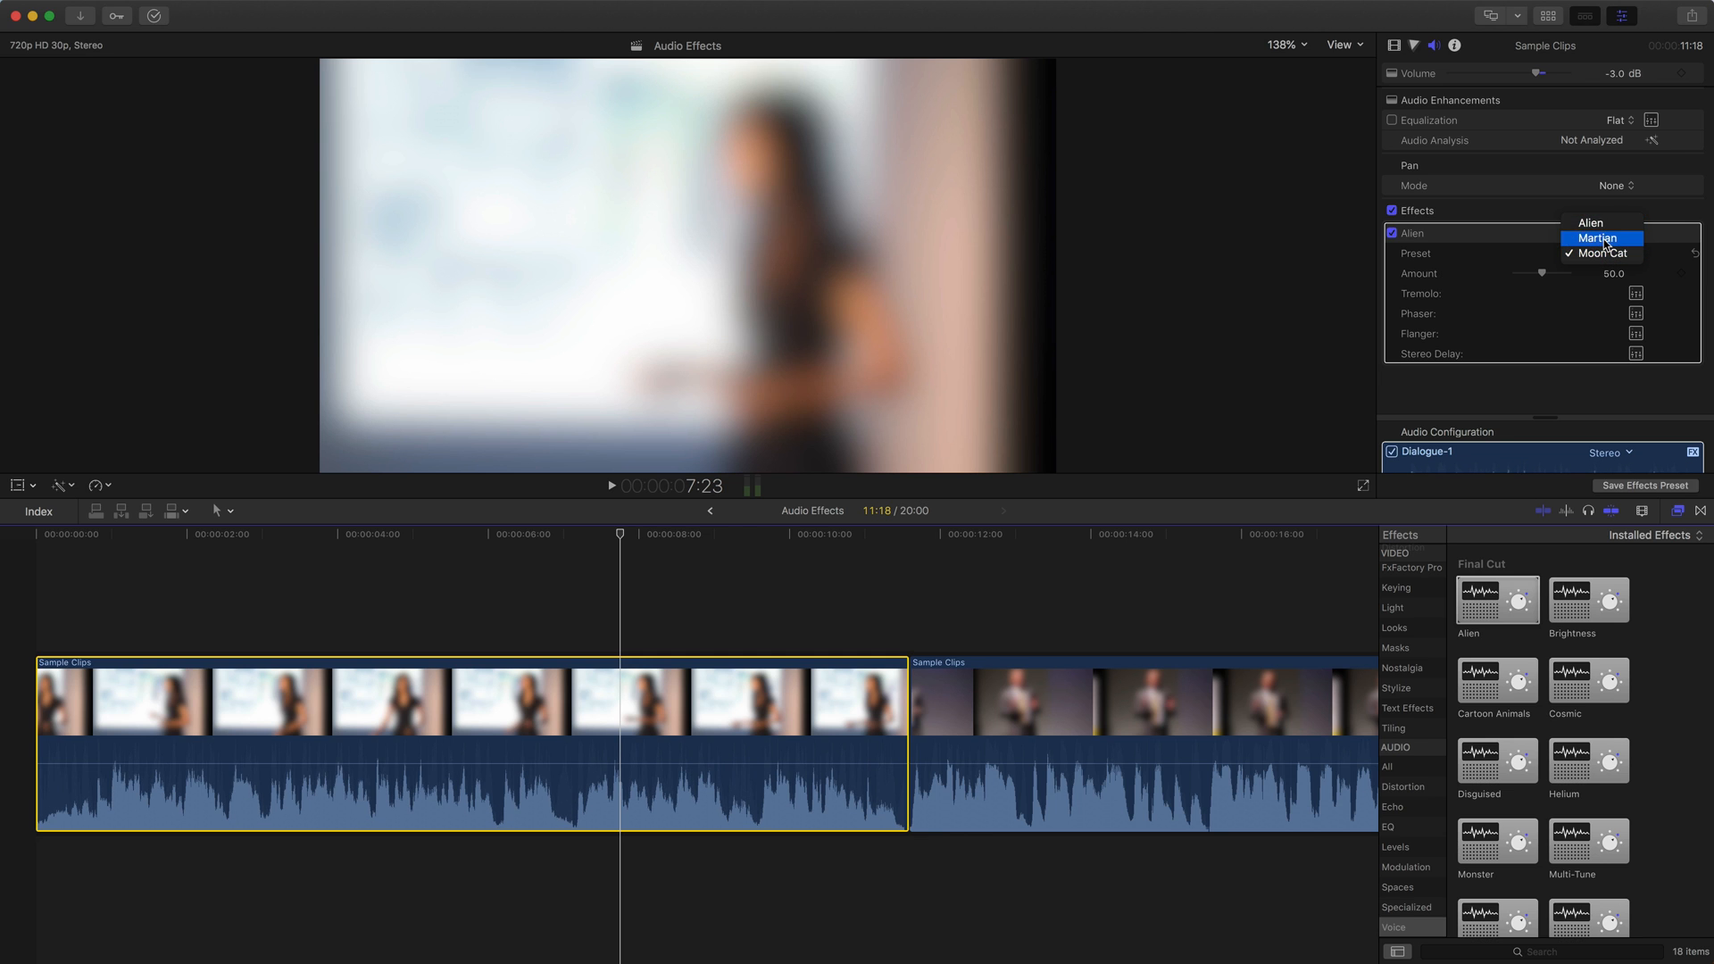
{"action": "left_click", "coordinate": [1596, 238]}
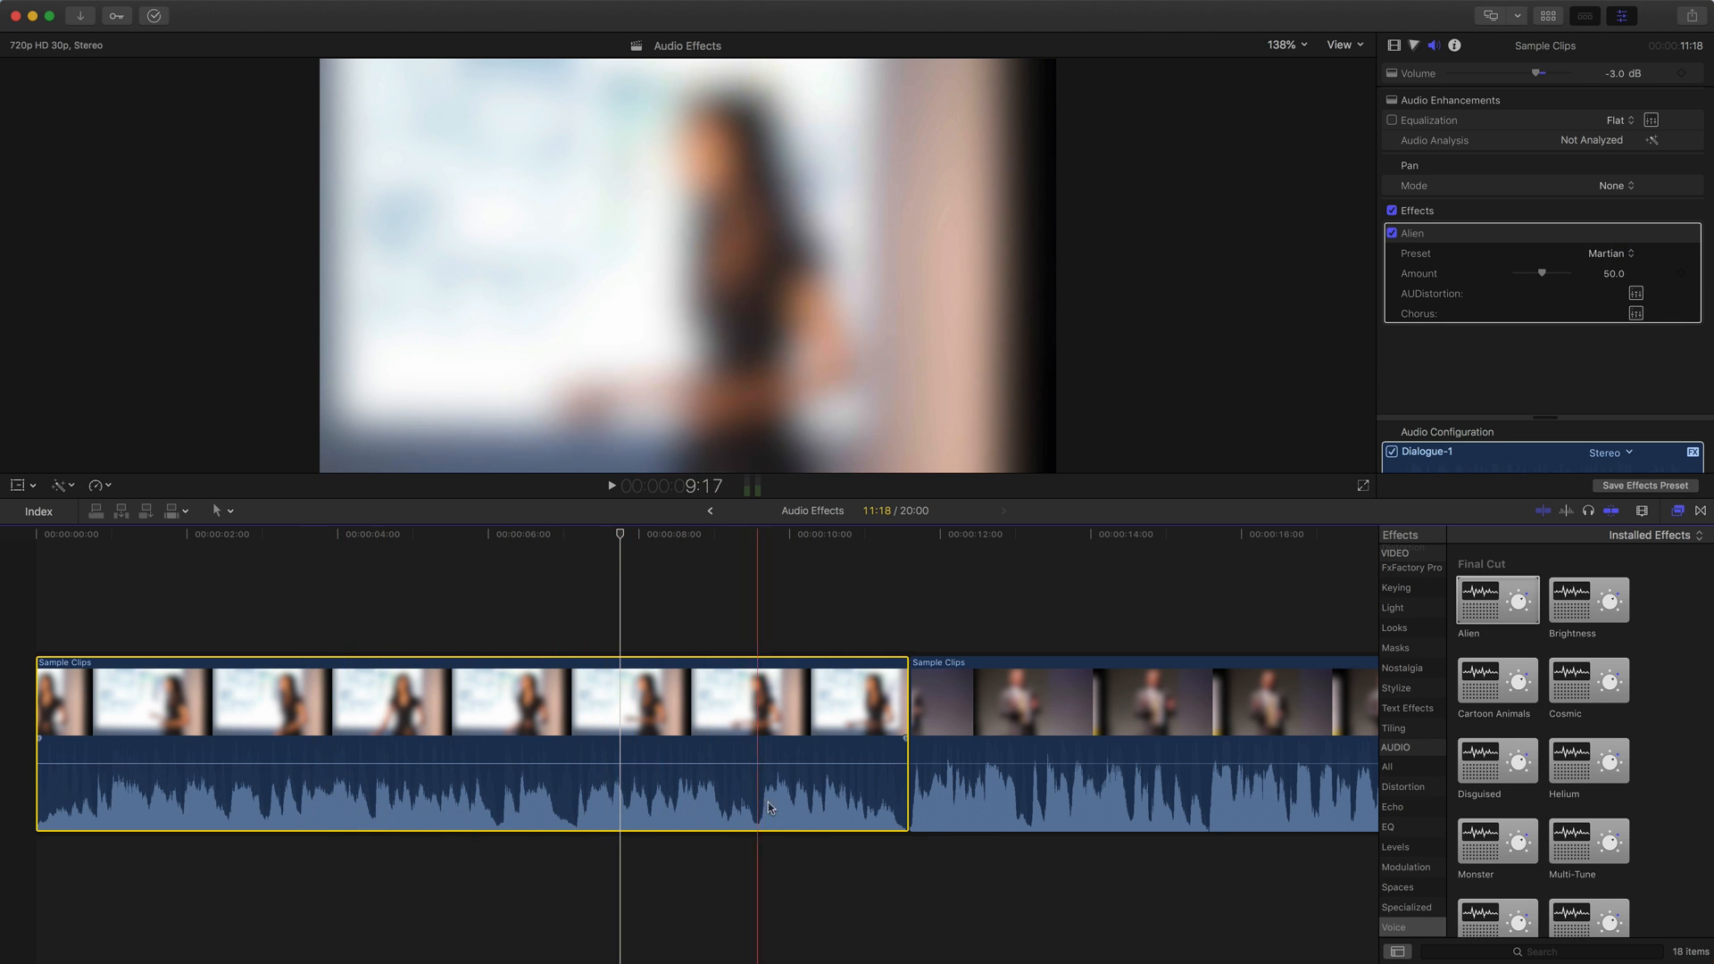
{"action": "left_click", "coordinate": [491, 803]}
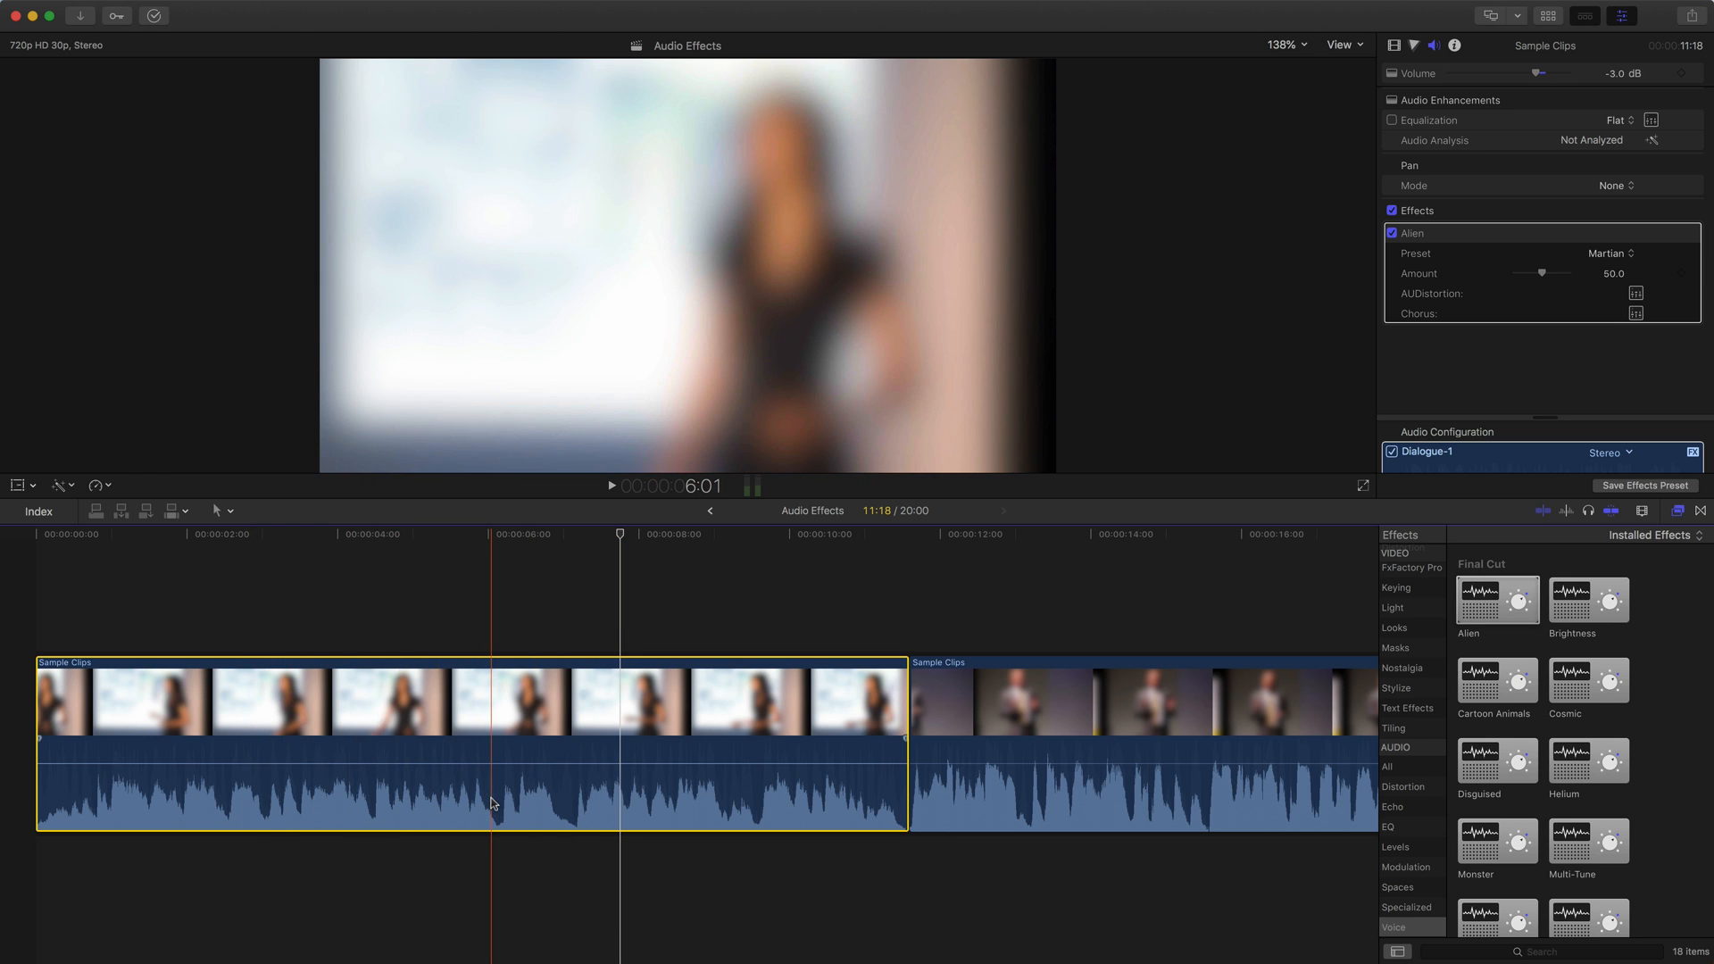
{"action": "left_click", "coordinate": [208, 721]}
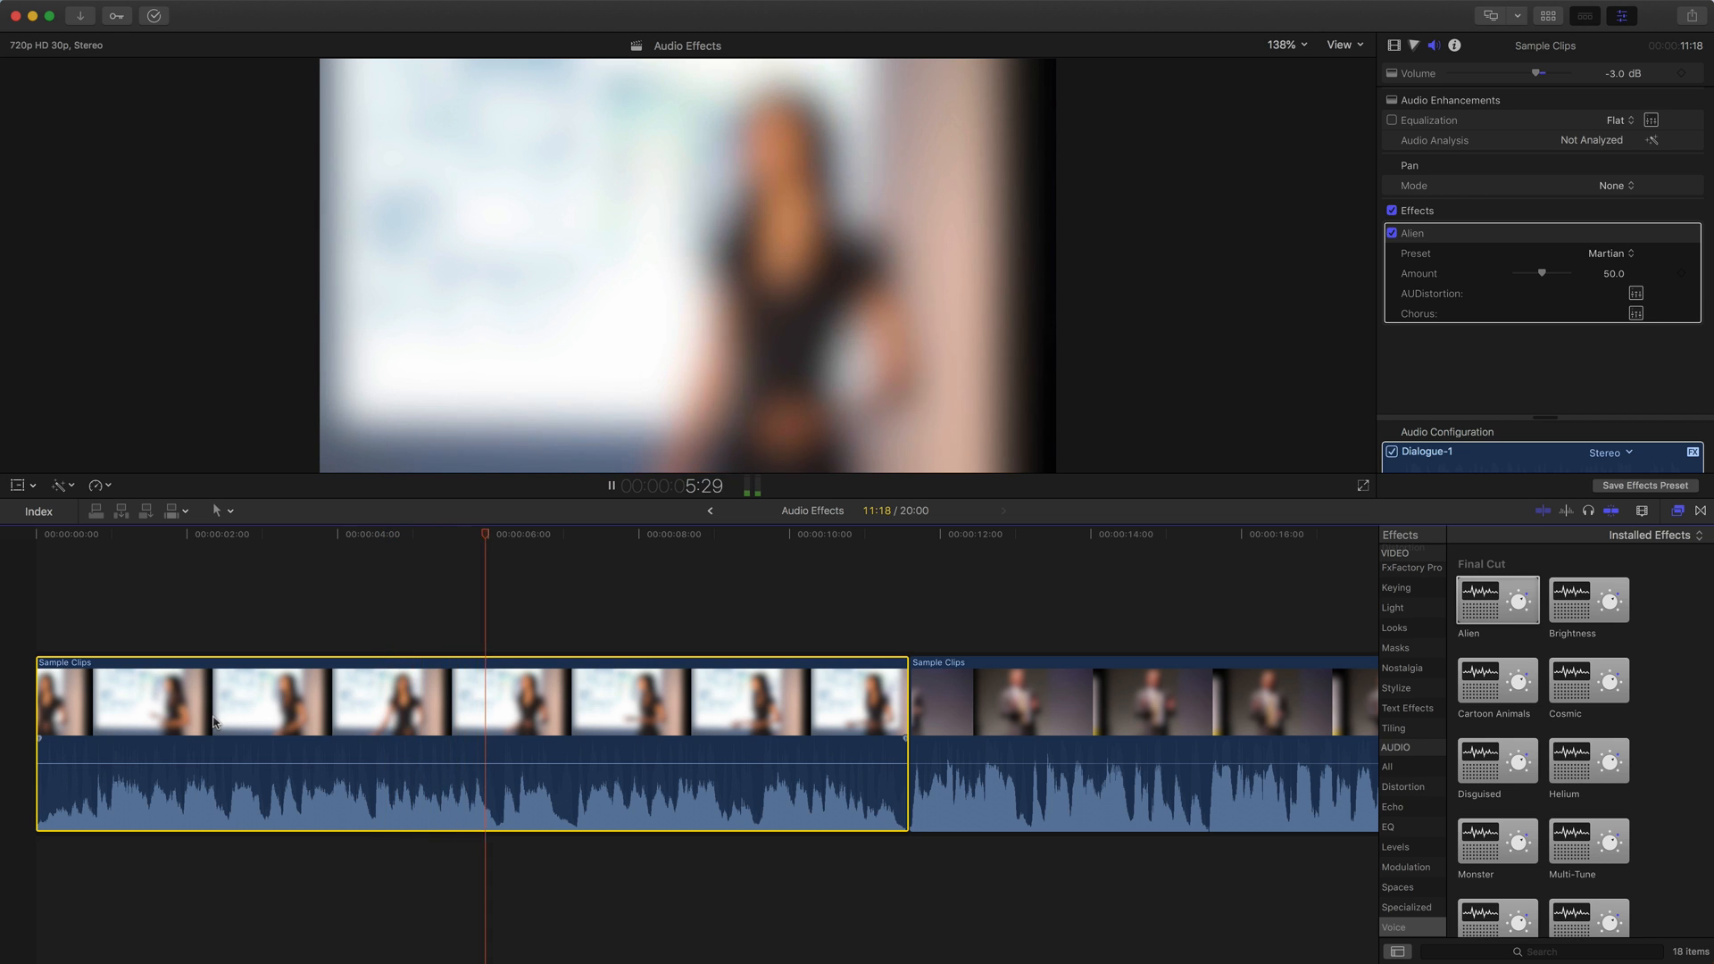
{"action": "left_click", "coordinate": [1612, 252]}
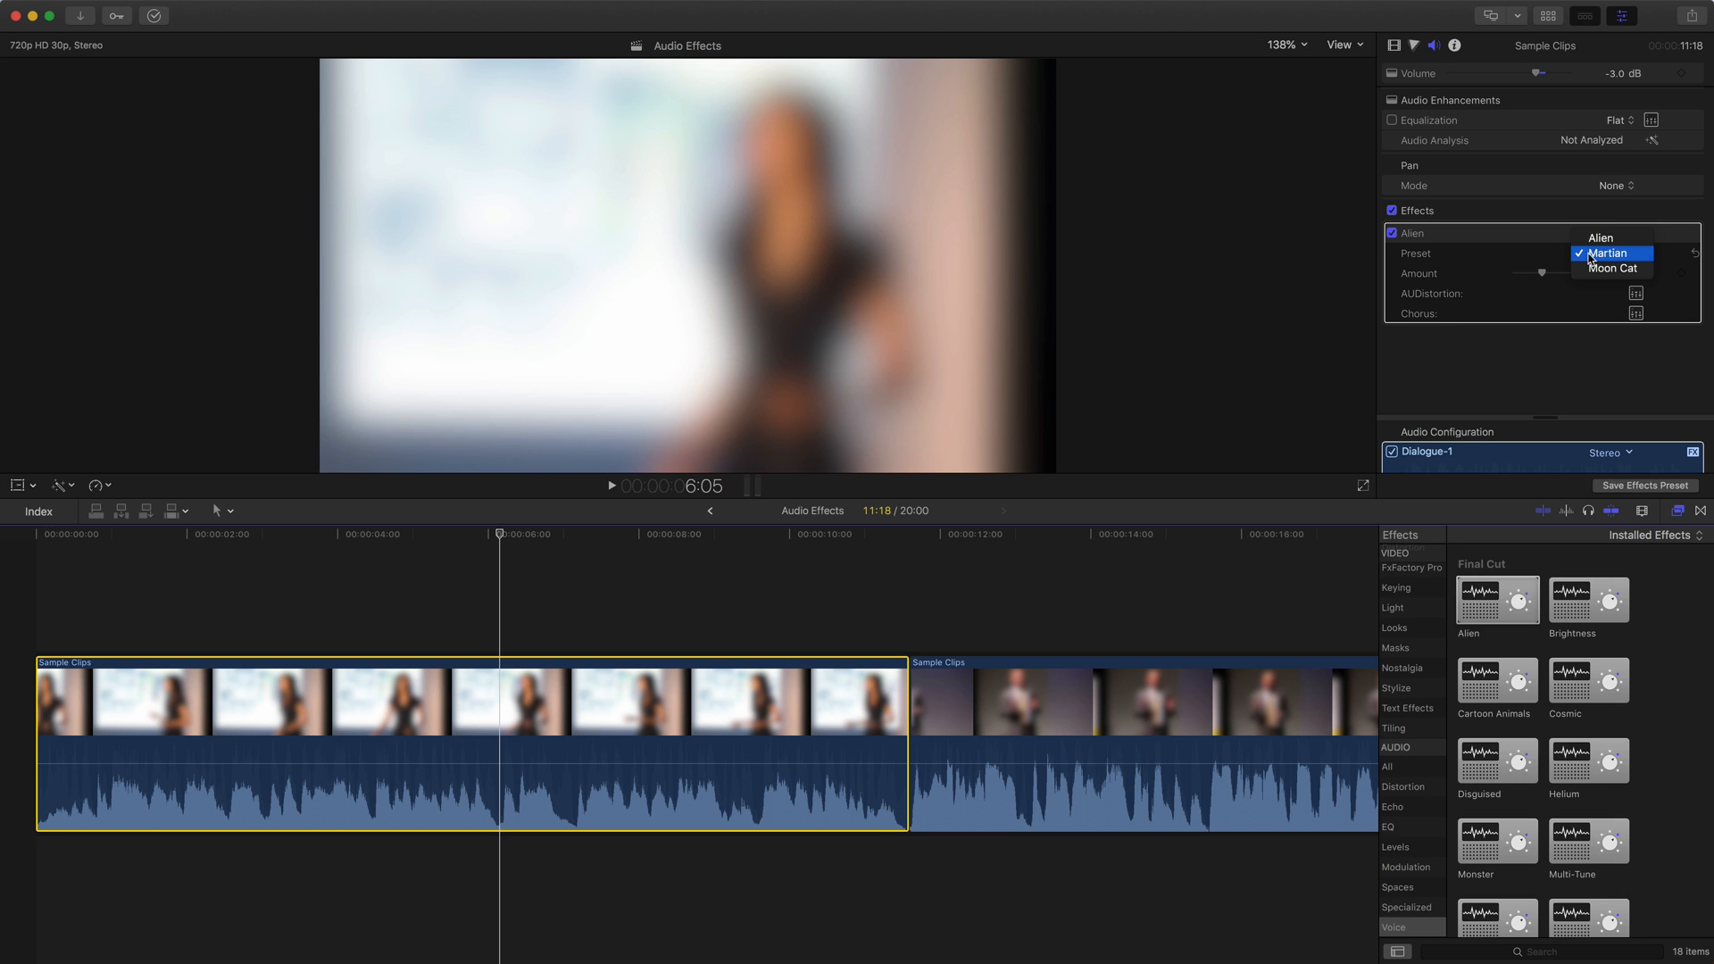
{"action": "left_click", "coordinate": [1598, 237]}
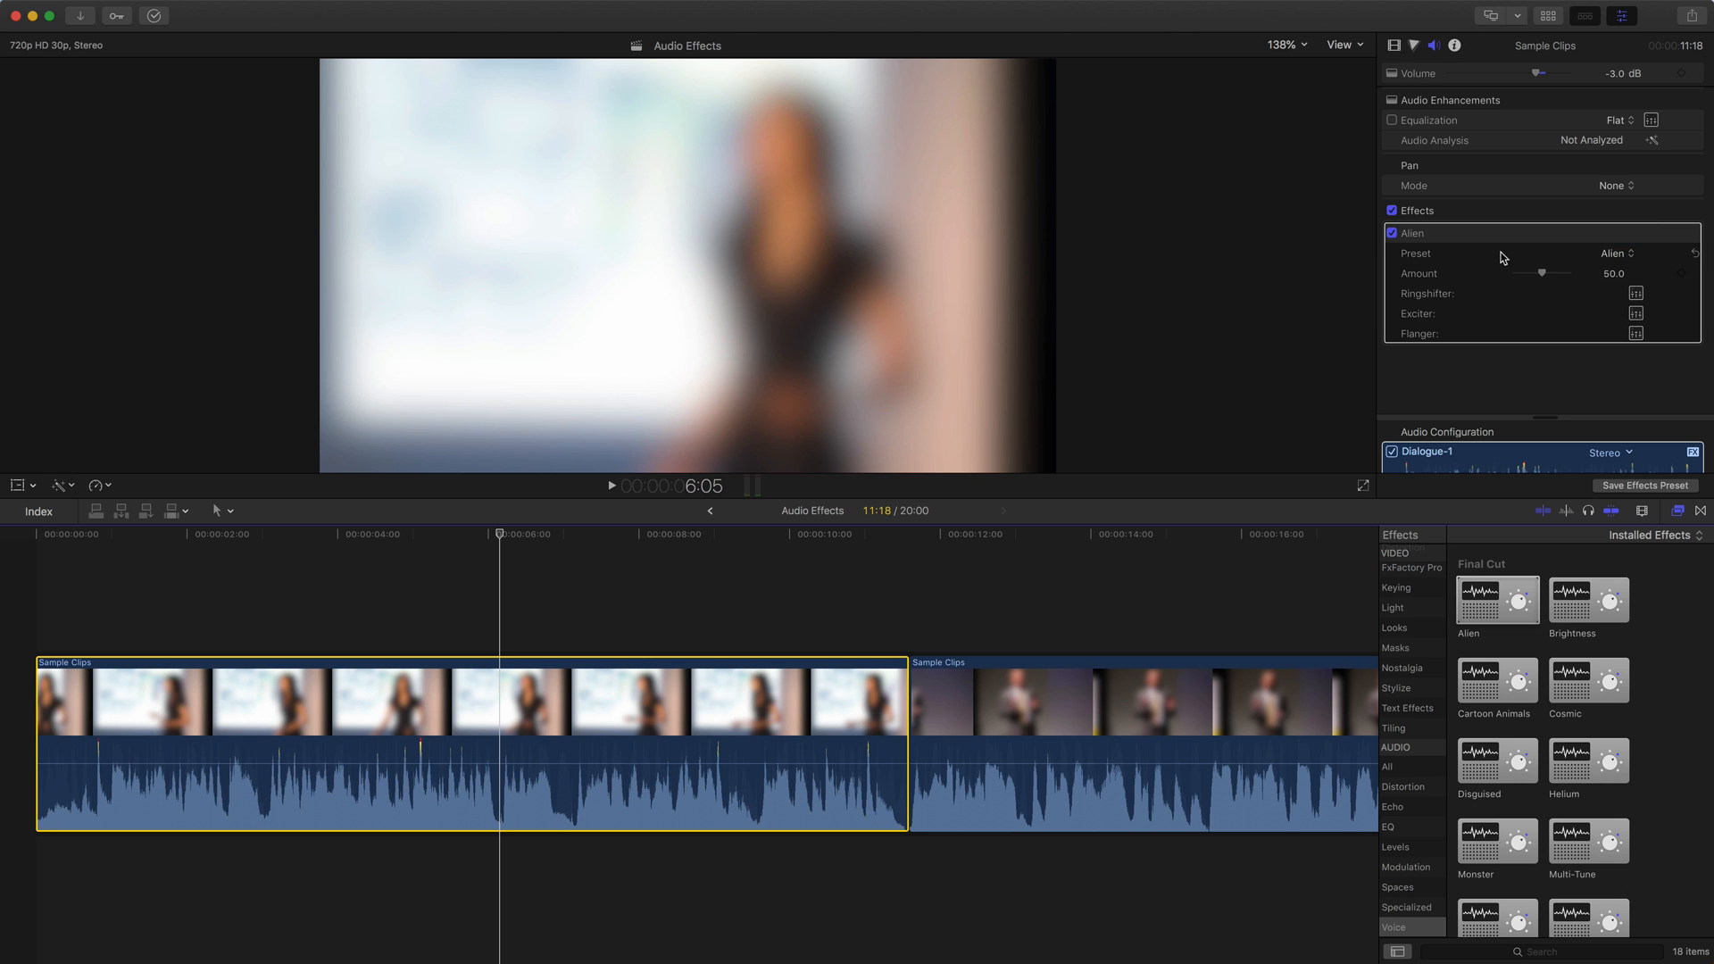
{"action": "mouse_move", "coordinate": [1411, 239]}
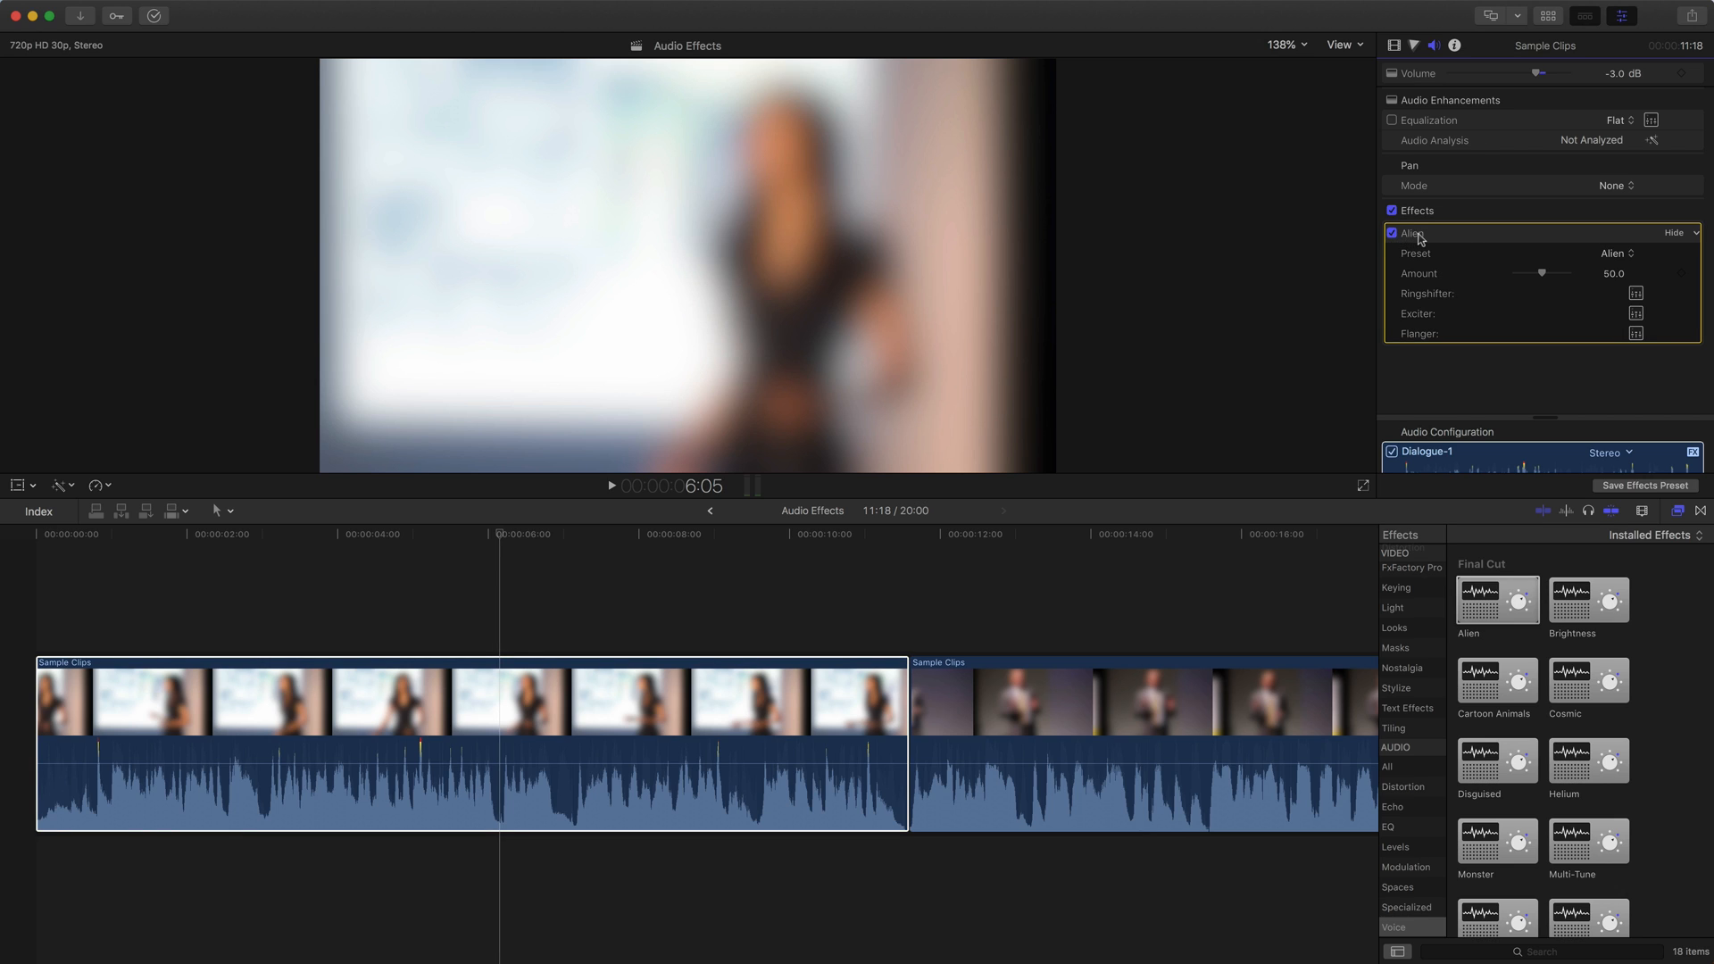
{"action": "mouse_move", "coordinate": [1446, 245]}
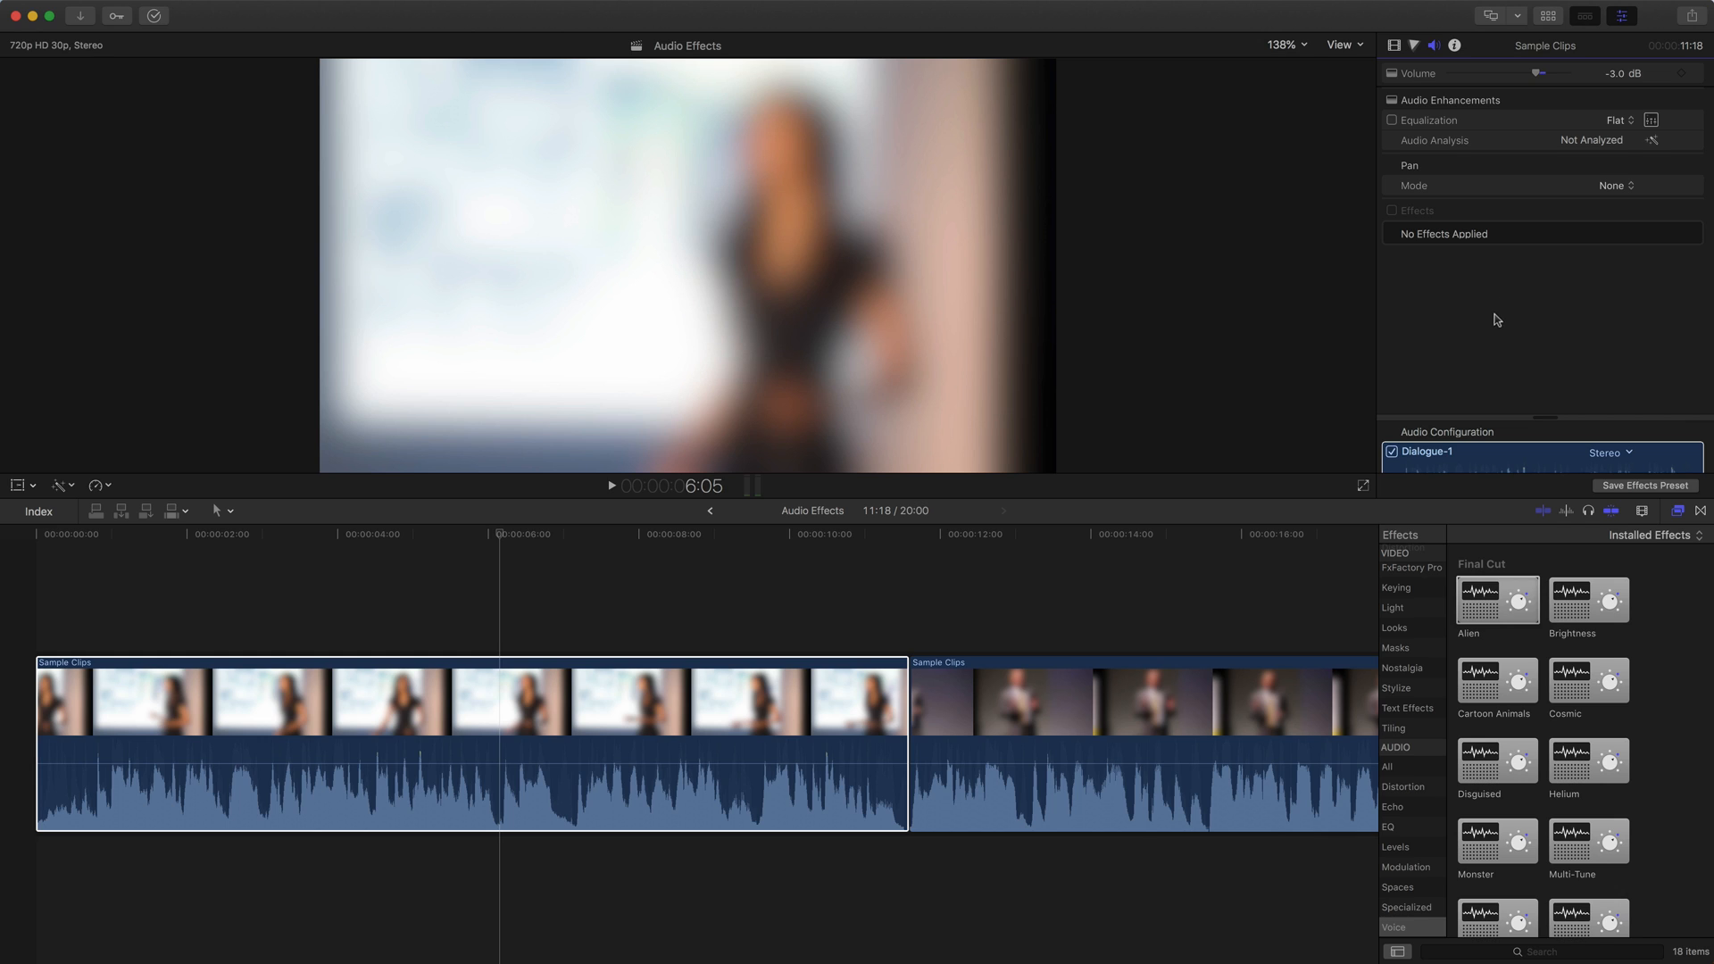
Remove the Alien effect, leaving the first clip with no audio effects.
{"action": "left_click", "coordinate": [506, 680]}
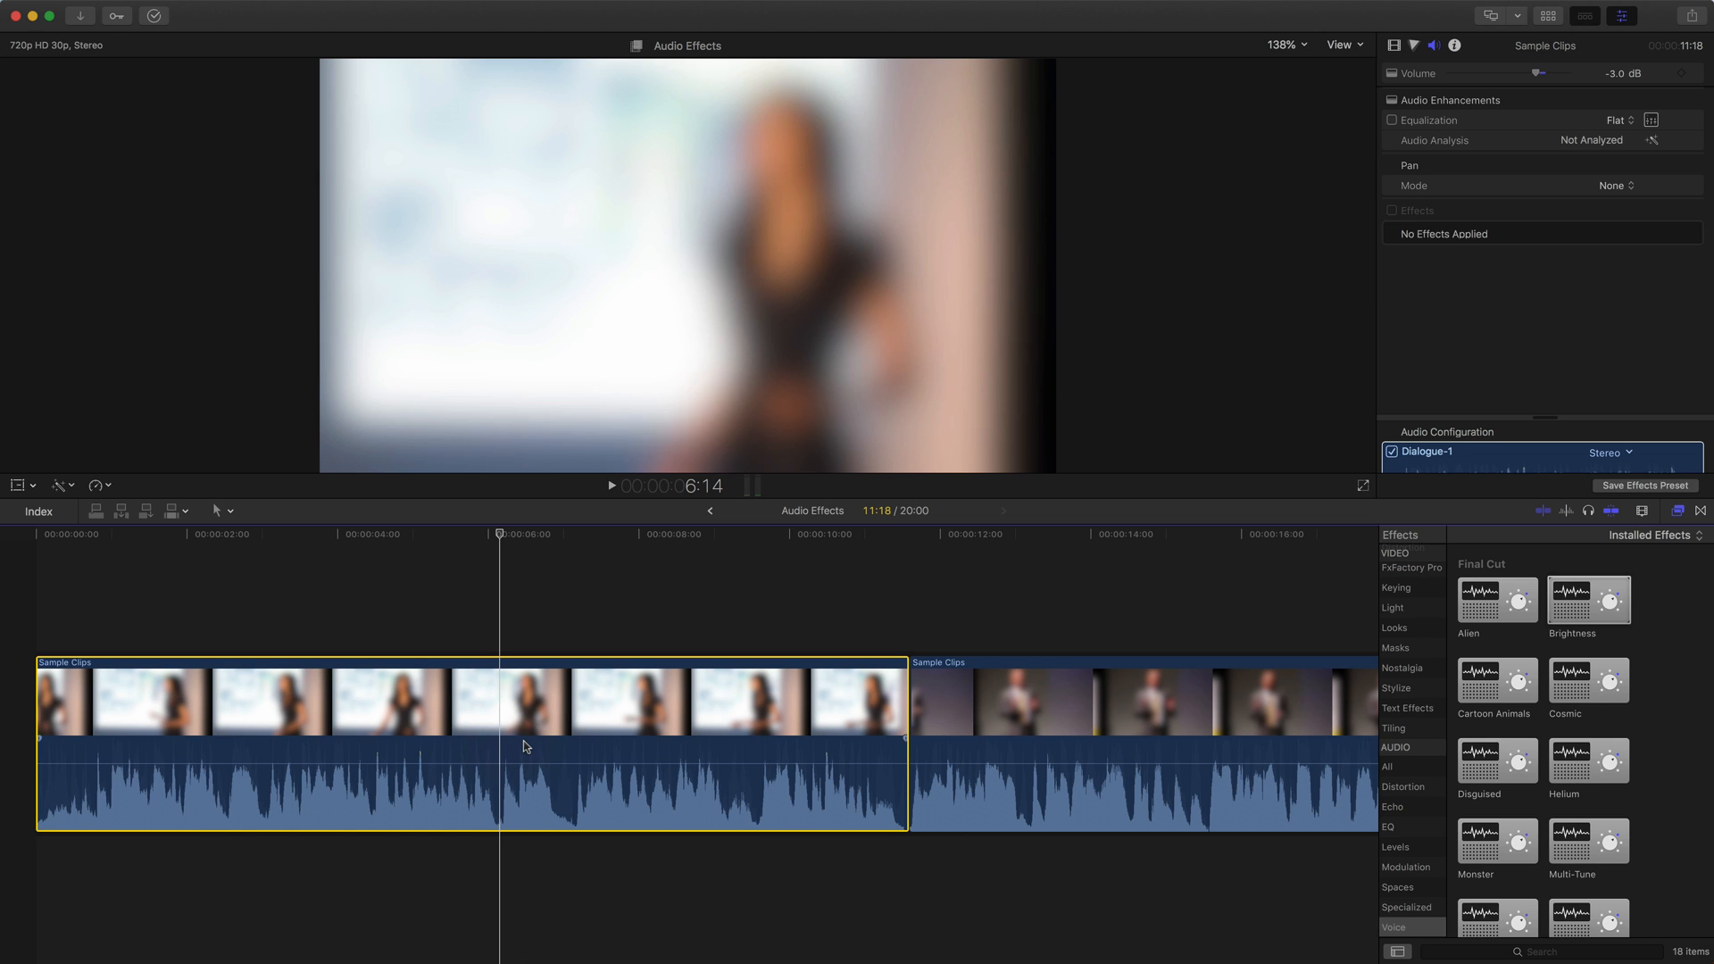
Apply Brightness (Normal, amount 25) to the first clip, toggling it off and on to compare.
{"action": "double_click", "coordinate": [1587, 600]}
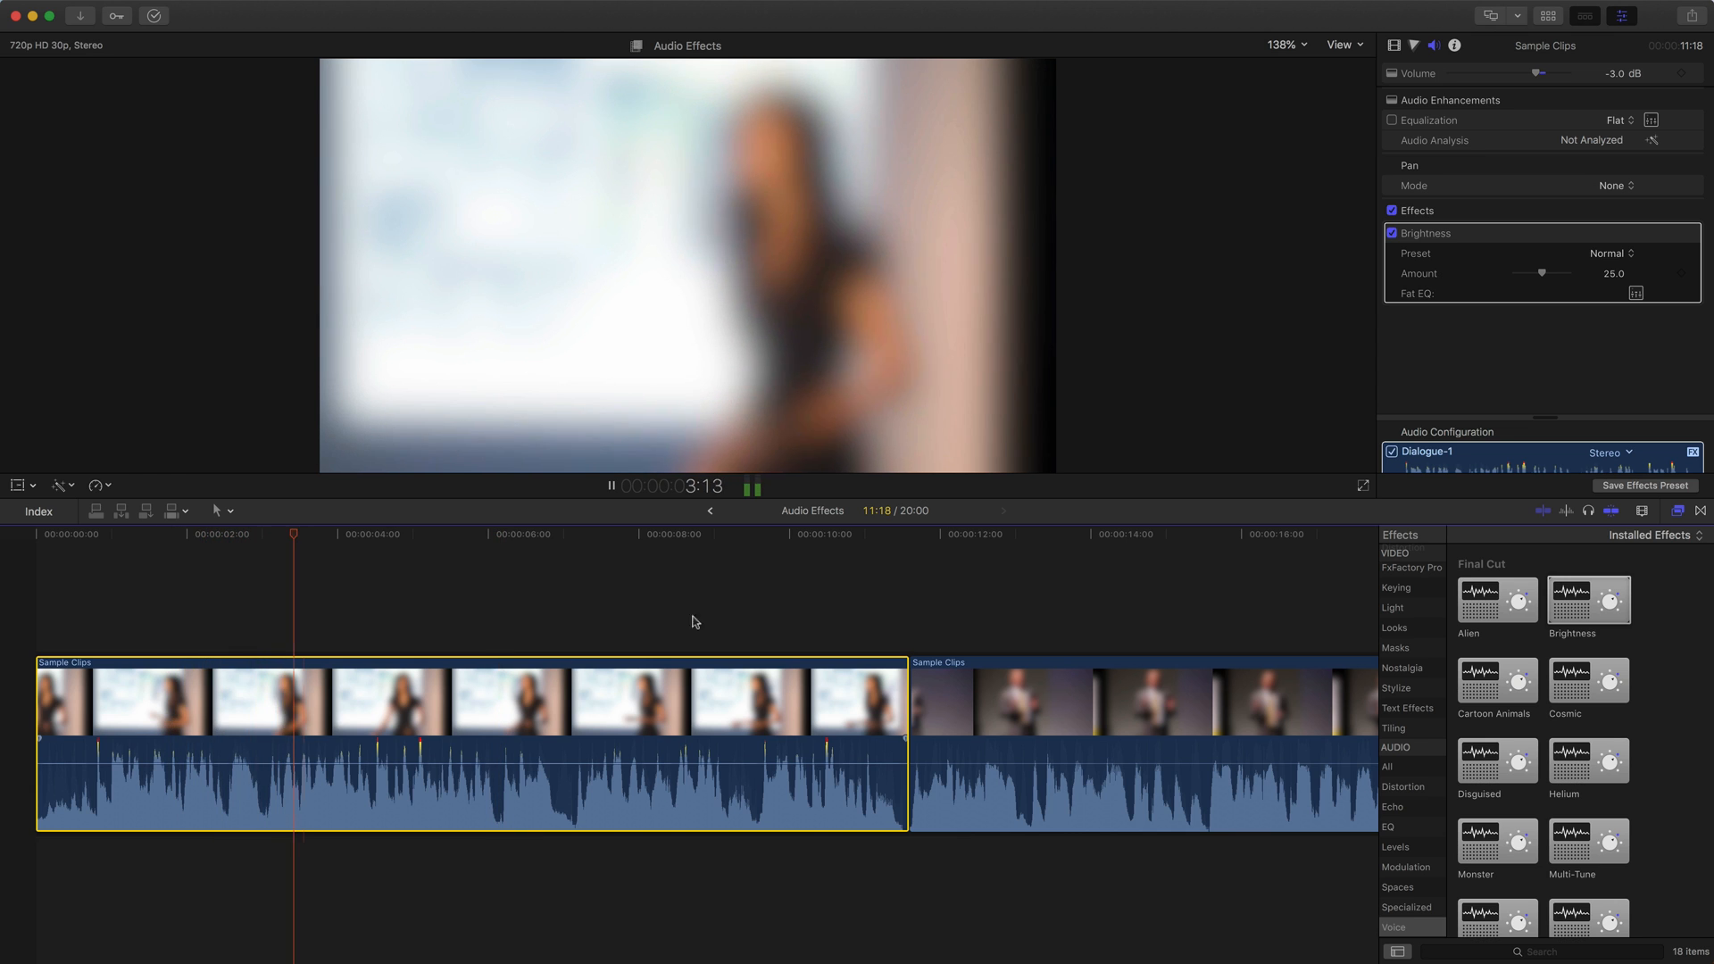
{"action": "left_click", "coordinate": [1392, 233]}
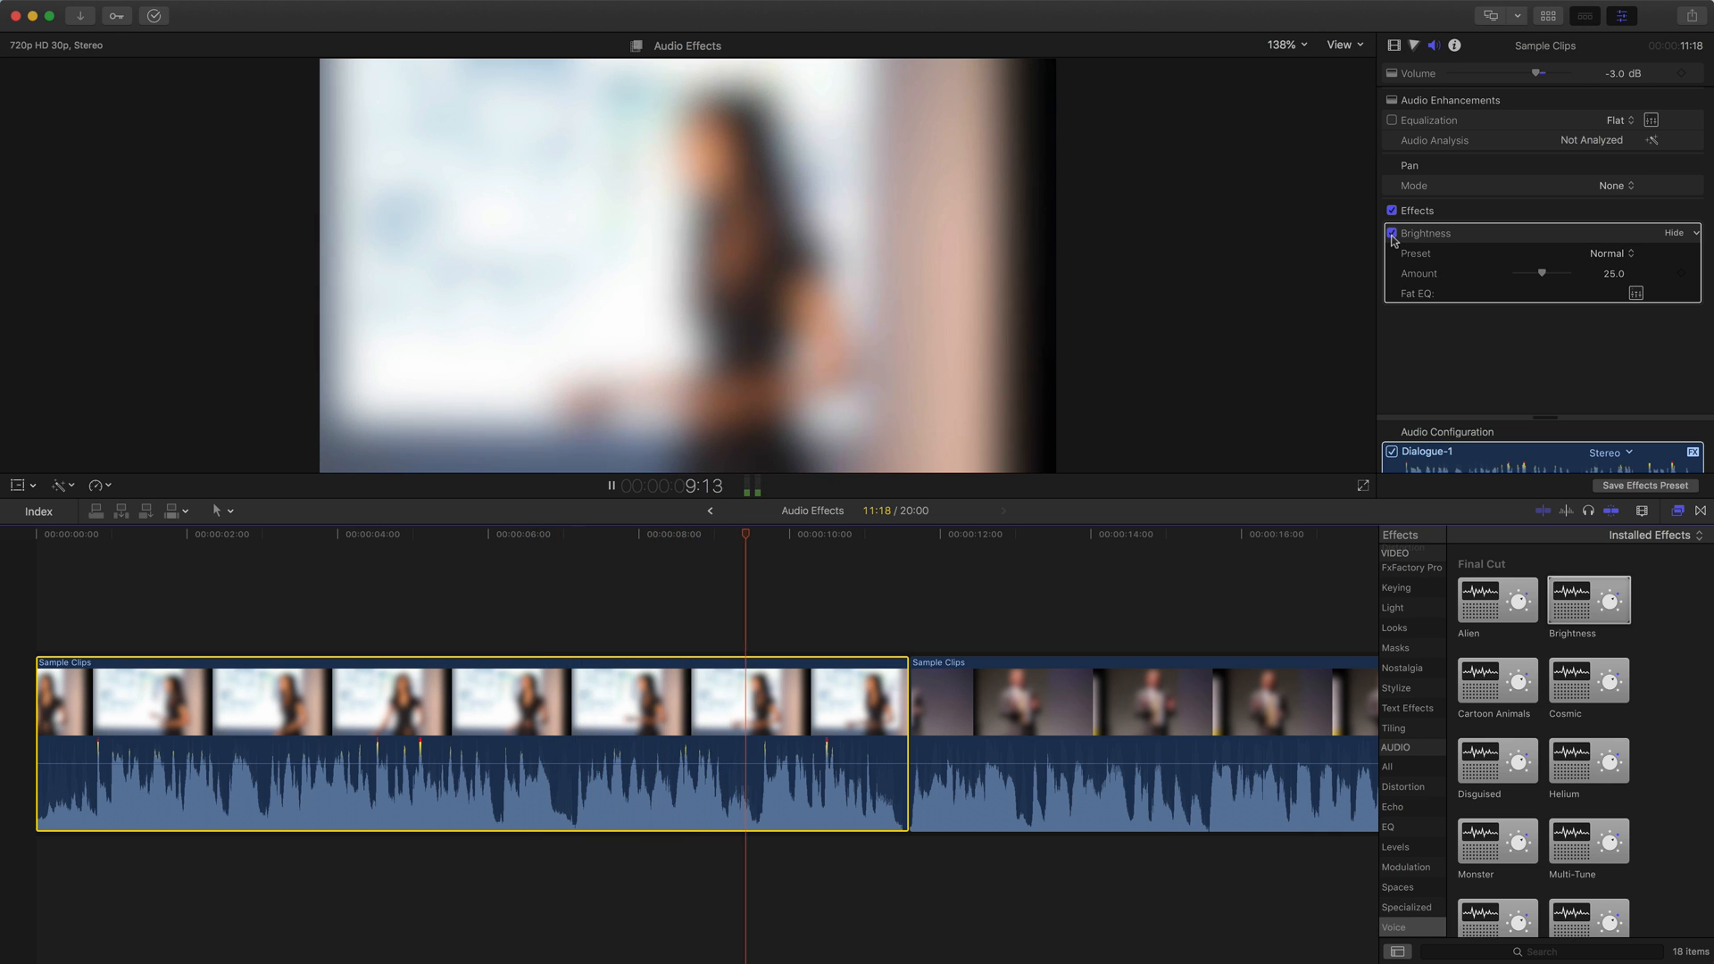
{"action": "left_click", "coordinate": [1391, 234]}
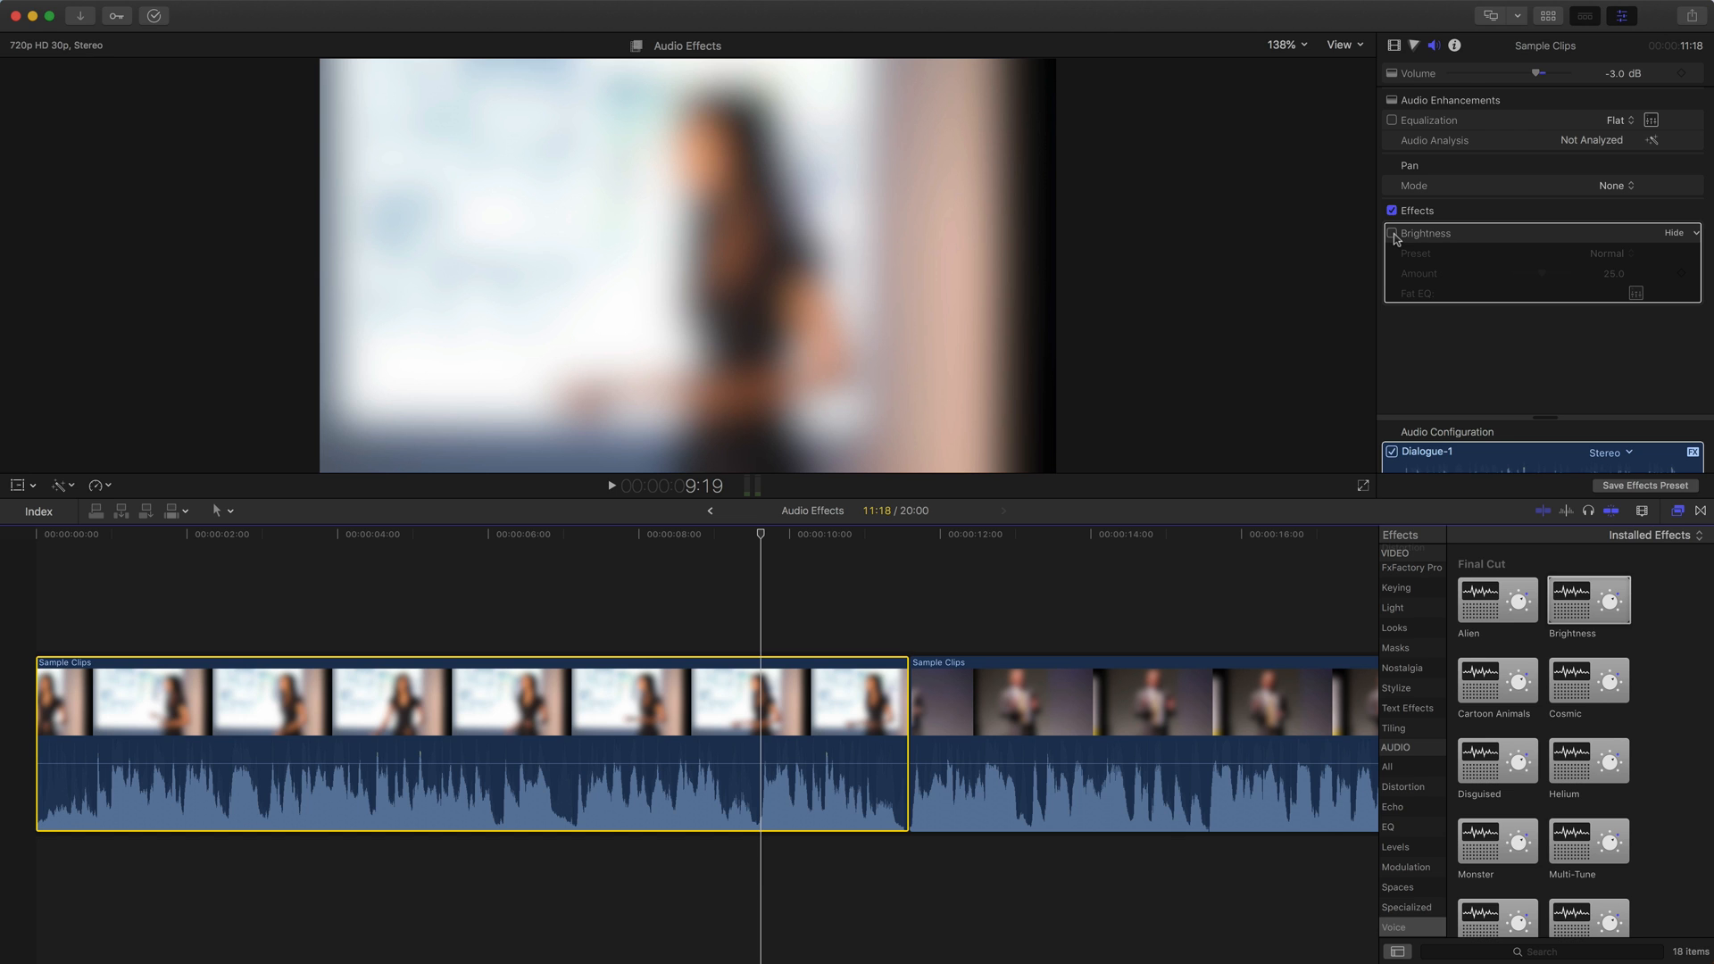
{"action": "left_click", "coordinate": [1392, 233]}
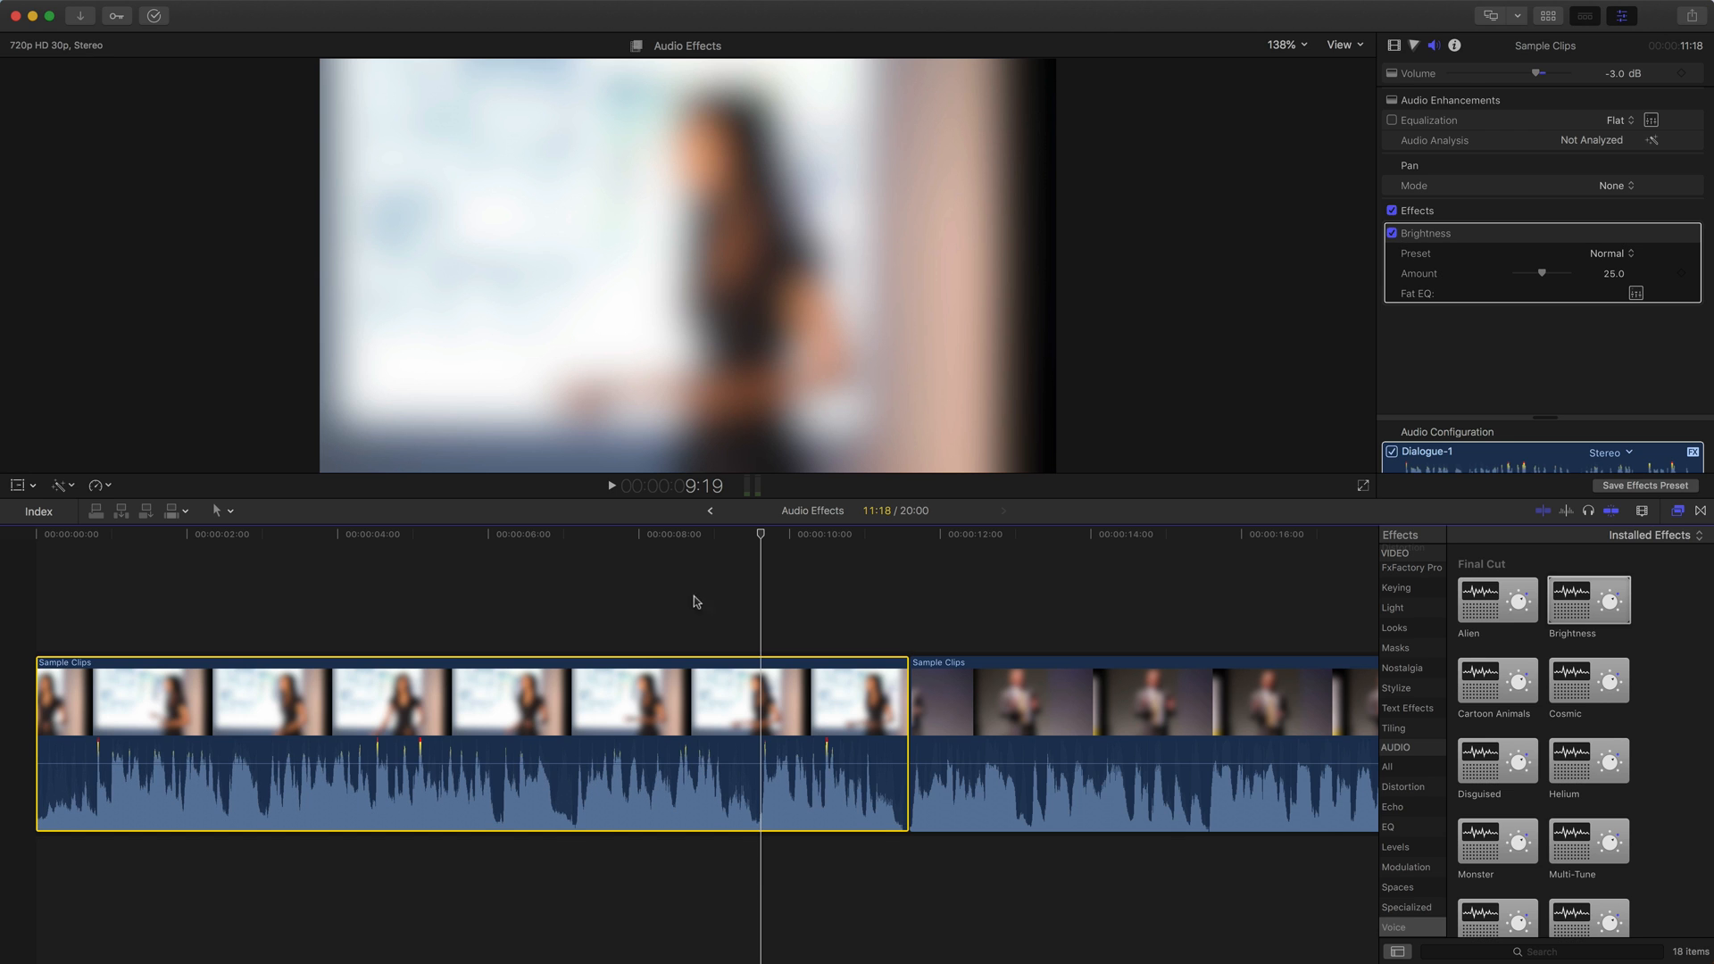
{"action": "left_click", "coordinate": [295, 783]}
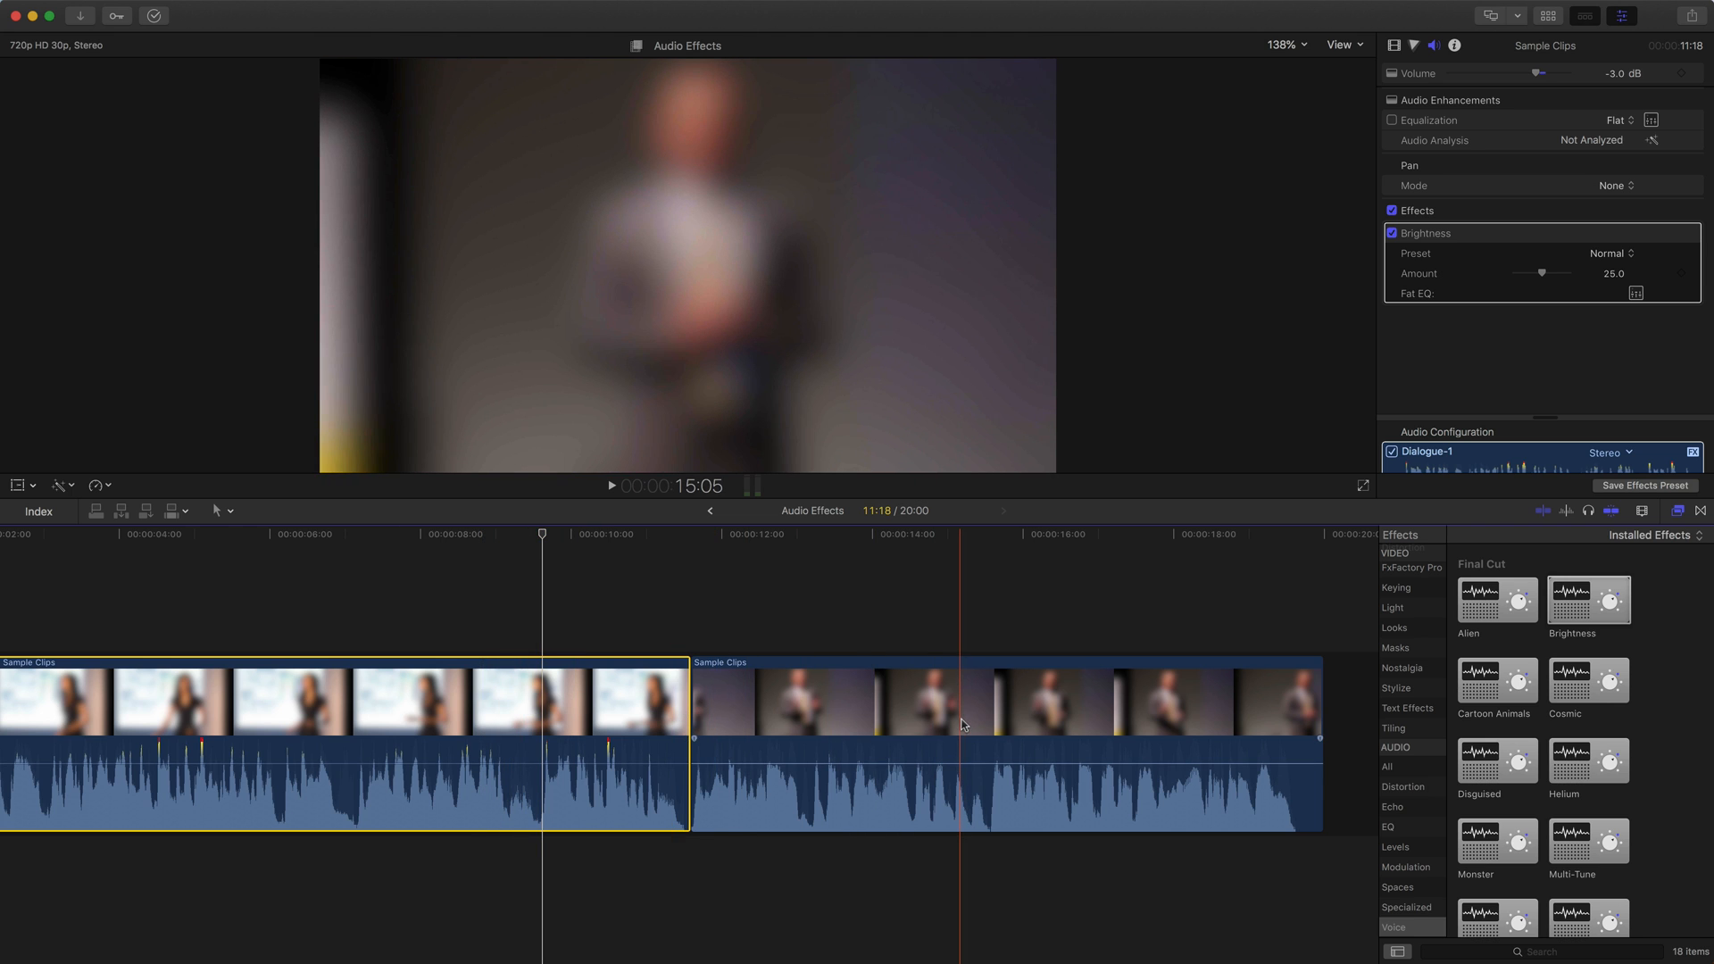
Give the second clip the Disguised effect (Disguised Male Voice, amount 50) and play it.
{"action": "left_click", "coordinate": [1006, 699]}
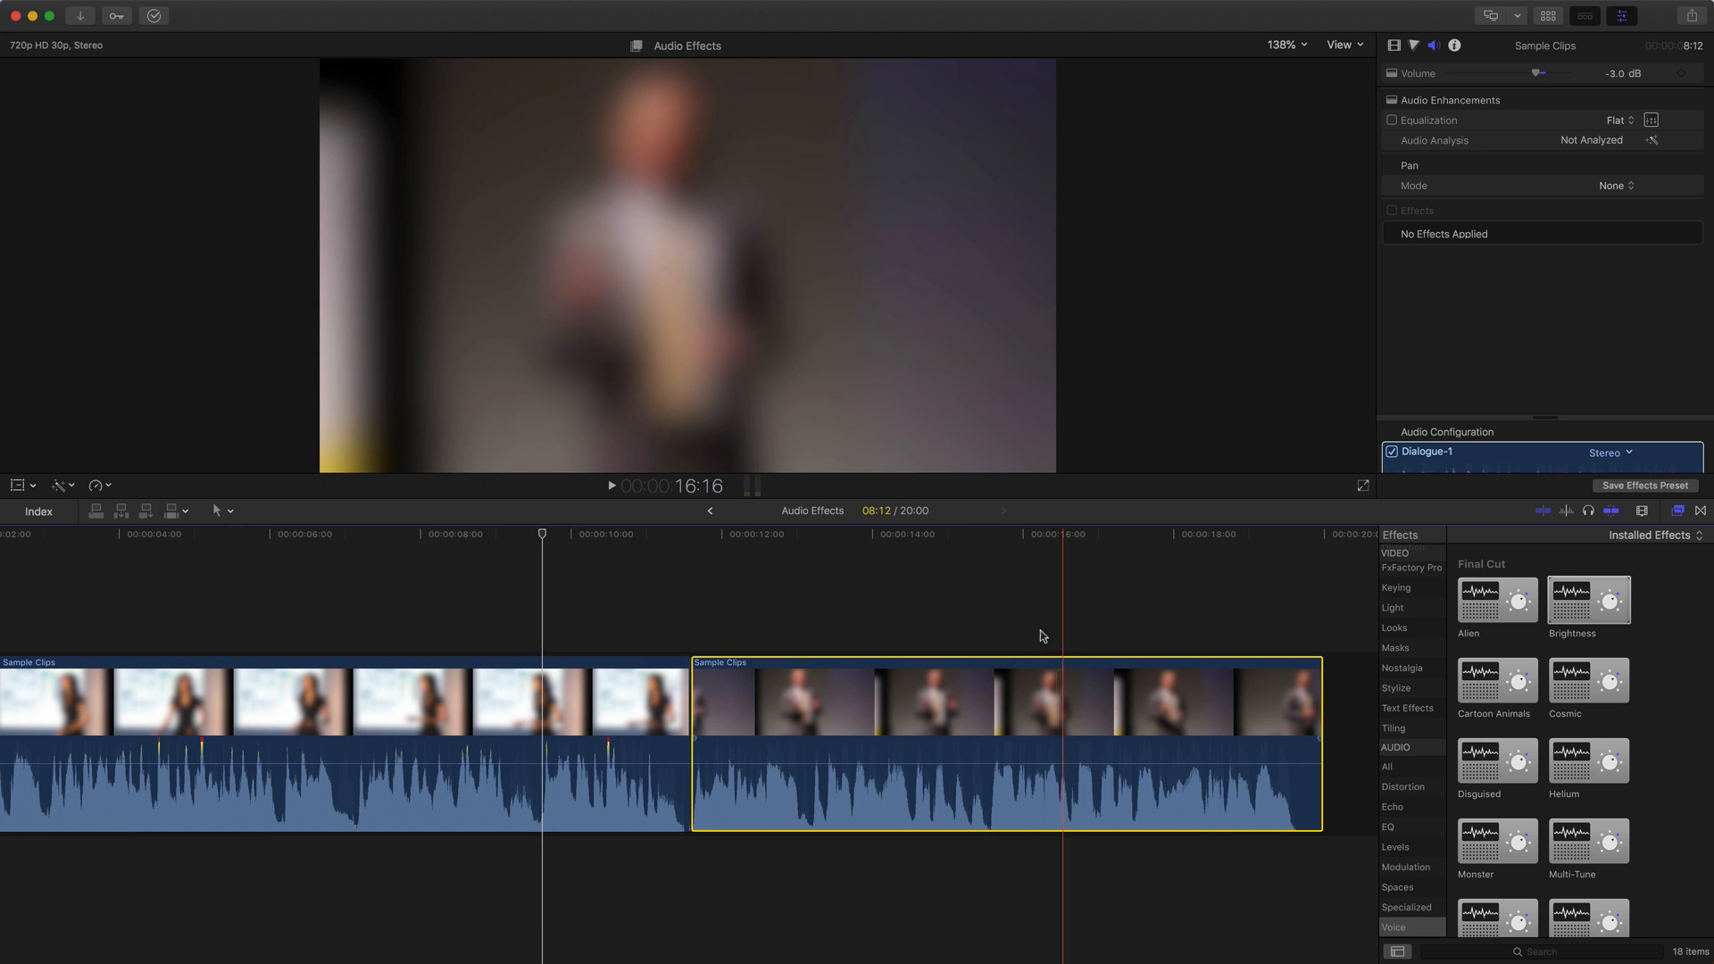
{"action": "left_click", "coordinate": [819, 716]}
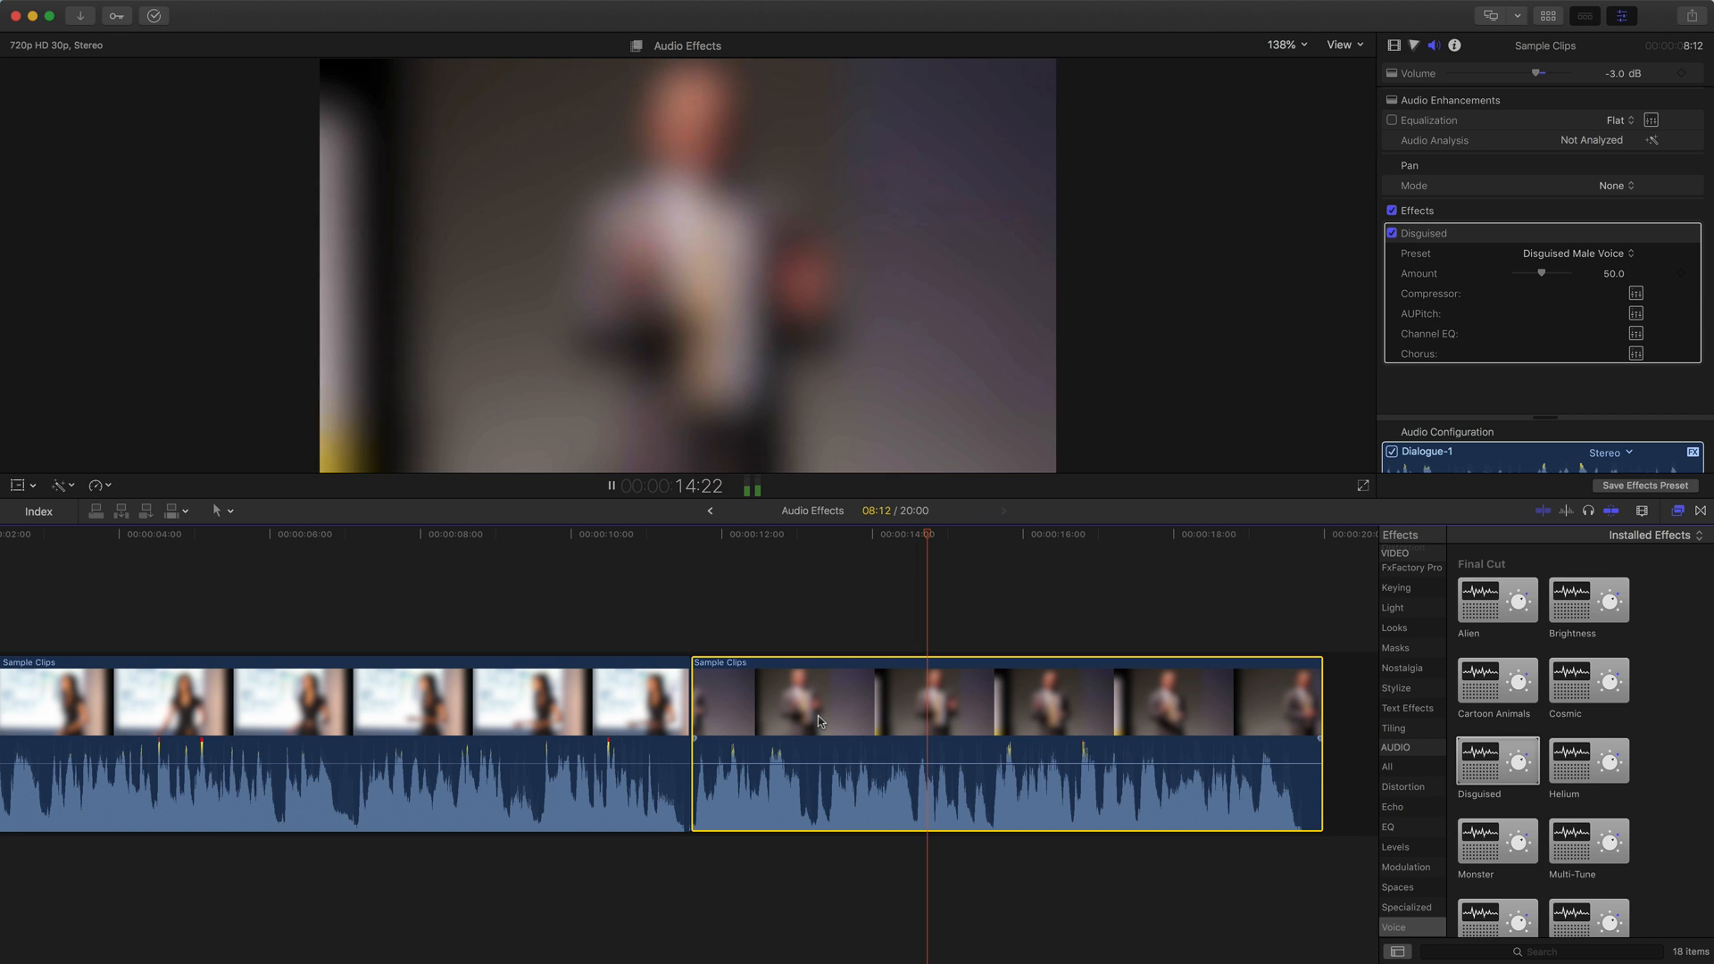
{"action": "left_click", "coordinate": [610, 485]}
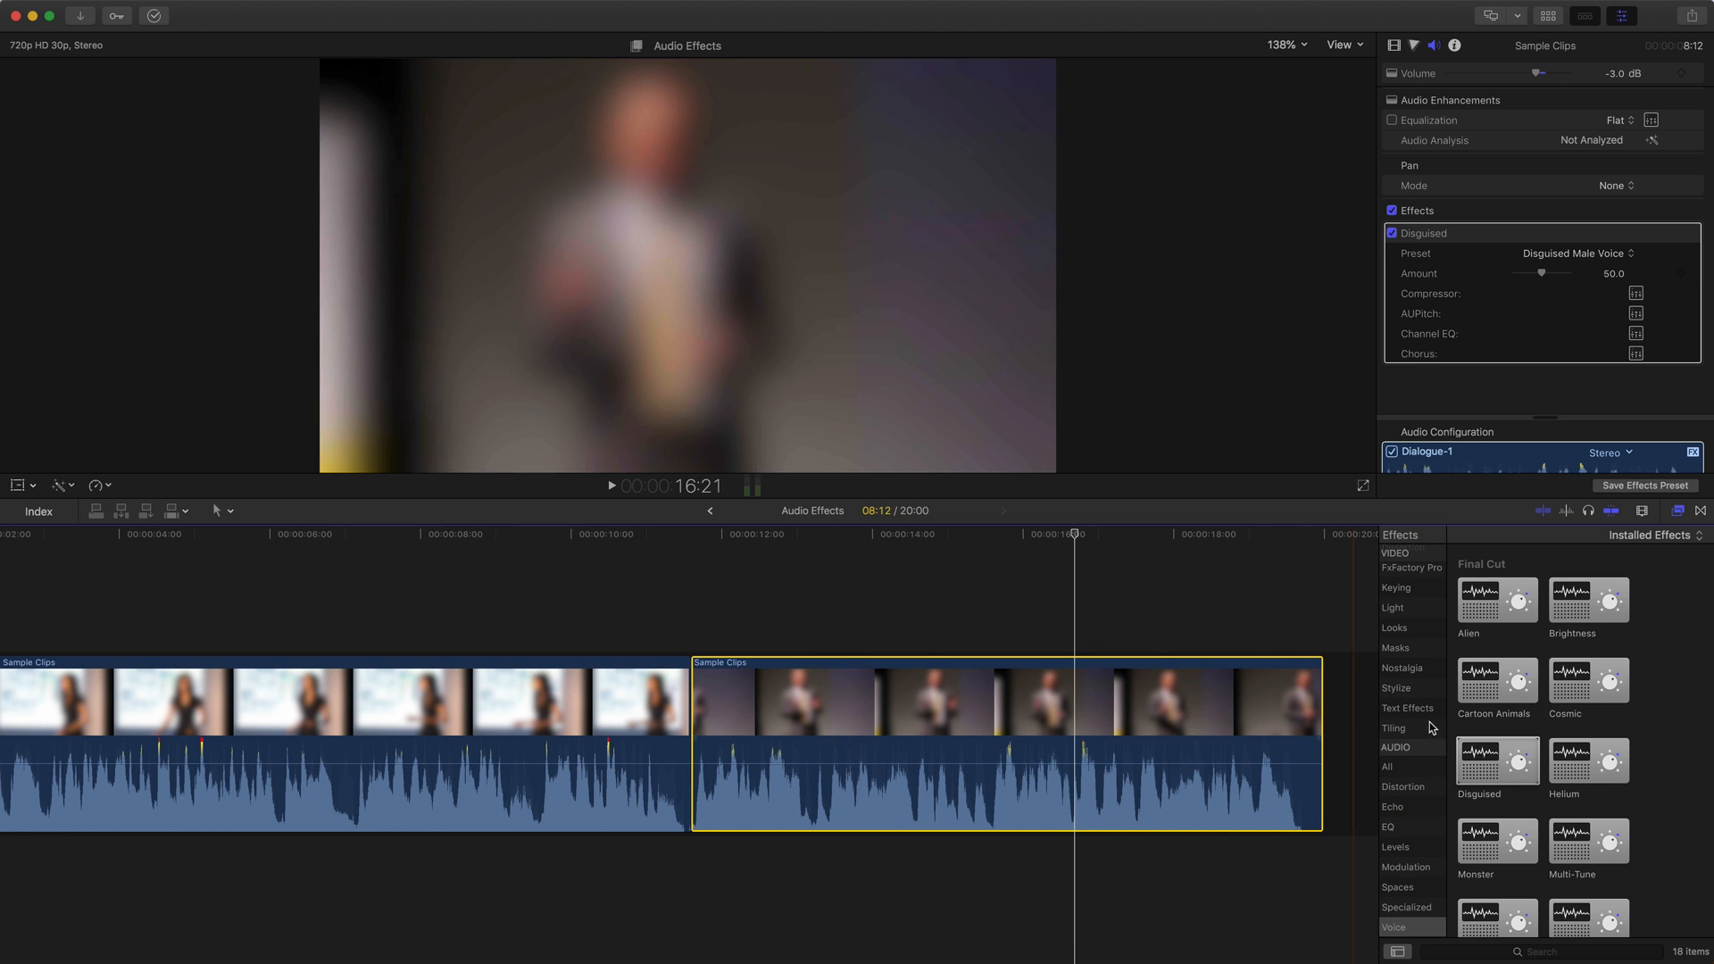
{"action": "mouse_move", "coordinate": [1567, 787]}
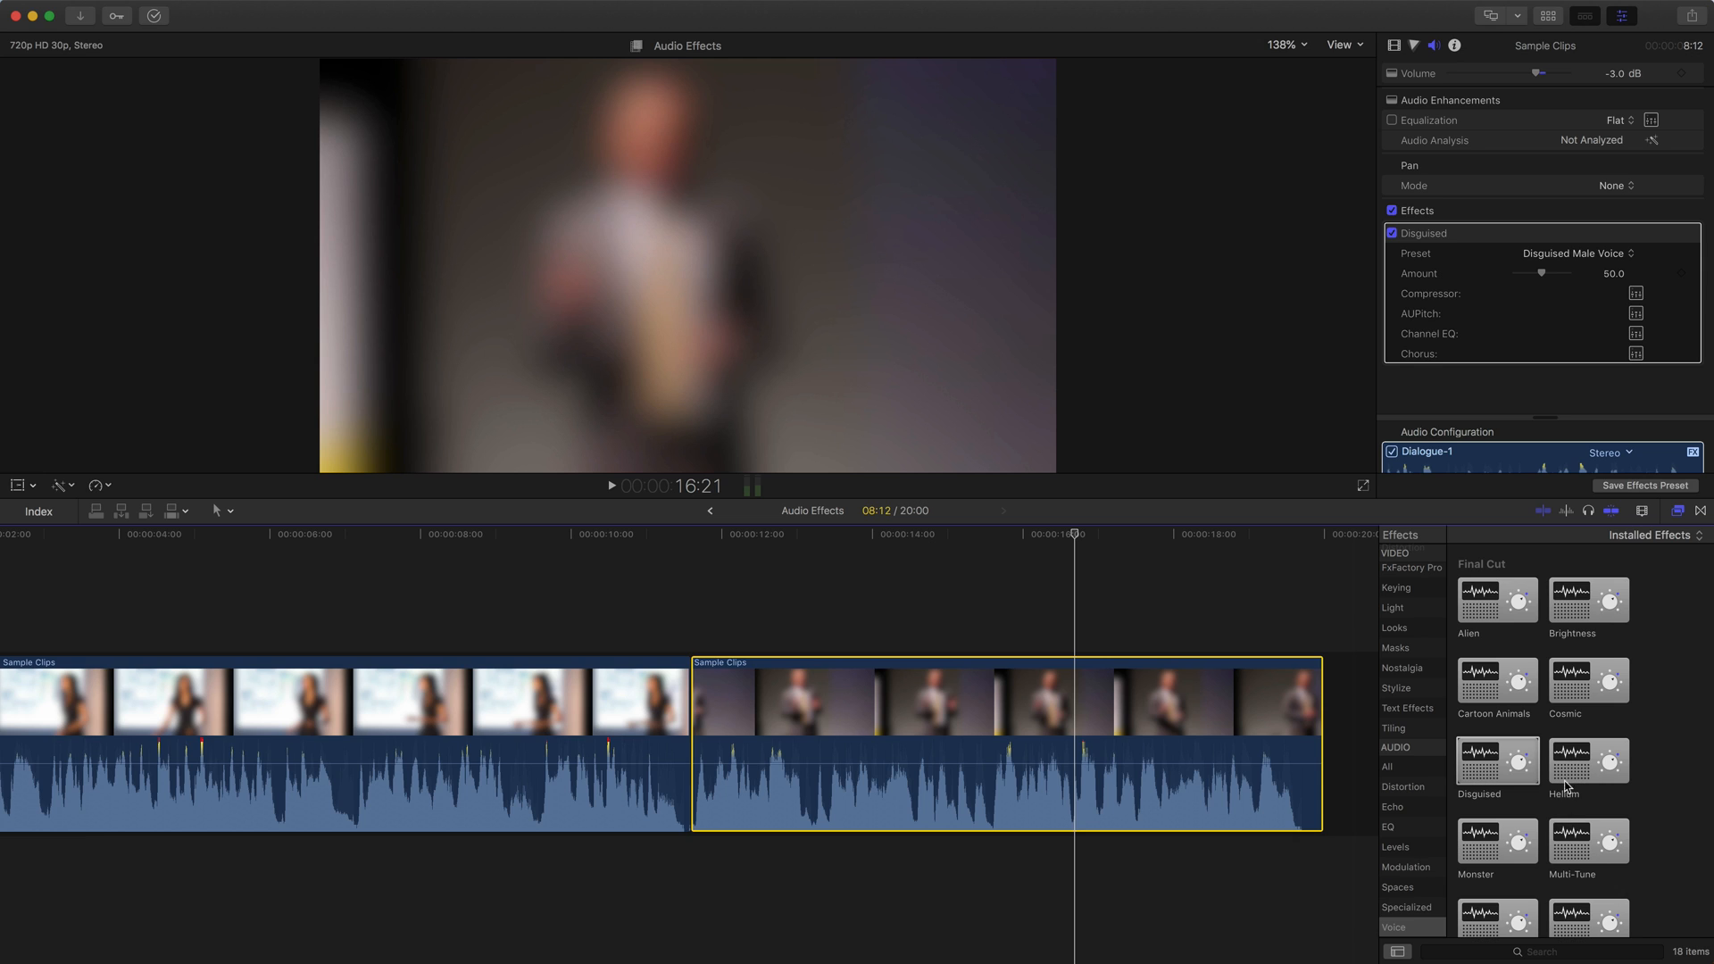
{"action": "scroll", "scroll_direction": "down", "scroll_amount": 3}
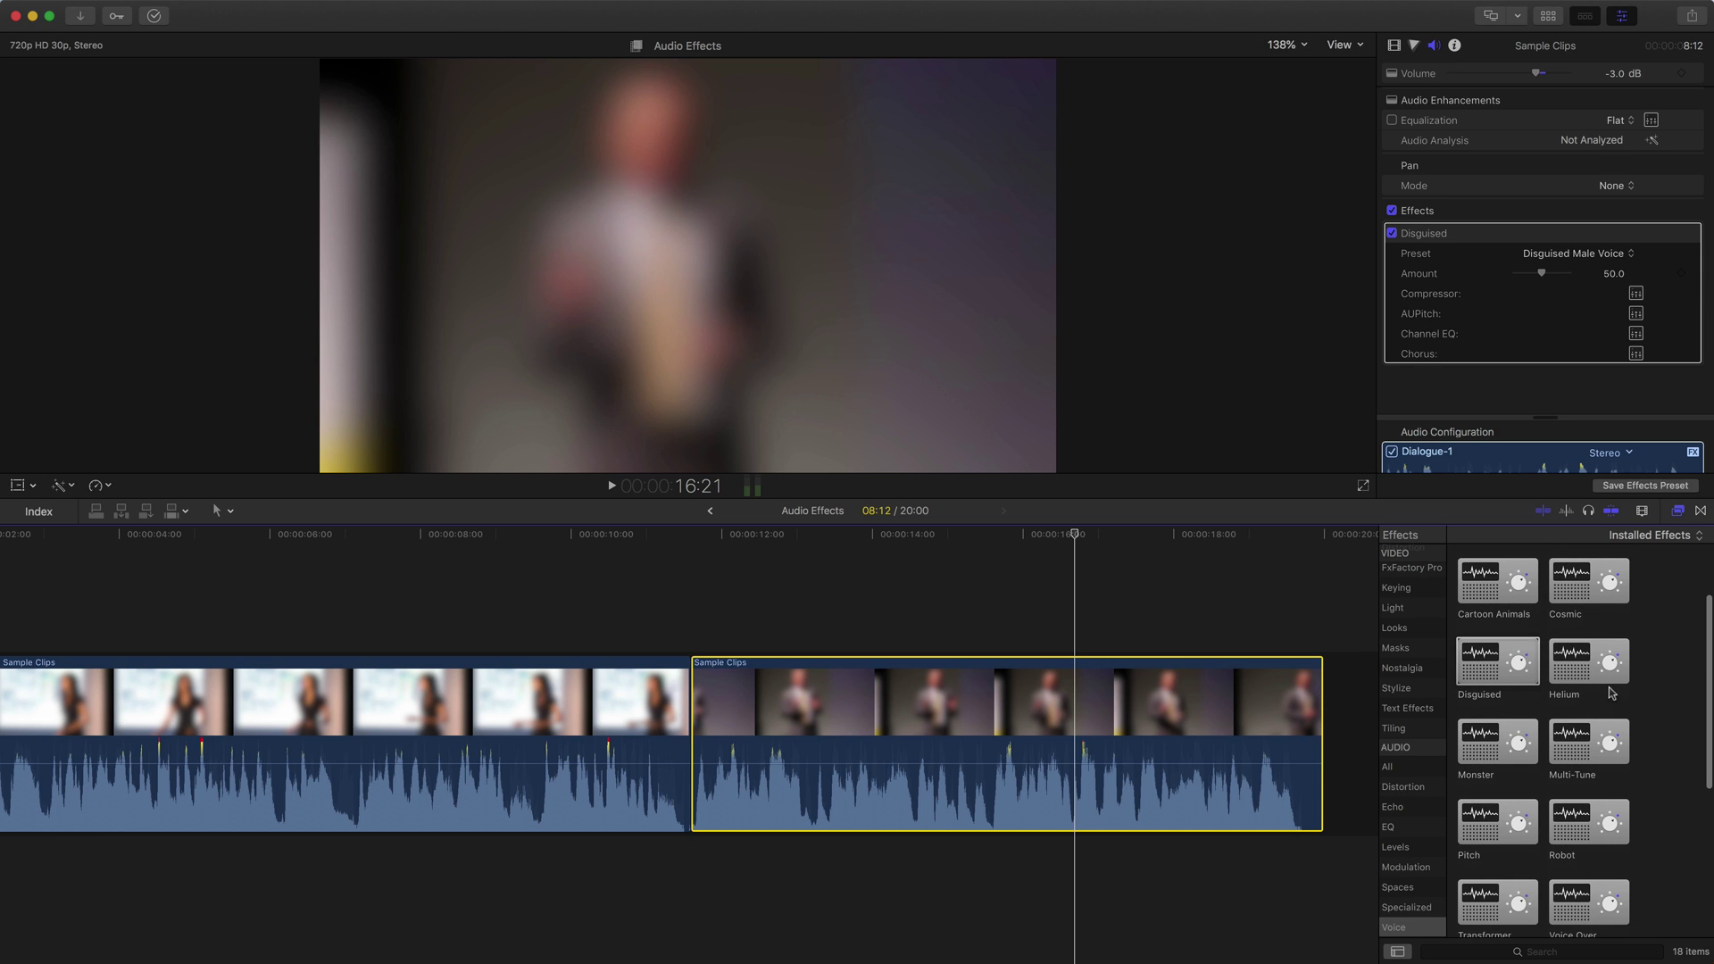
{"action": "scroll", "scroll_direction": "down", "scroll_amount": 3}
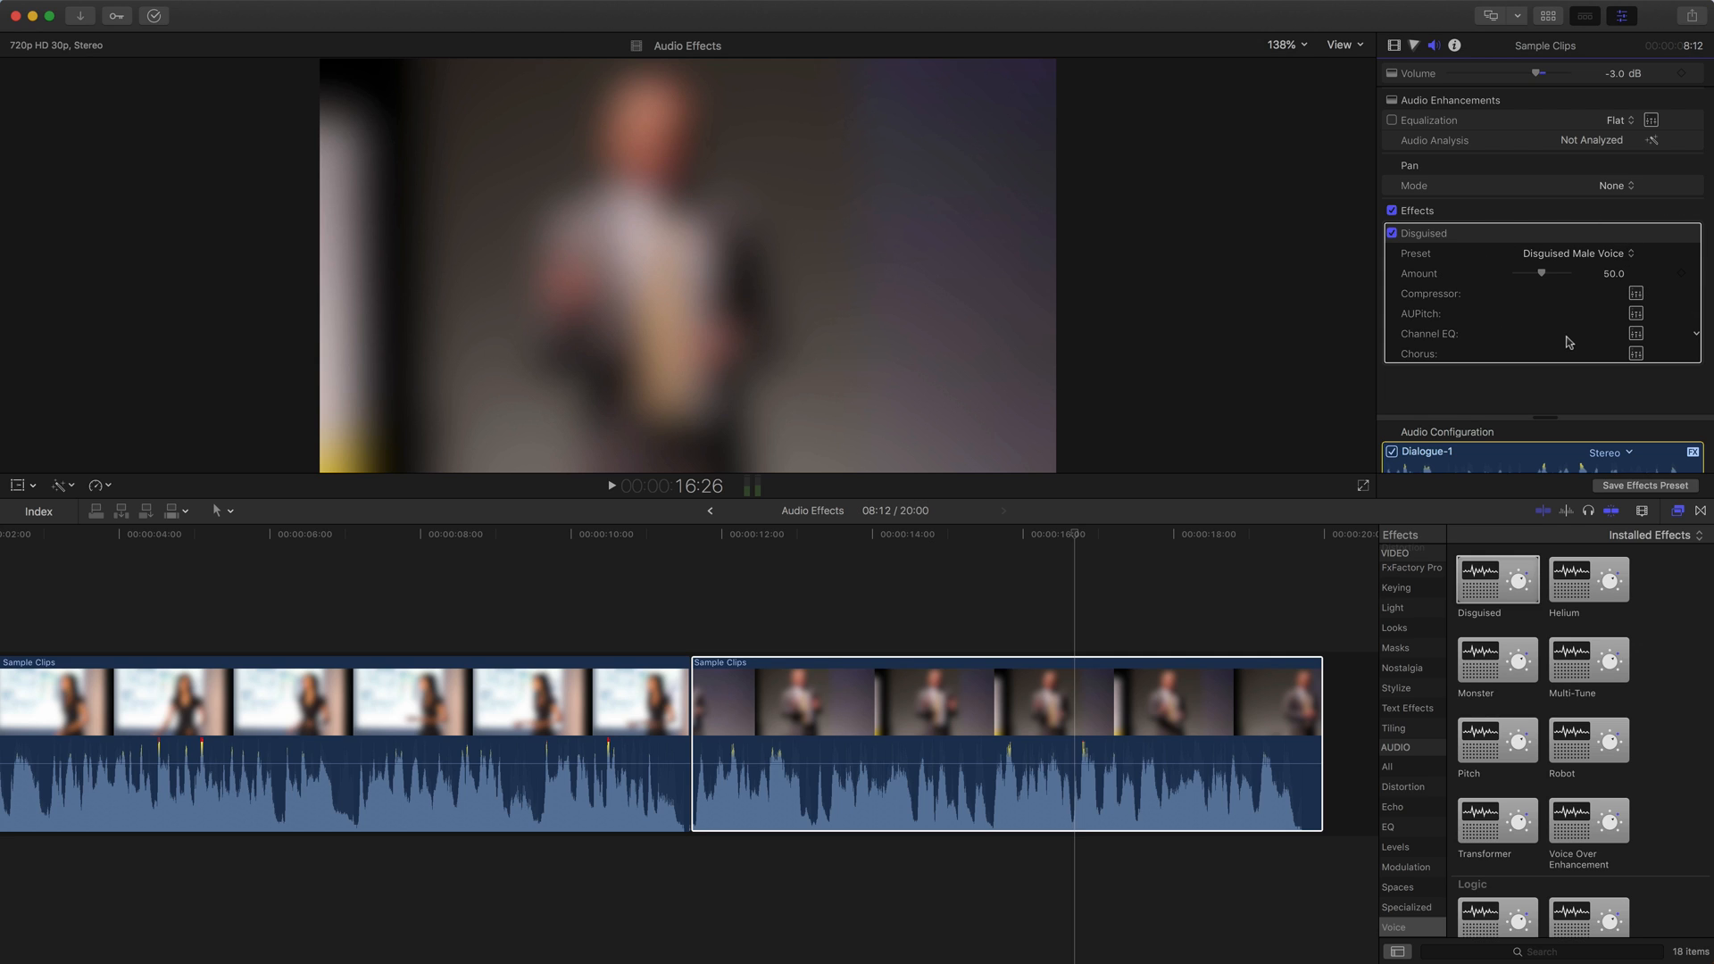
{"action": "mouse_move", "coordinate": [1413, 306]}
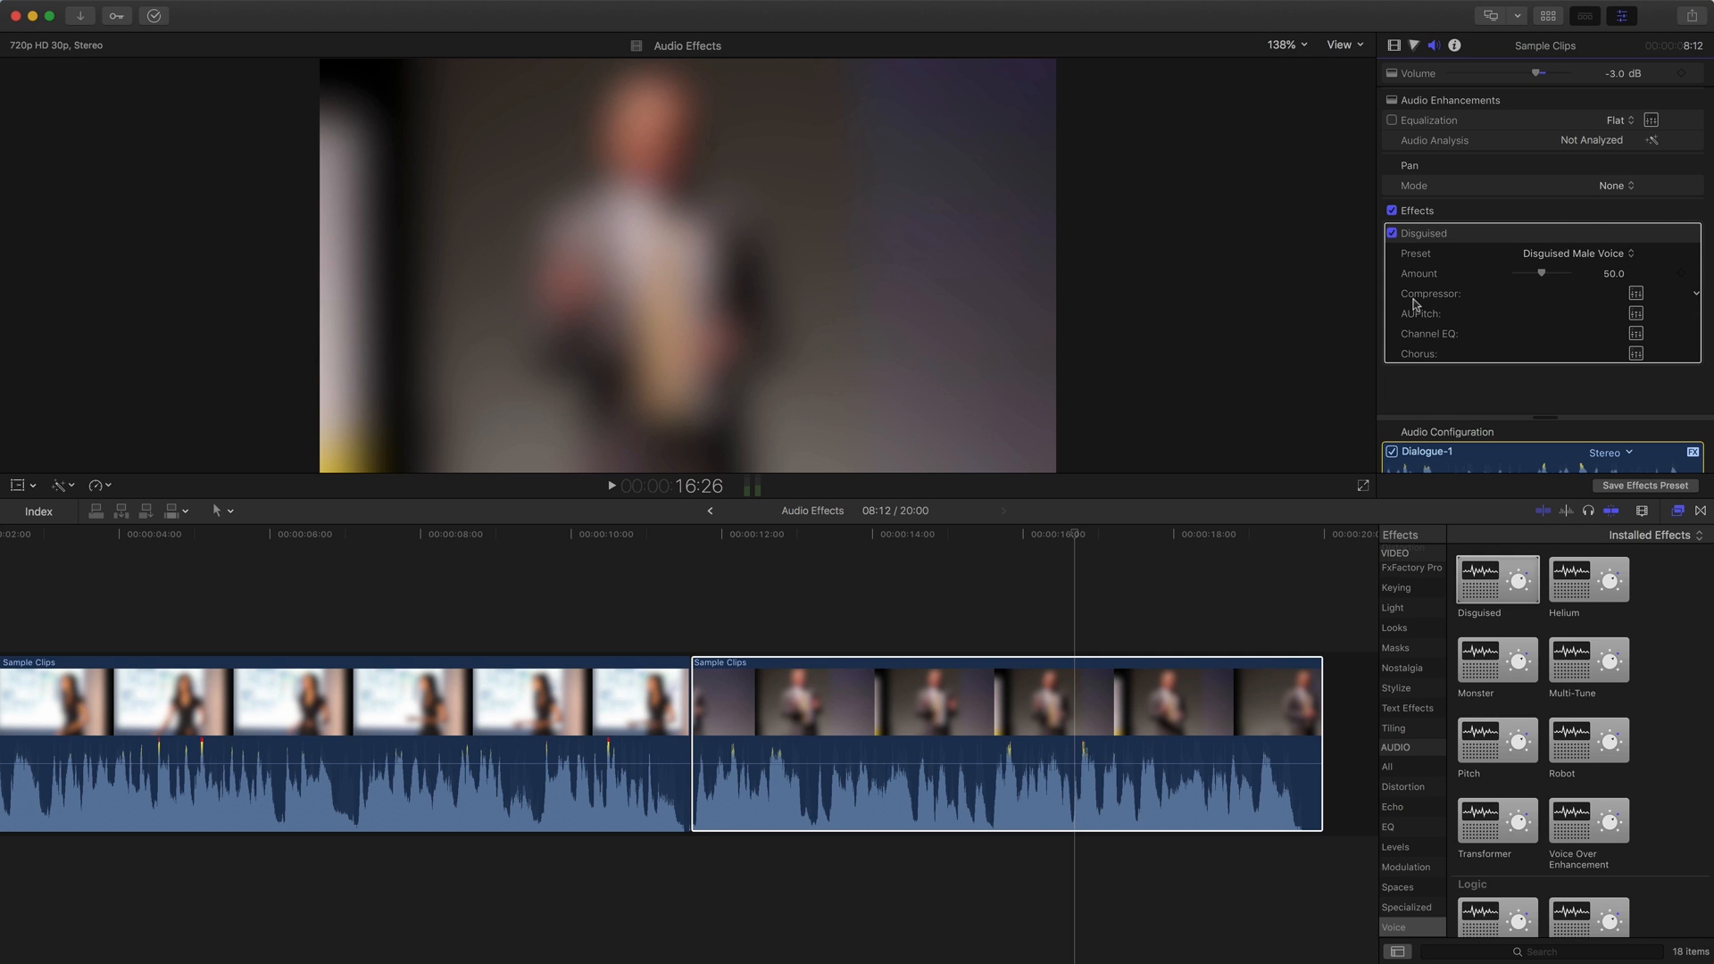
{"action": "mouse_move", "coordinate": [1451, 346]}
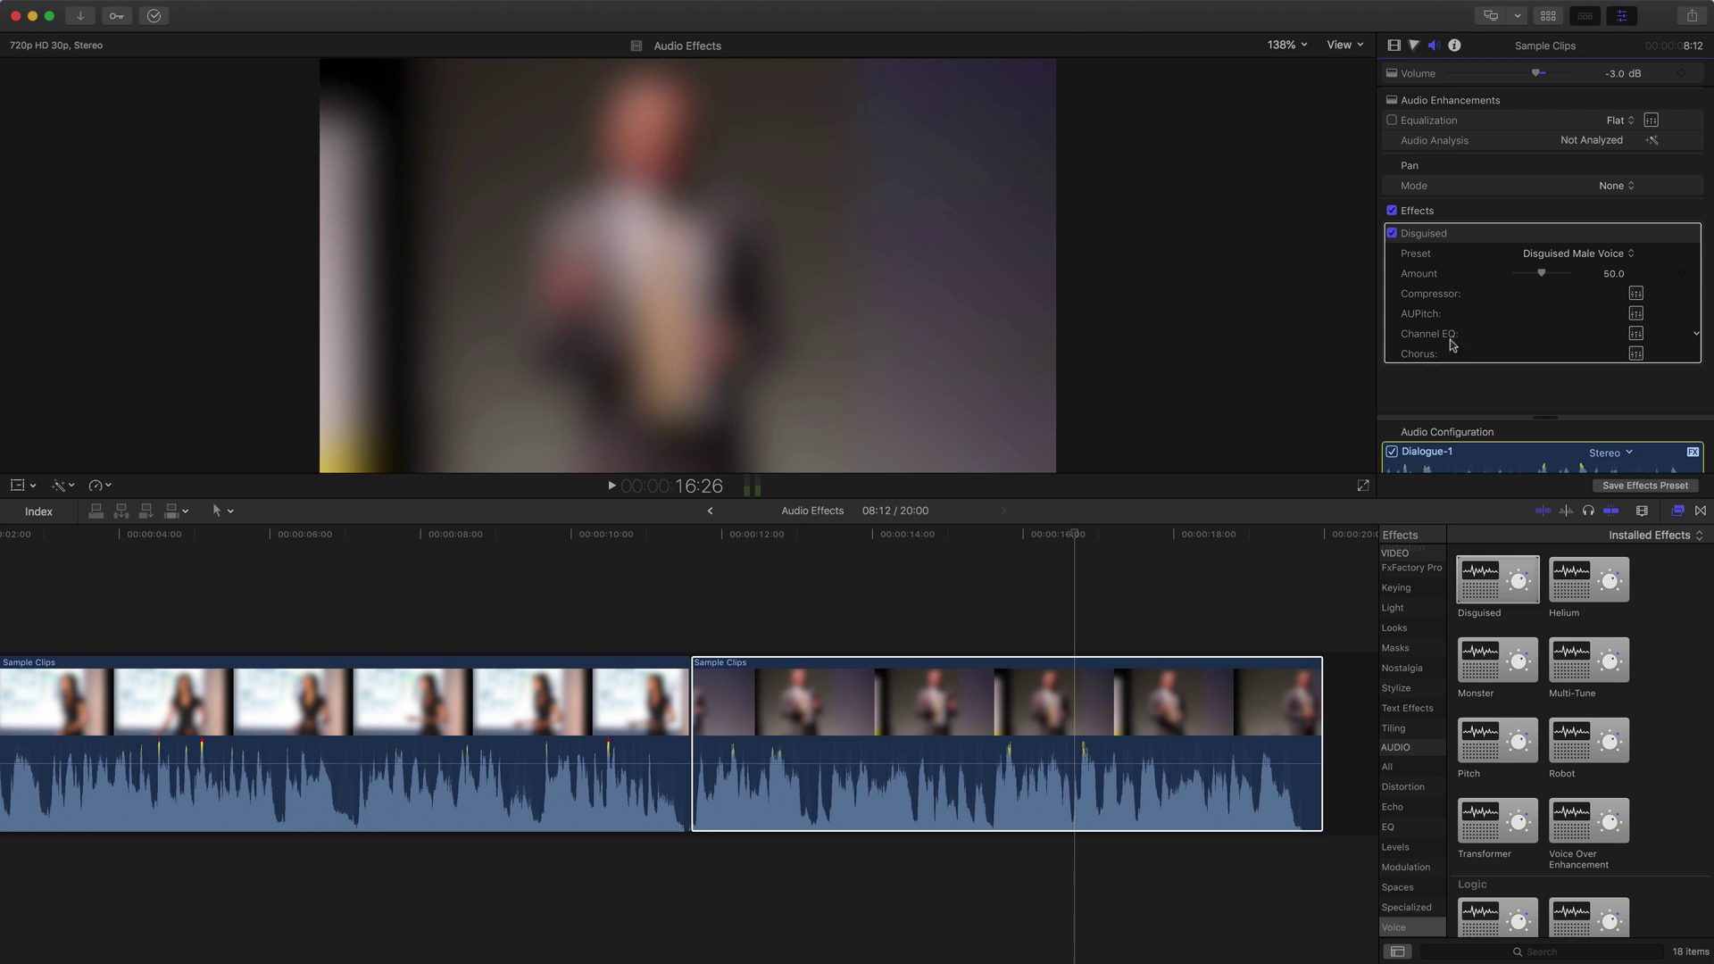
{"action": "mouse_move", "coordinate": [1636, 302]}
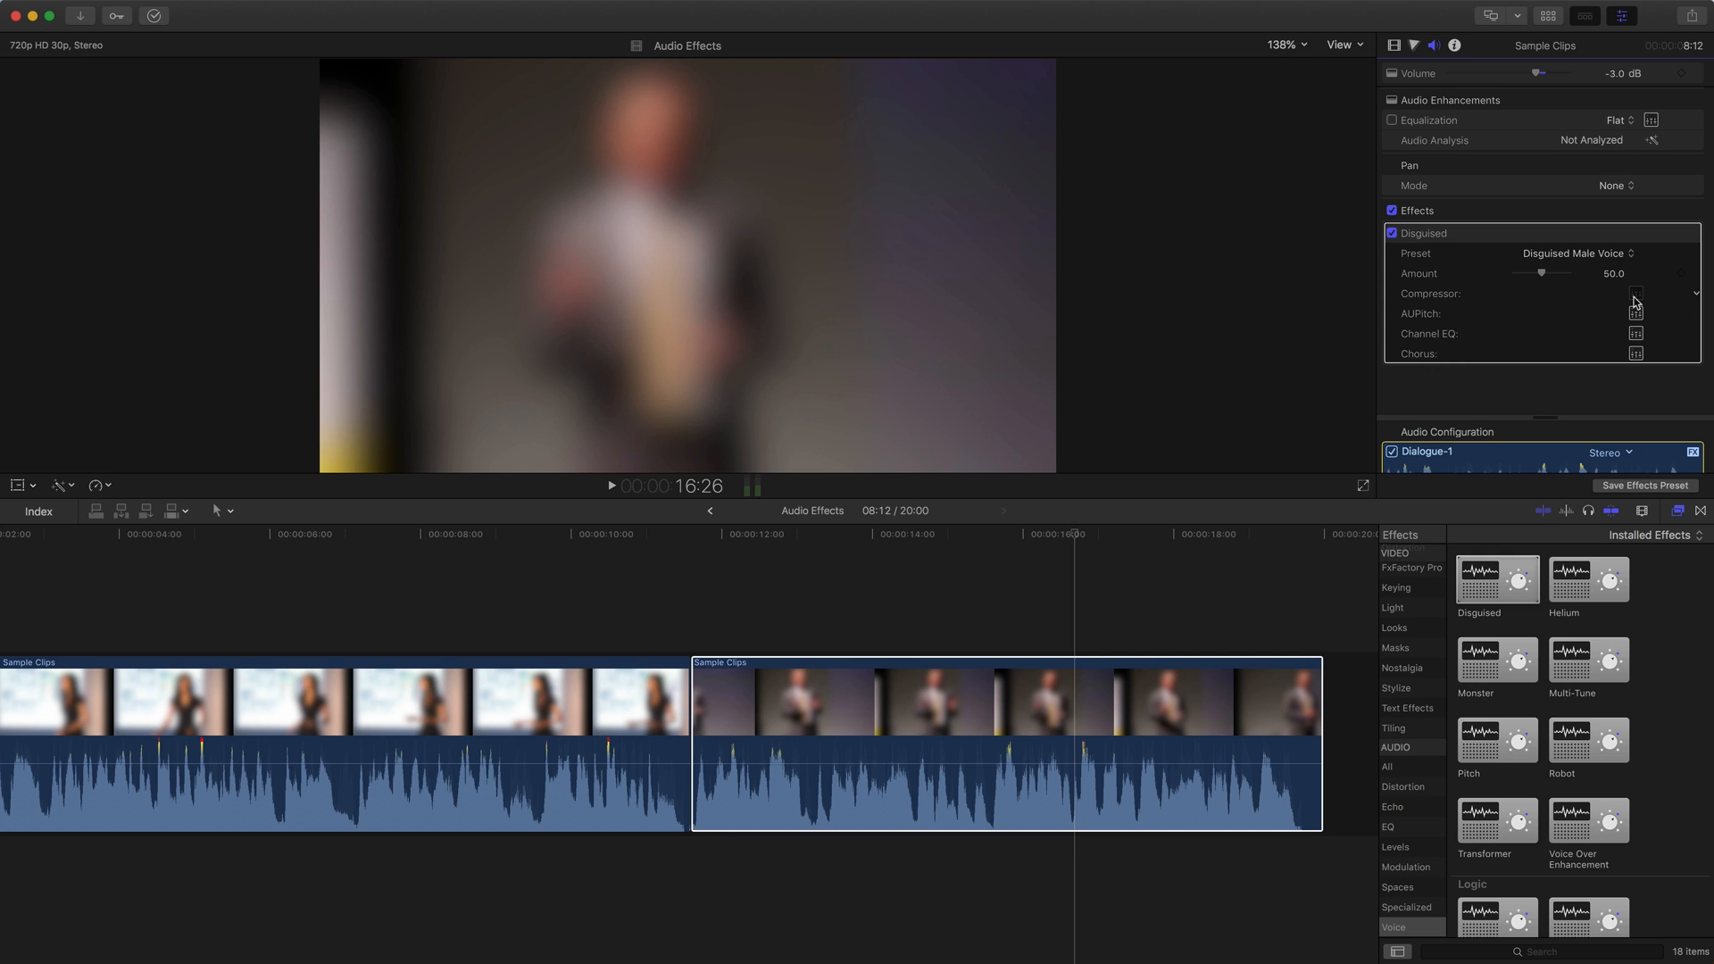
{"action": "left_click", "coordinate": [1636, 293]}
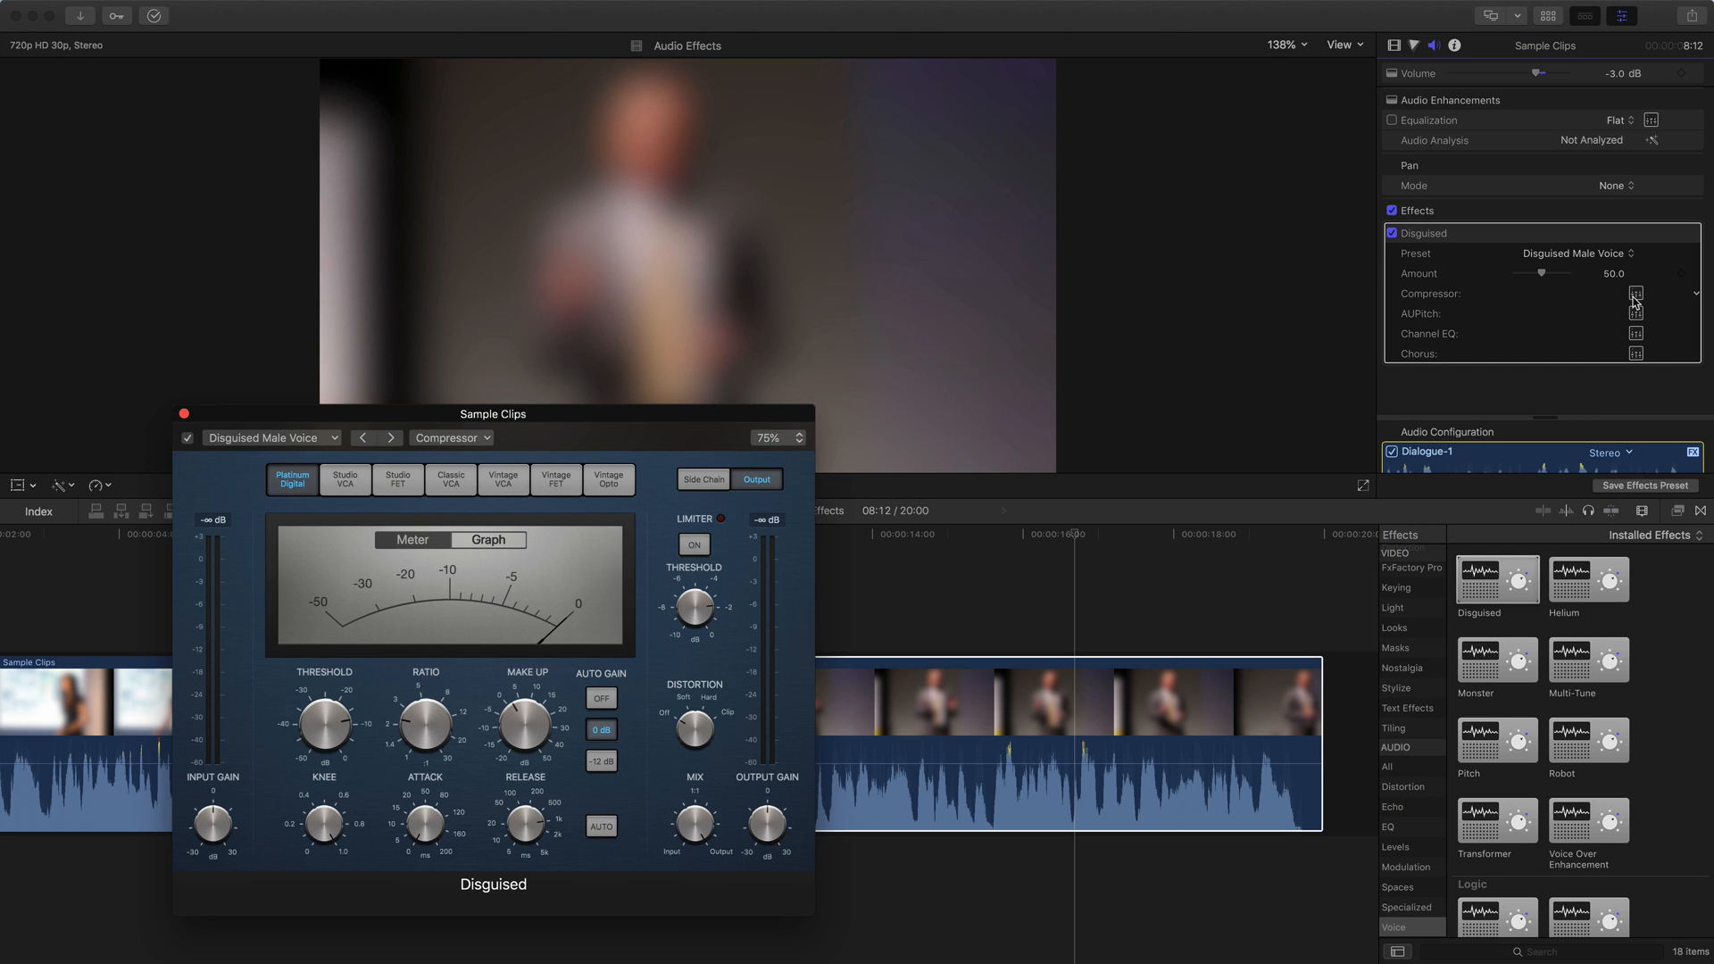
{"action": "mouse_move", "coordinate": [1642, 327]}
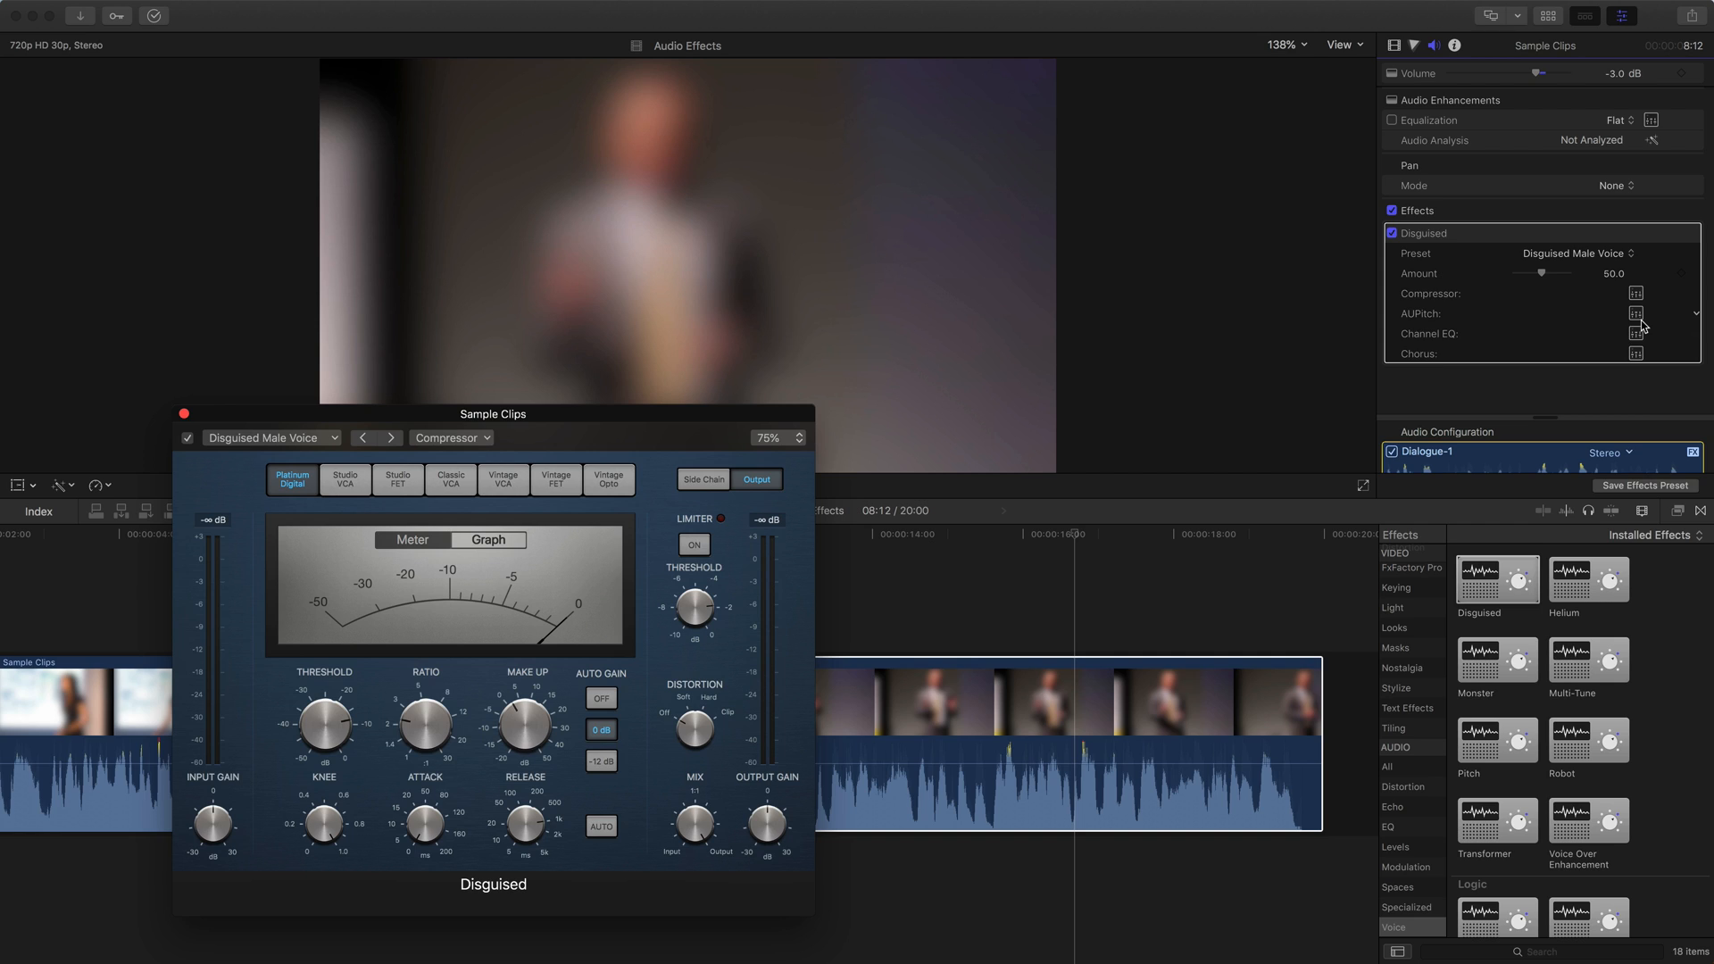
{"action": "mouse_move", "coordinate": [293, 376]}
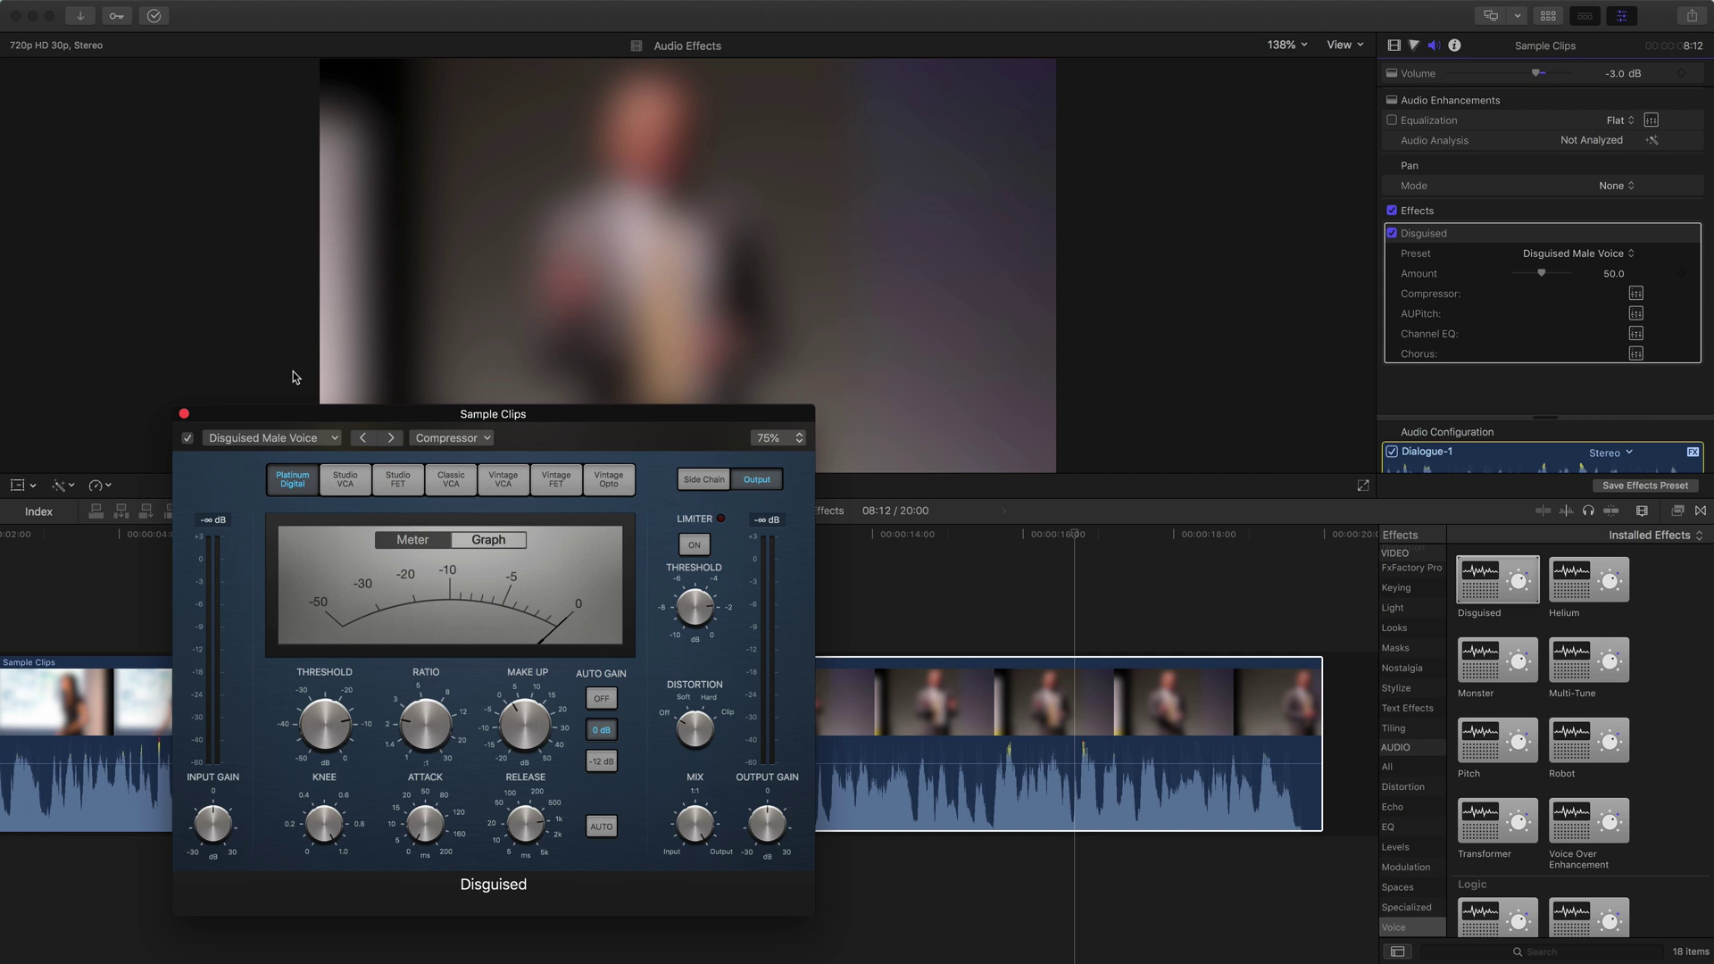
{"action": "mouse_move", "coordinate": [215, 396]}
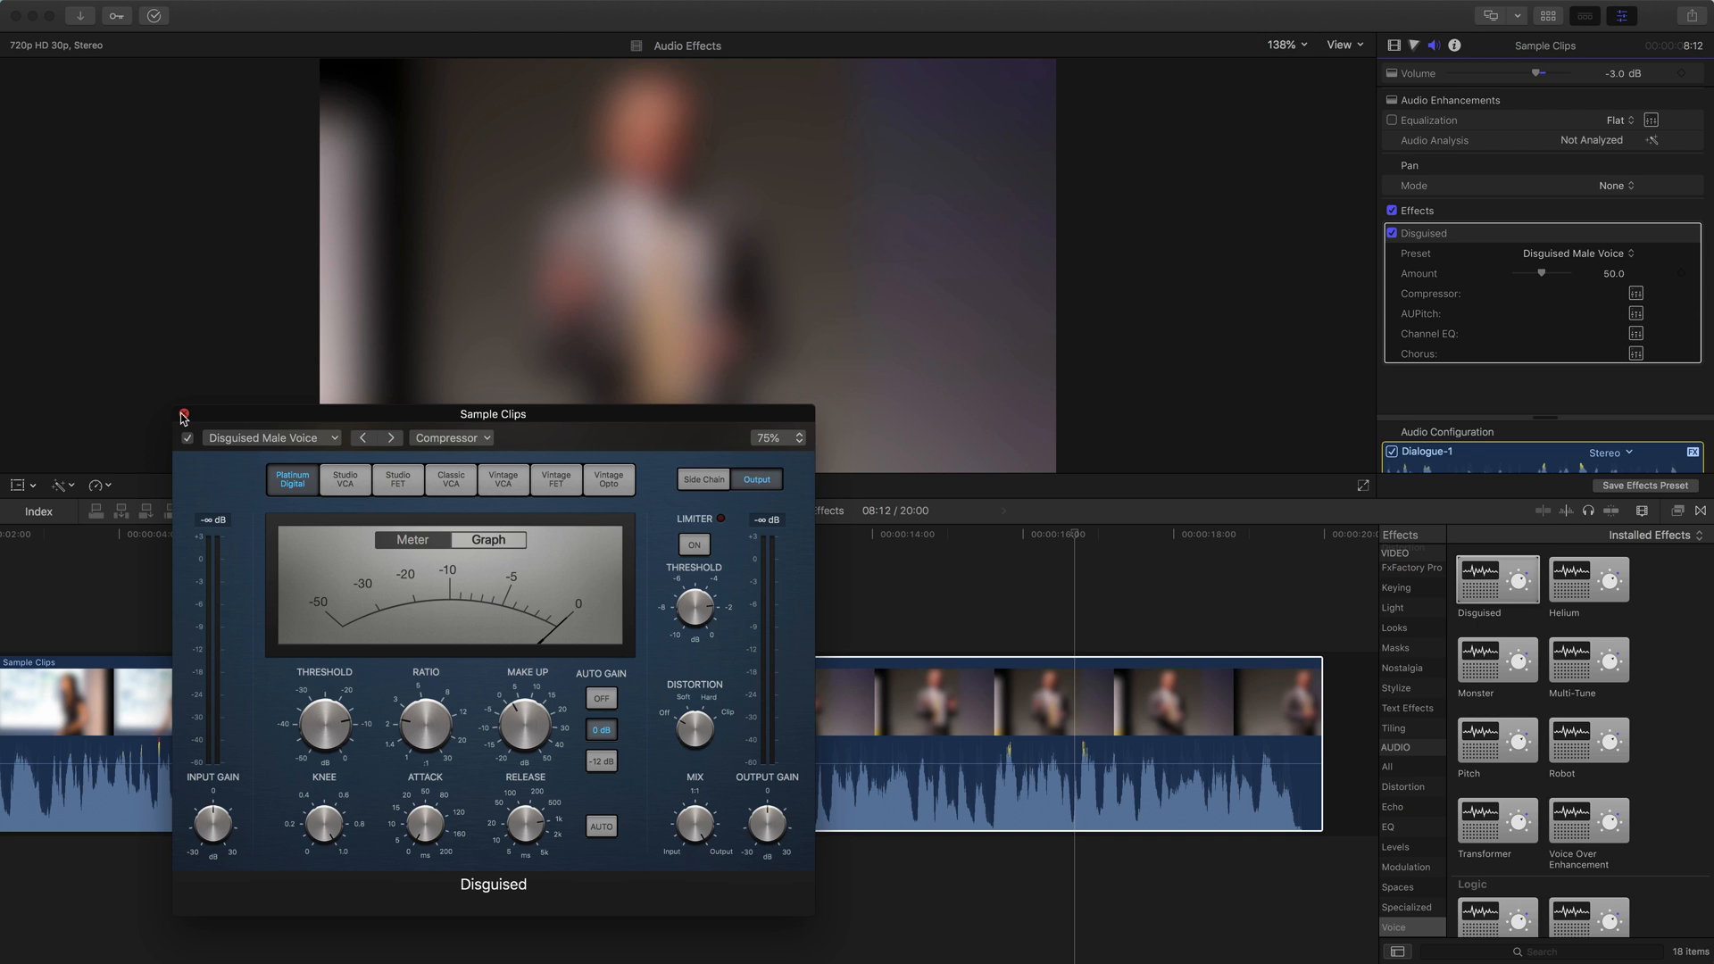
{"action": "left_click", "coordinate": [184, 414]}
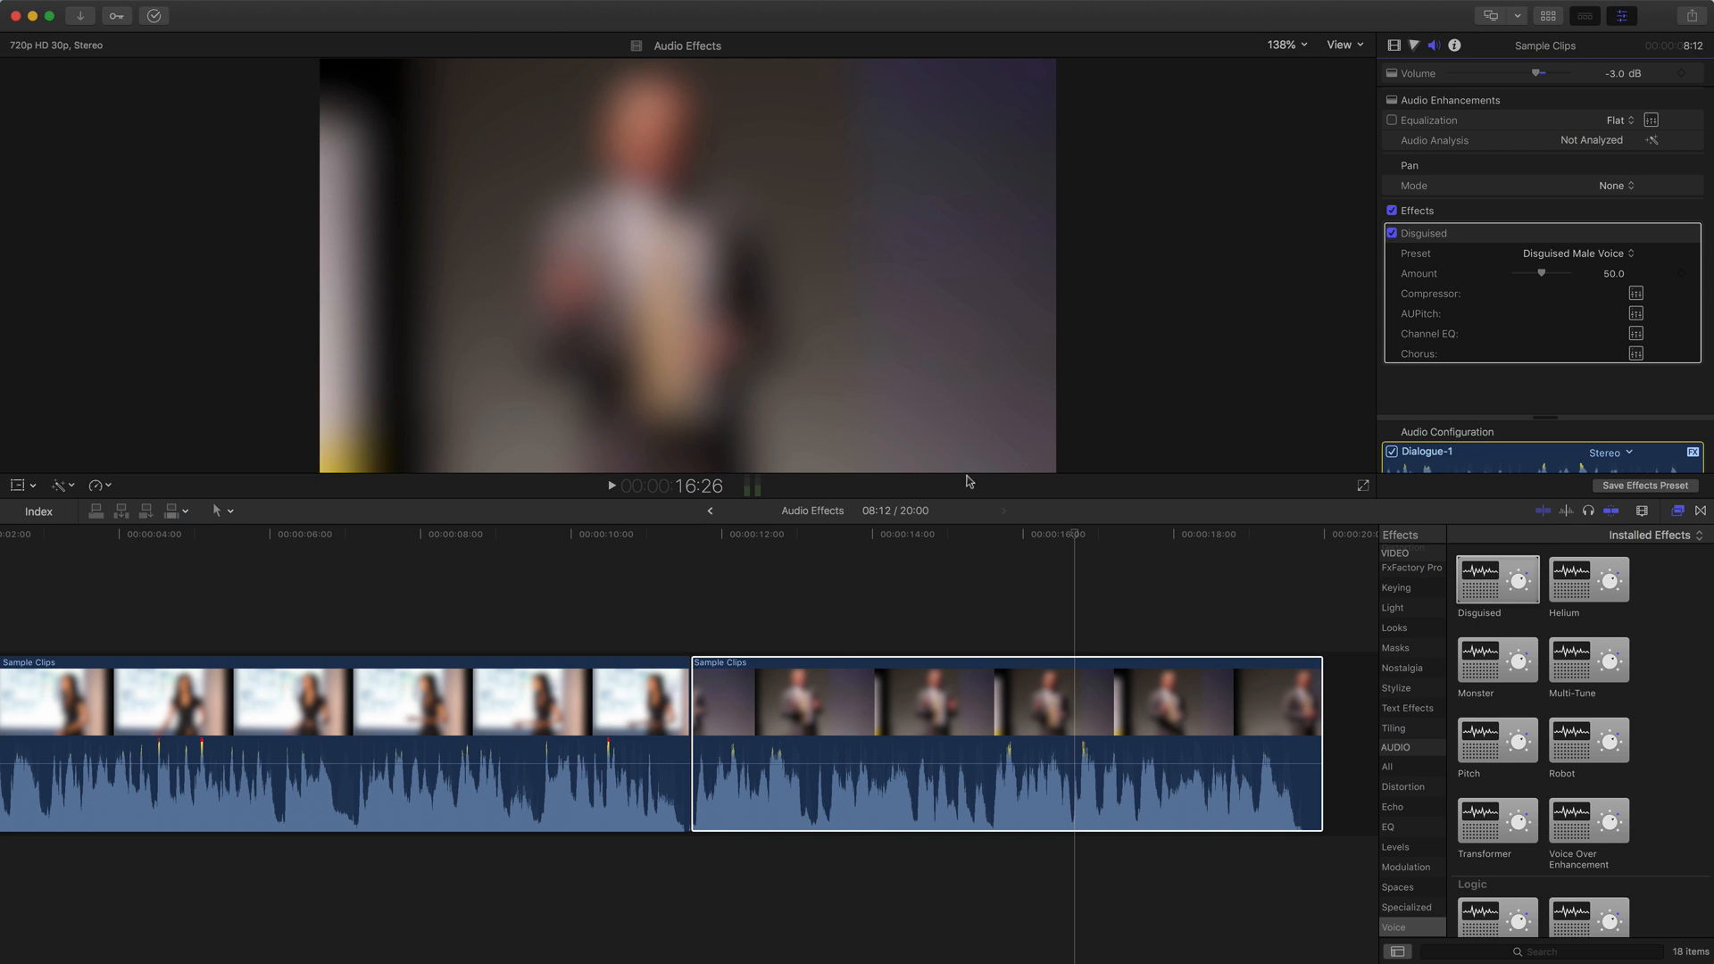
{"action": "left_click", "coordinate": [1075, 535]}
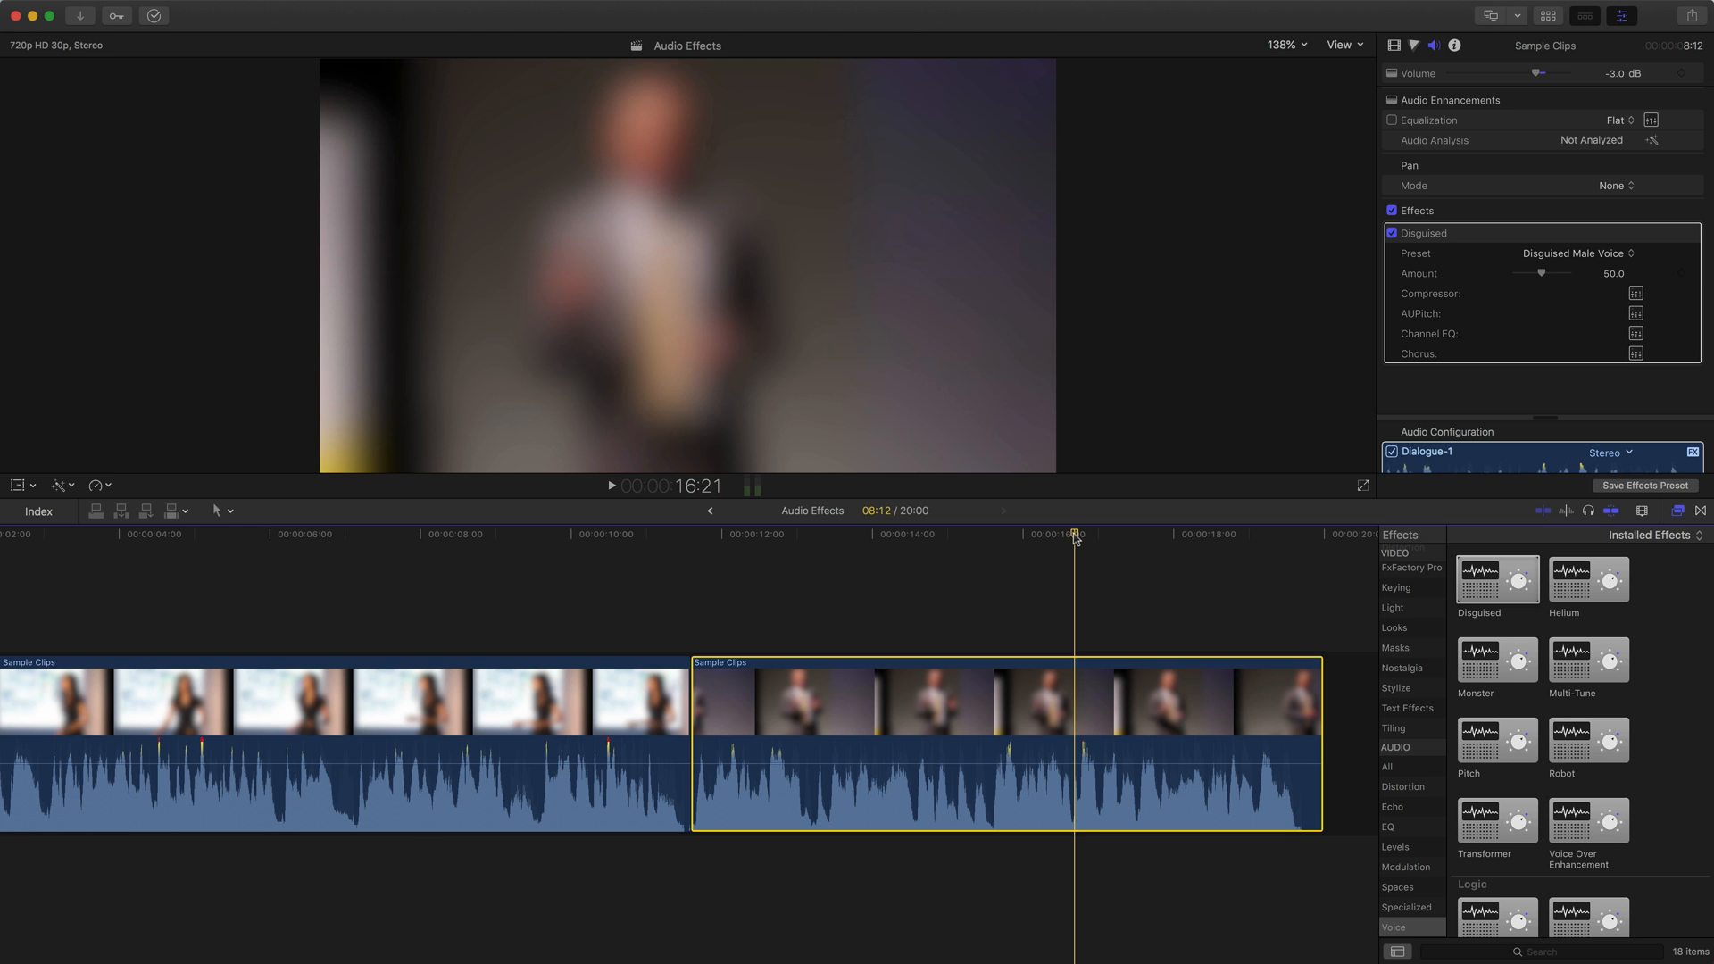